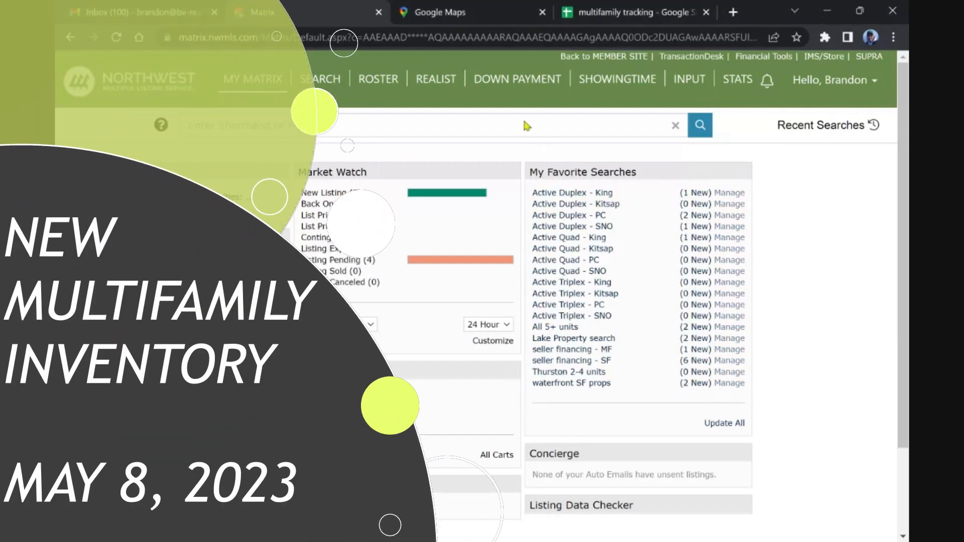
mouse_move(808, 208)
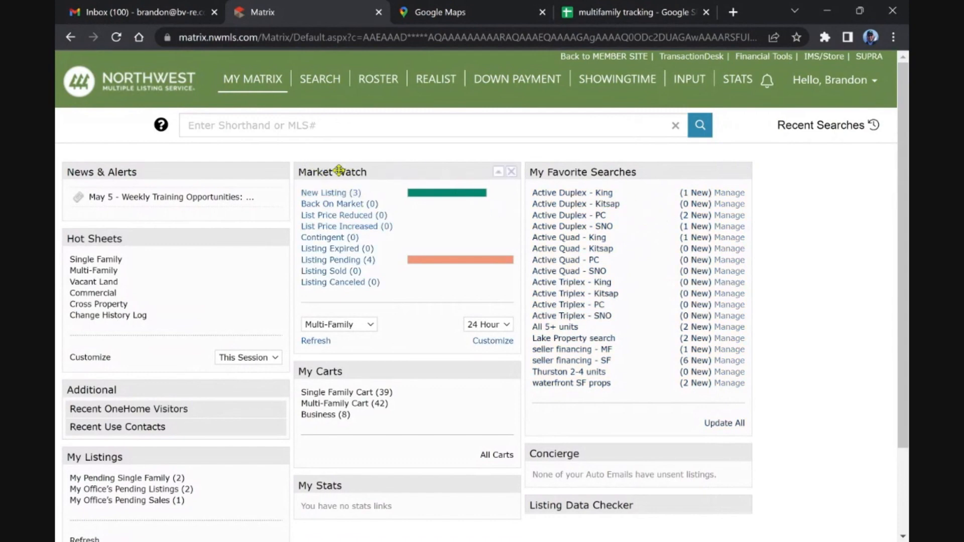
mouse_move(346, 226)
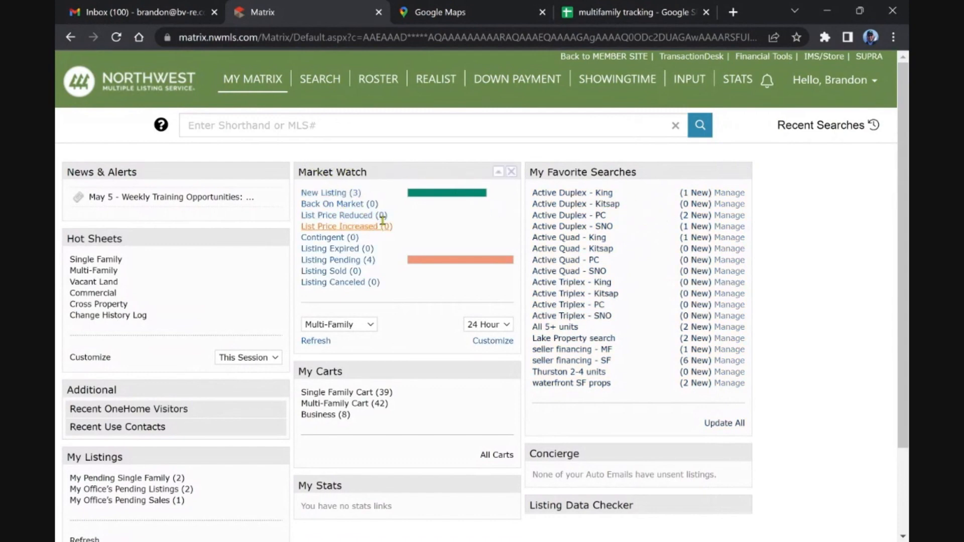
mouse_move(417, 205)
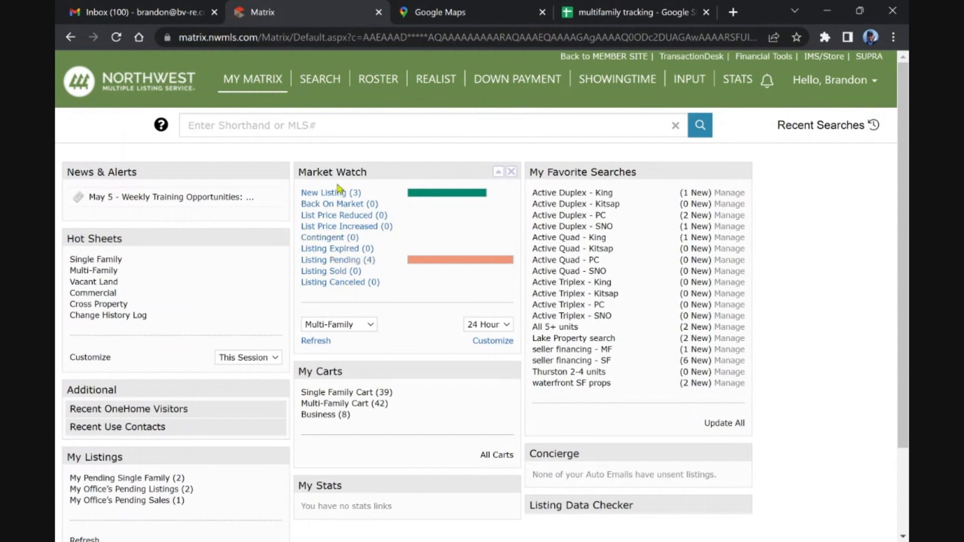
mouse_move(415, 221)
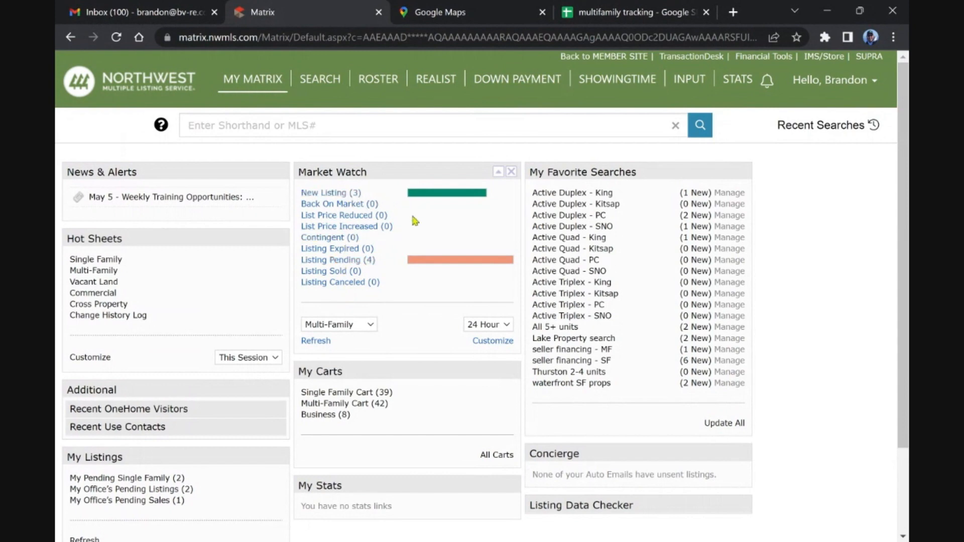
mouse_move(448, 223)
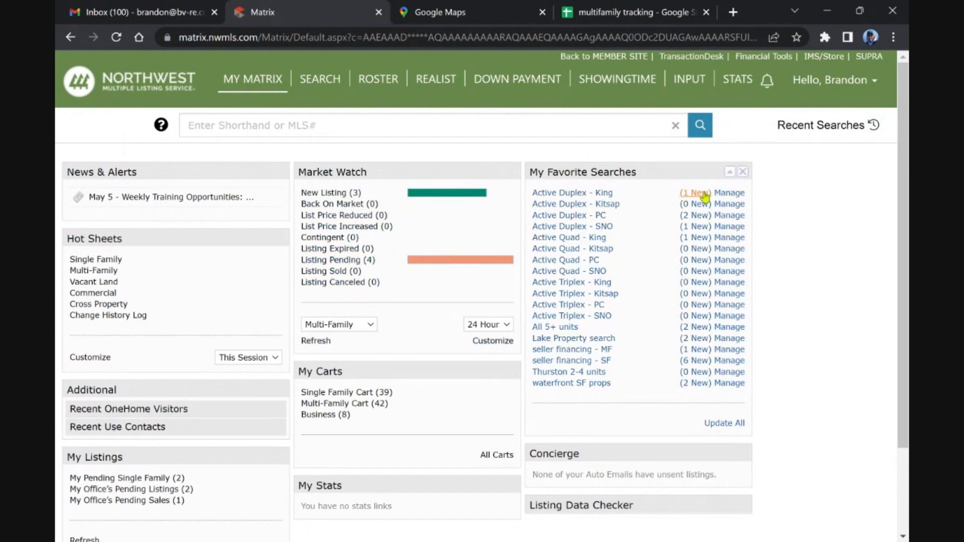
mouse_move(695, 221)
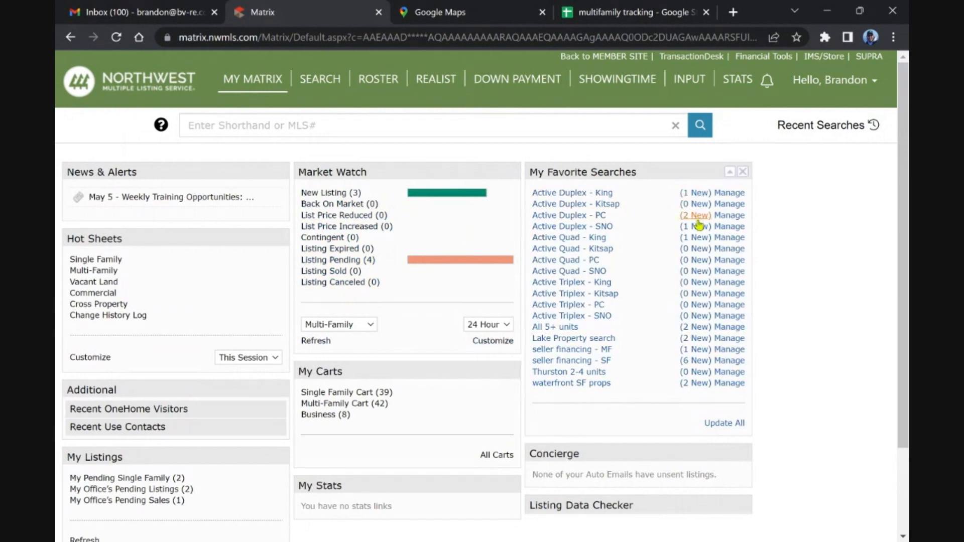
mouse_move(697, 226)
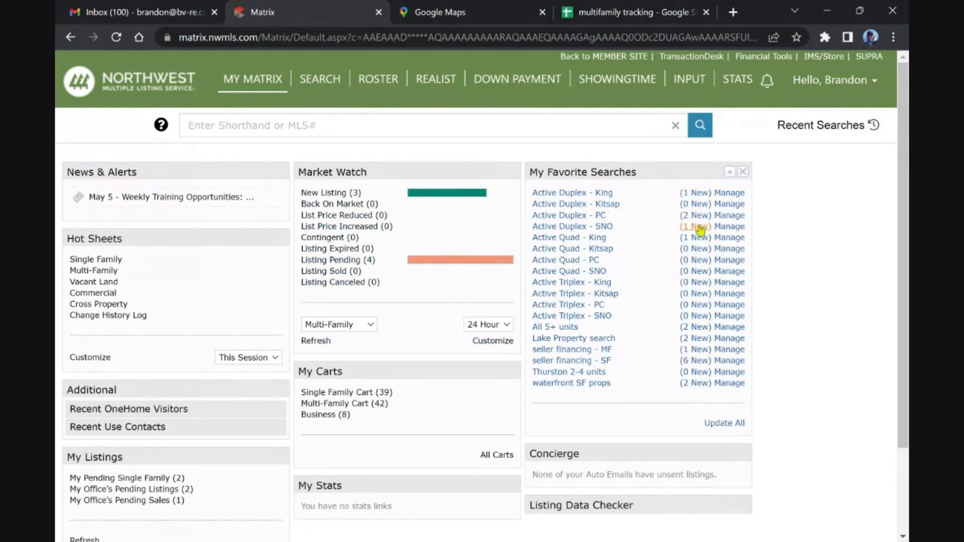
mouse_move(695, 247)
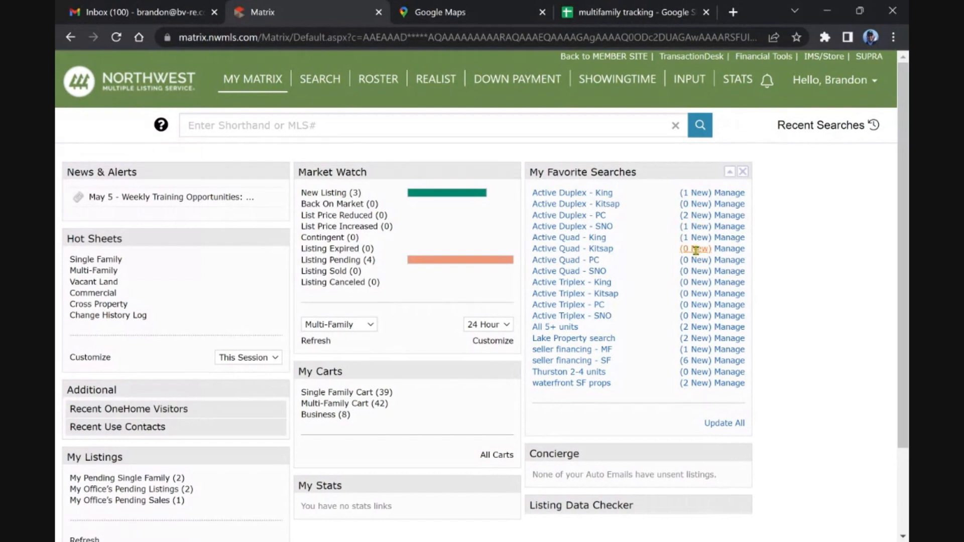
mouse_move(695, 327)
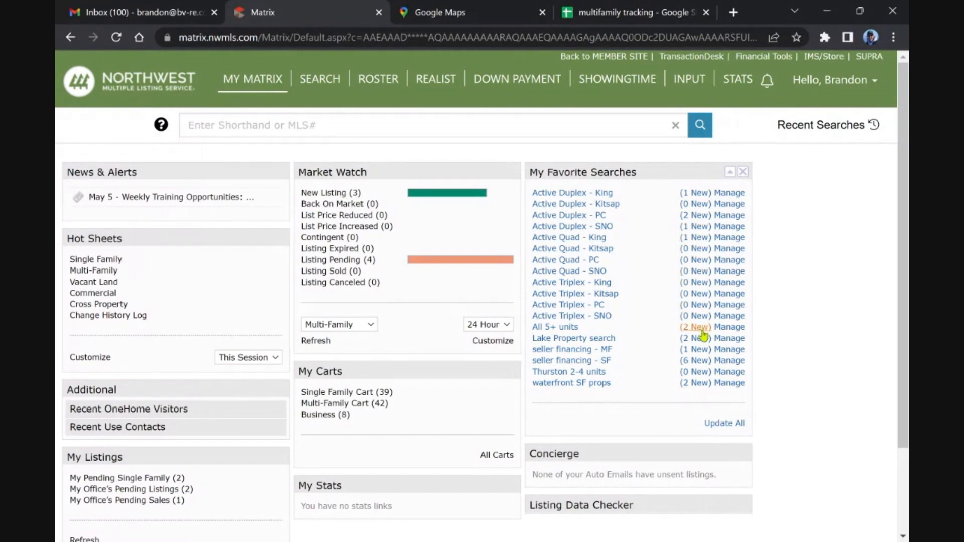
mouse_move(697, 352)
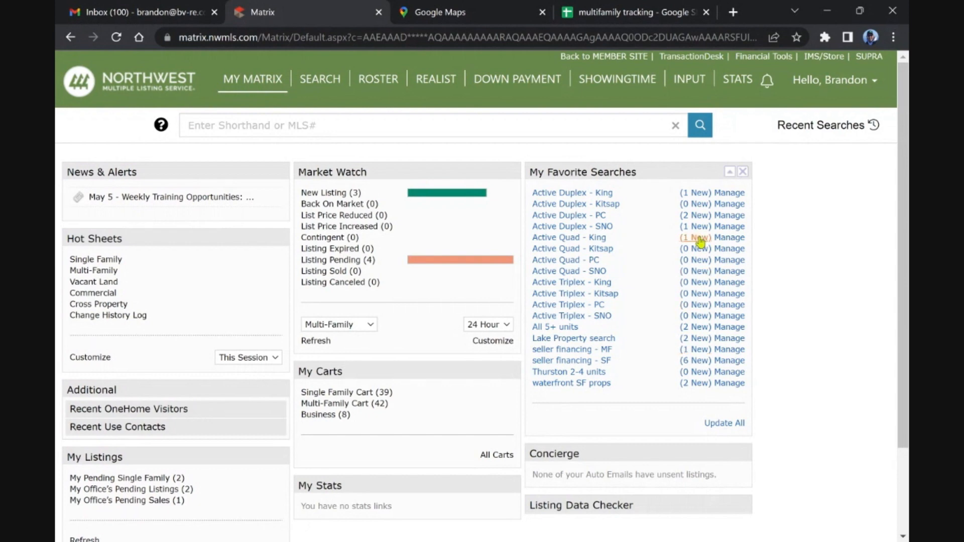
mouse_move(694, 203)
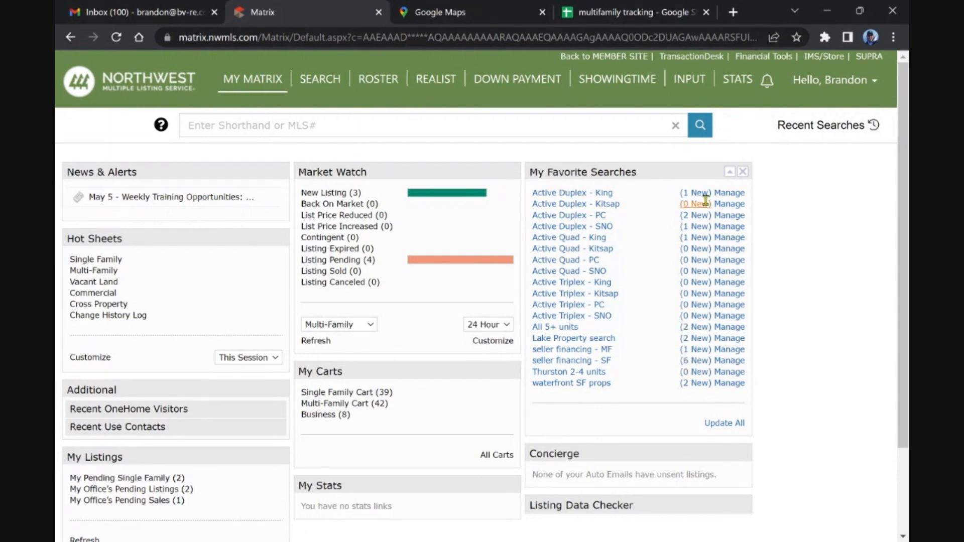
- Open the new Active Duplex - King listing and scroll through its details down to Unit Information
left_click(571, 193)
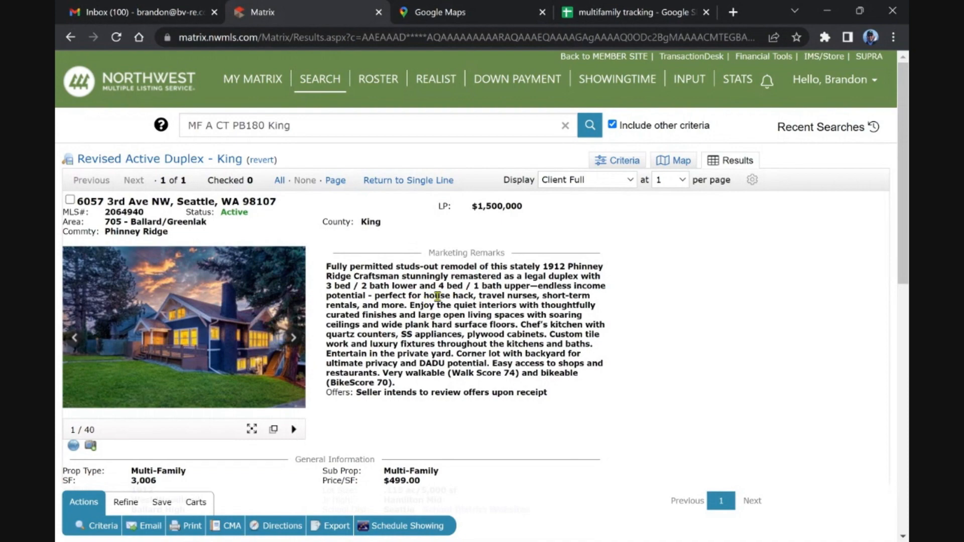
scroll("down", 3)
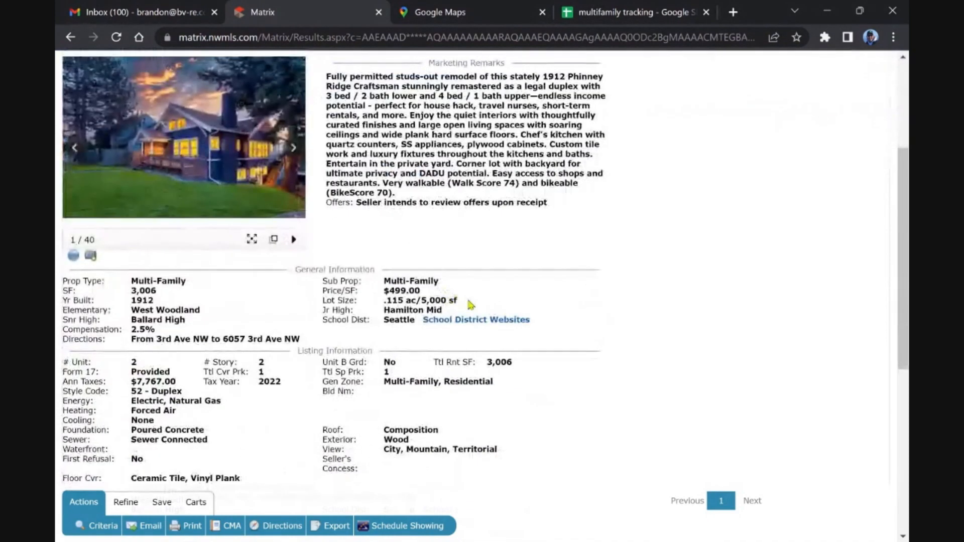
scroll("down", 3)
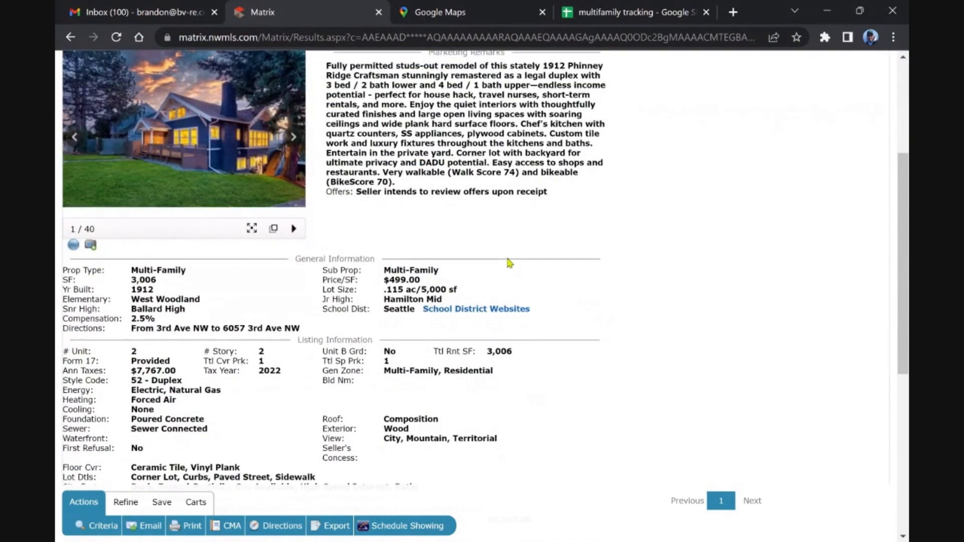
scroll("down", 3)
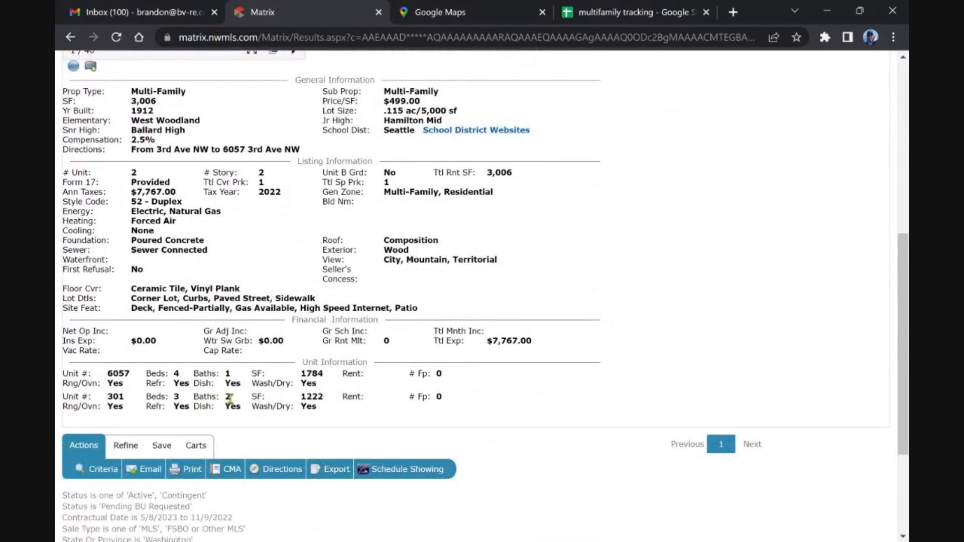
scroll("up", 3)
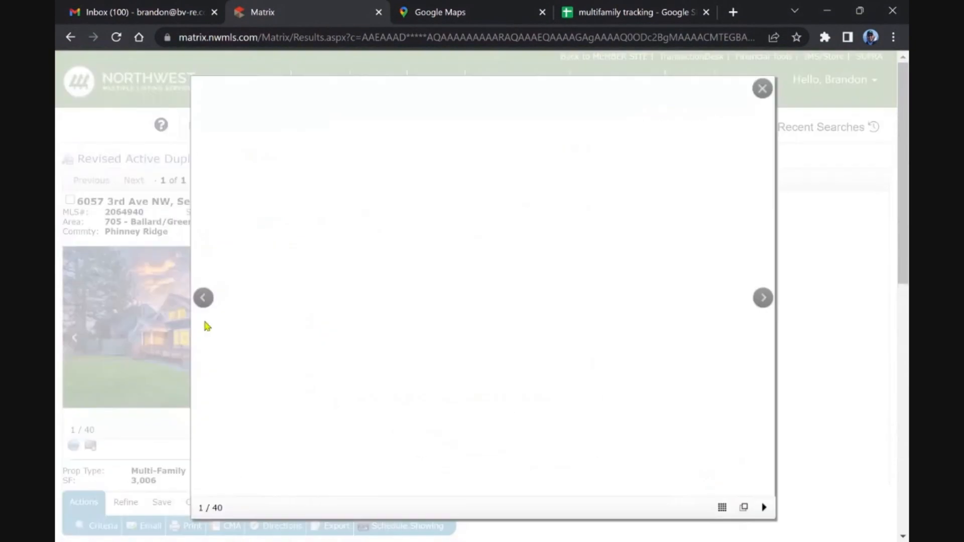
- Advance the Seattle duplex gallery to photo 8 of 40 — entryway, living room, staircase
left_click(762, 297)
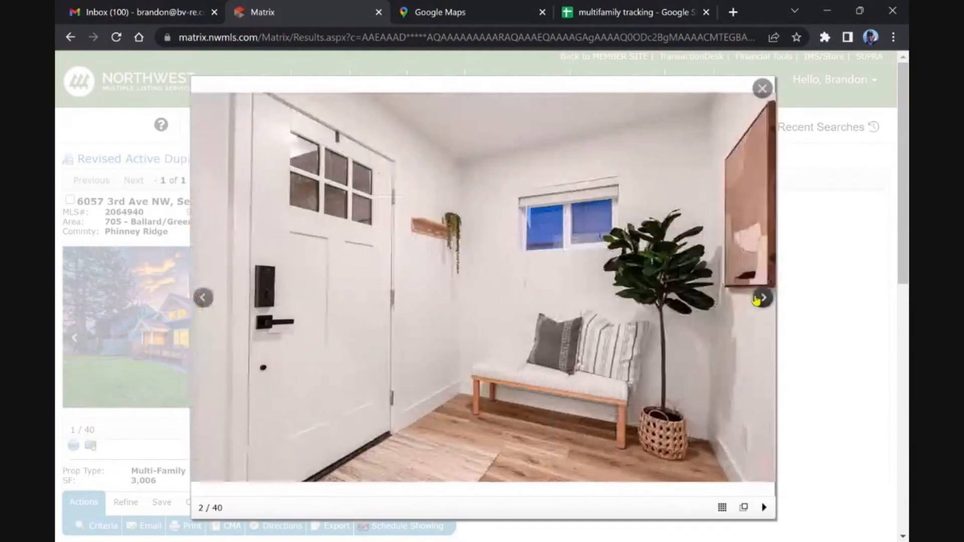
left_click(762, 298)
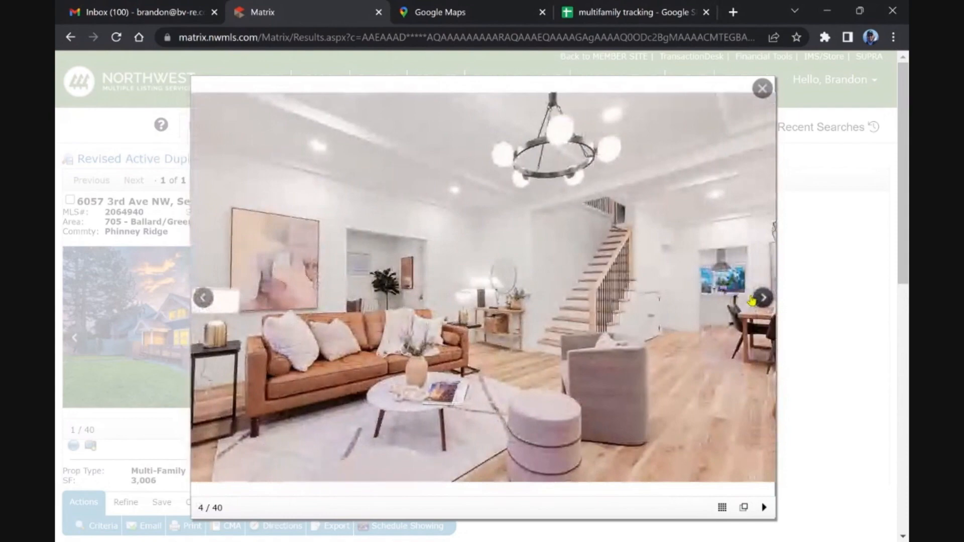
left_click(762, 297)
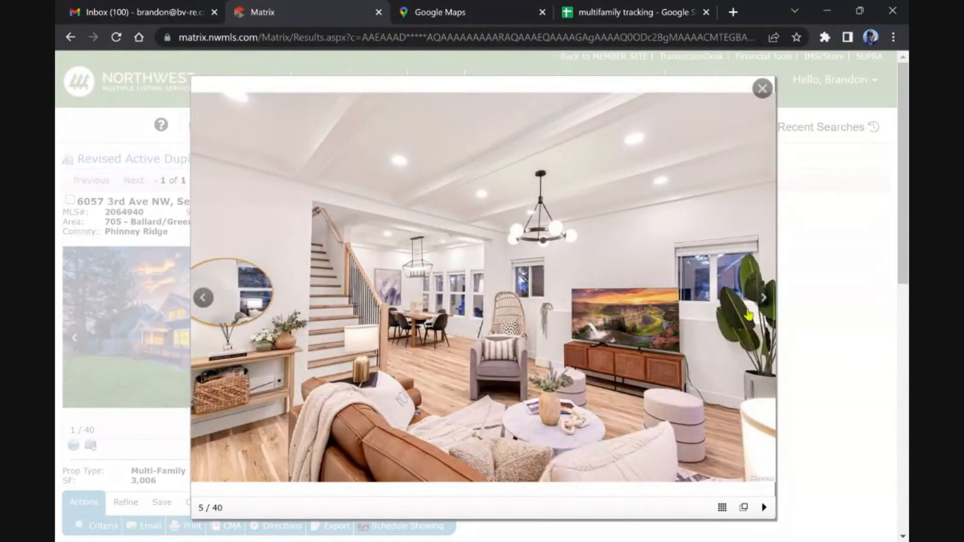
left_click(763, 298)
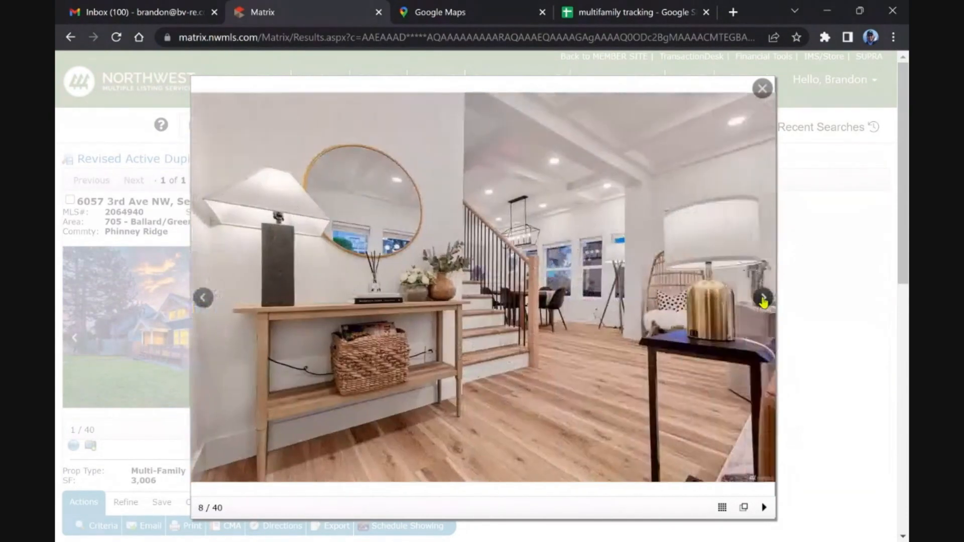
left_click(762, 88)
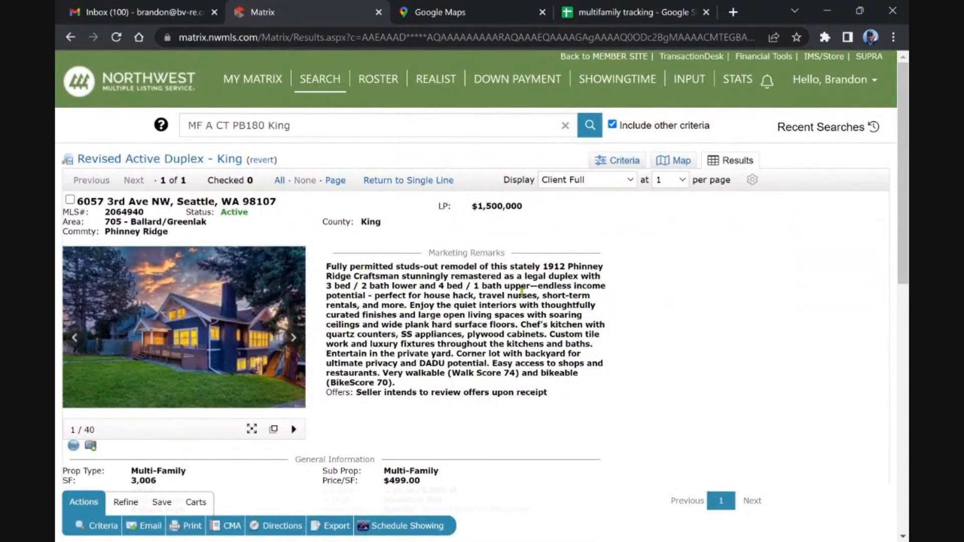
mouse_move(437, 265)
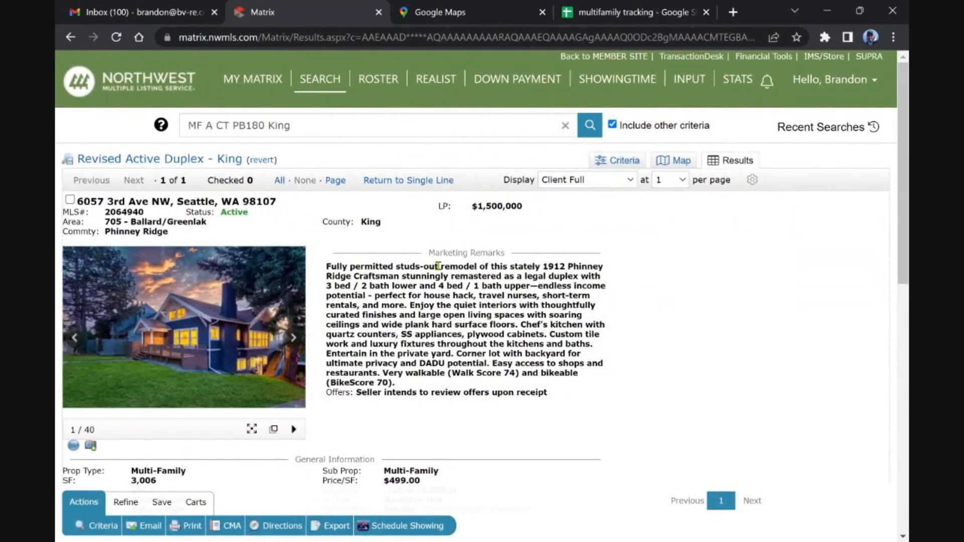
- Review Unit Information, highlight 'house hack' in the Marketing Remarks, then leave the listing for the next search
scroll("down", 3)
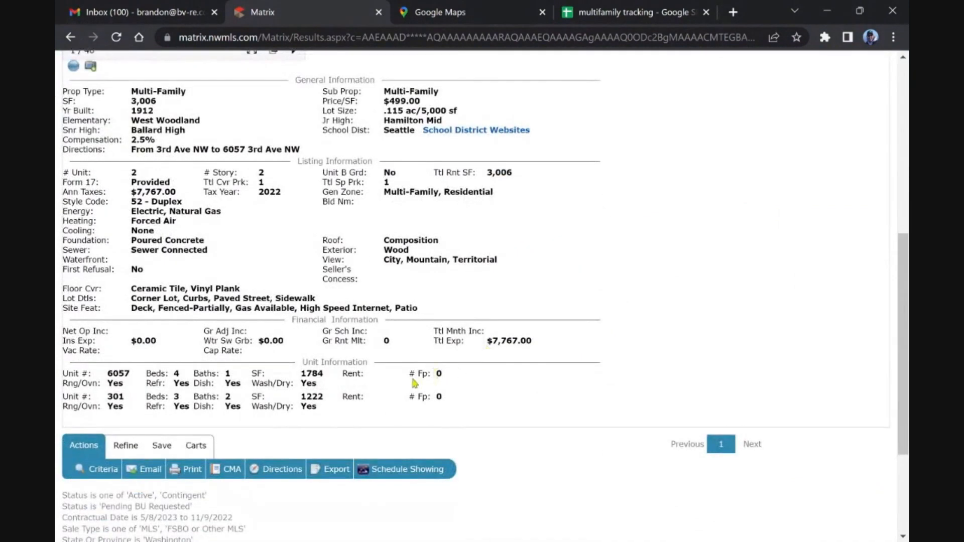
scroll("up", 3)
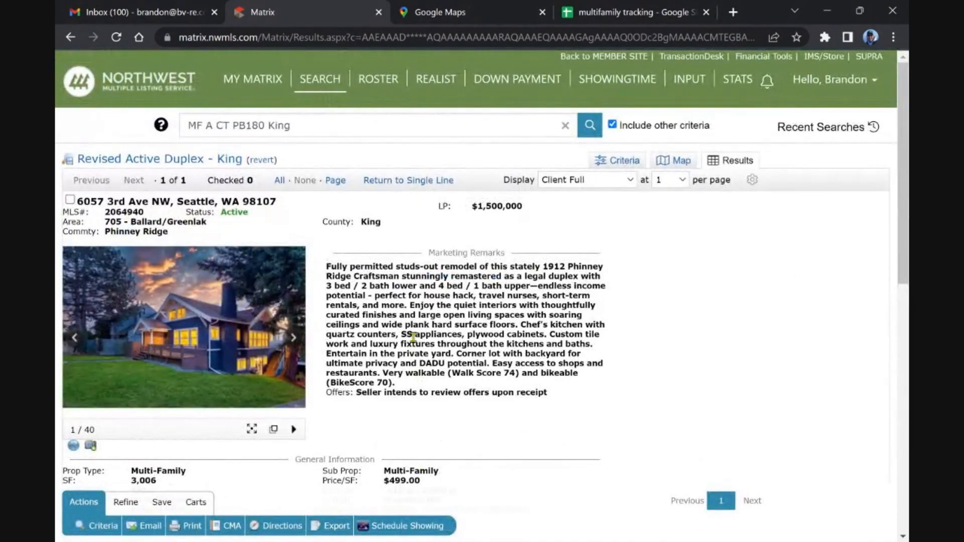
mouse_move(399, 264)
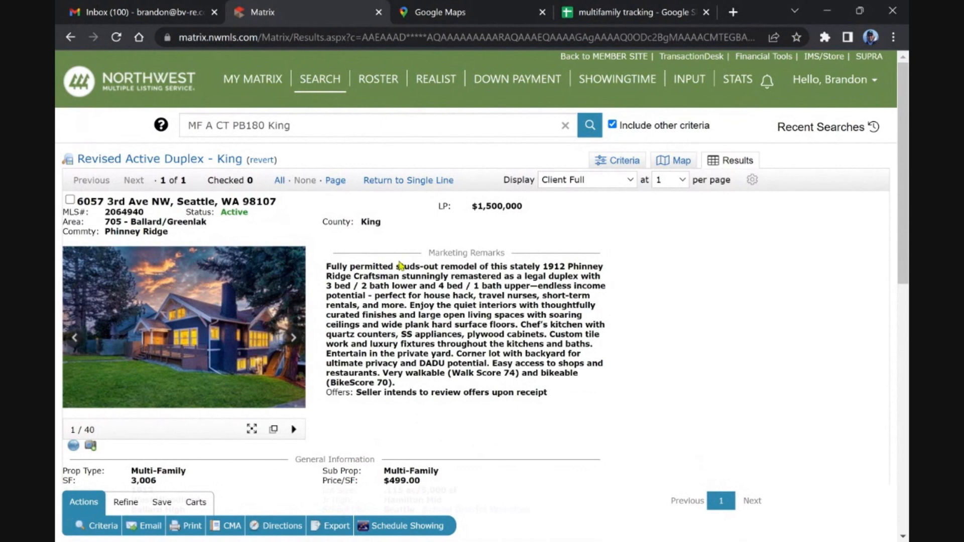
double_click(445, 296)
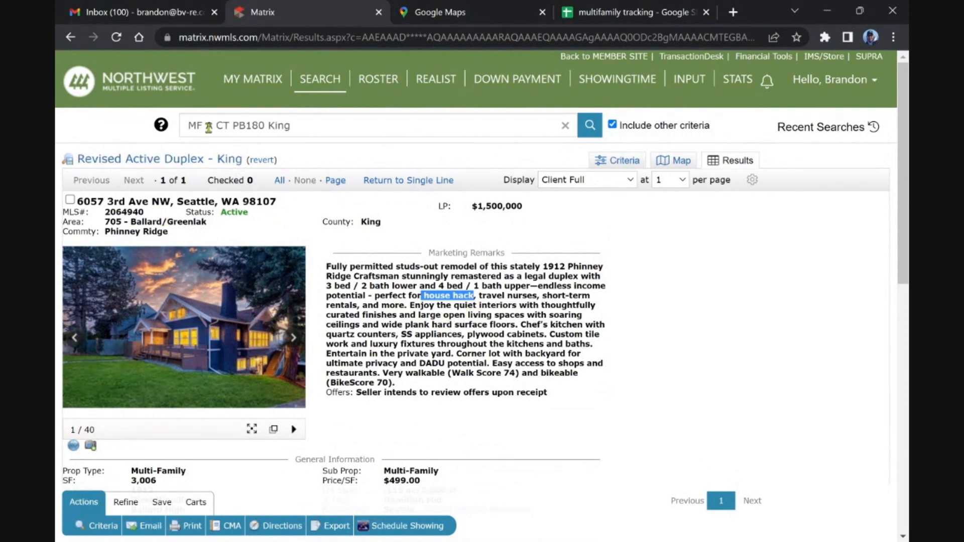
left_click(252, 78)
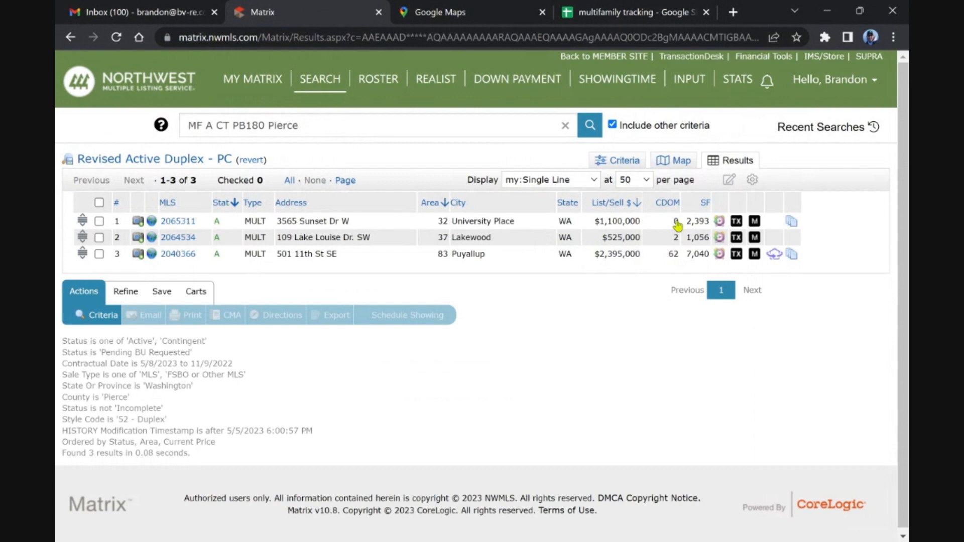
mouse_move(432, 226)
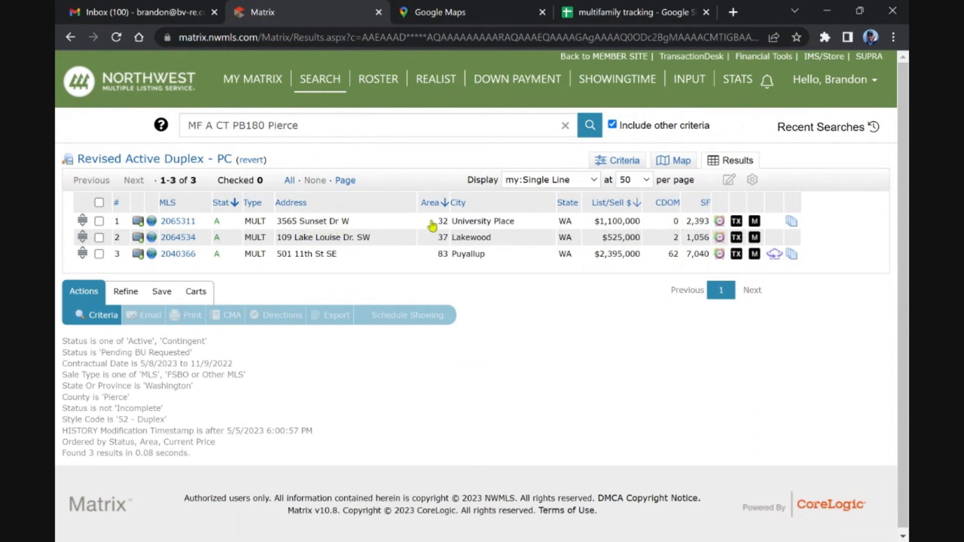
mouse_move(502, 248)
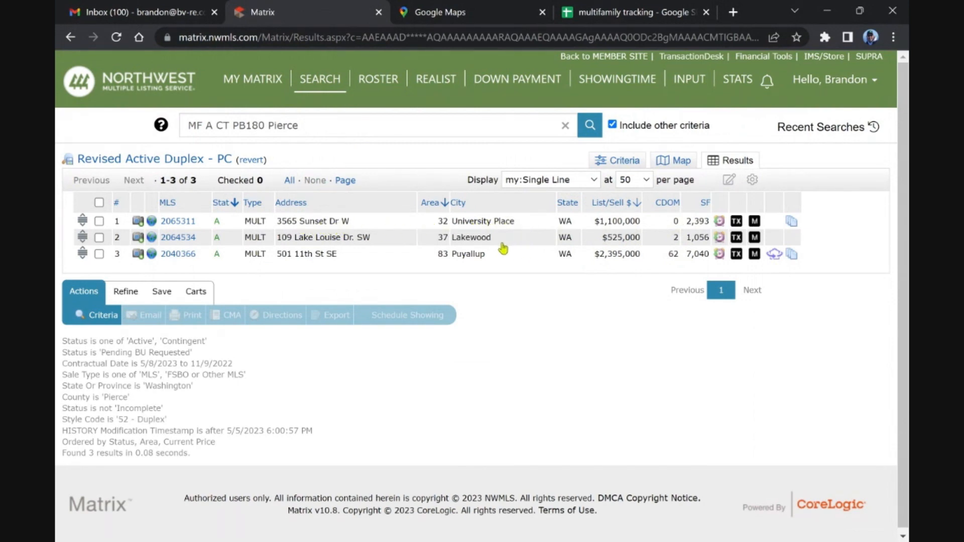
mouse_move(480, 245)
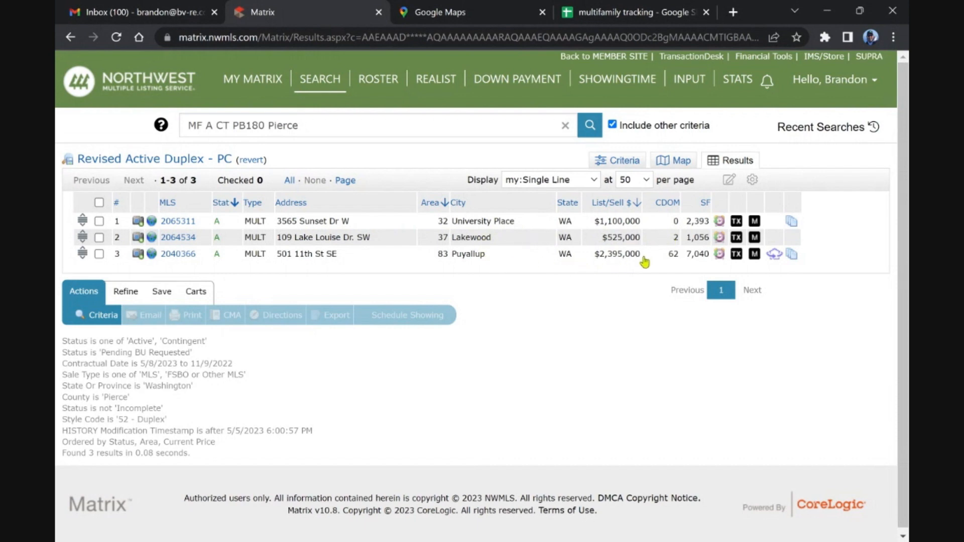
mouse_move(592, 188)
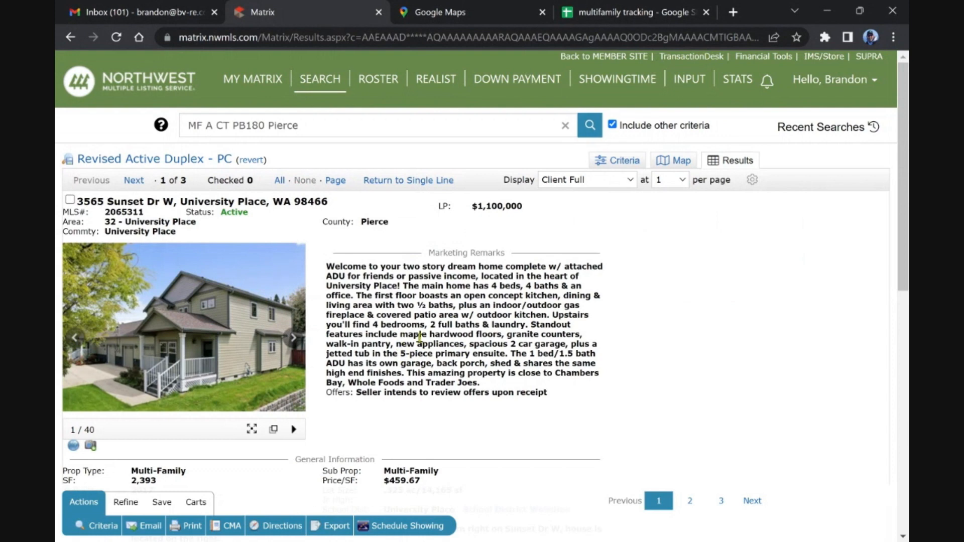
mouse_move(389, 296)
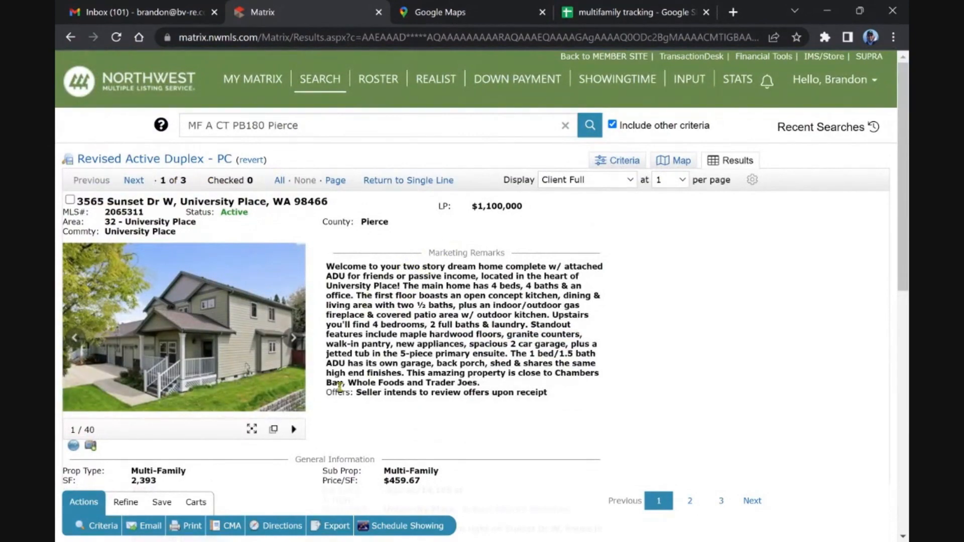
scroll("down", 3)
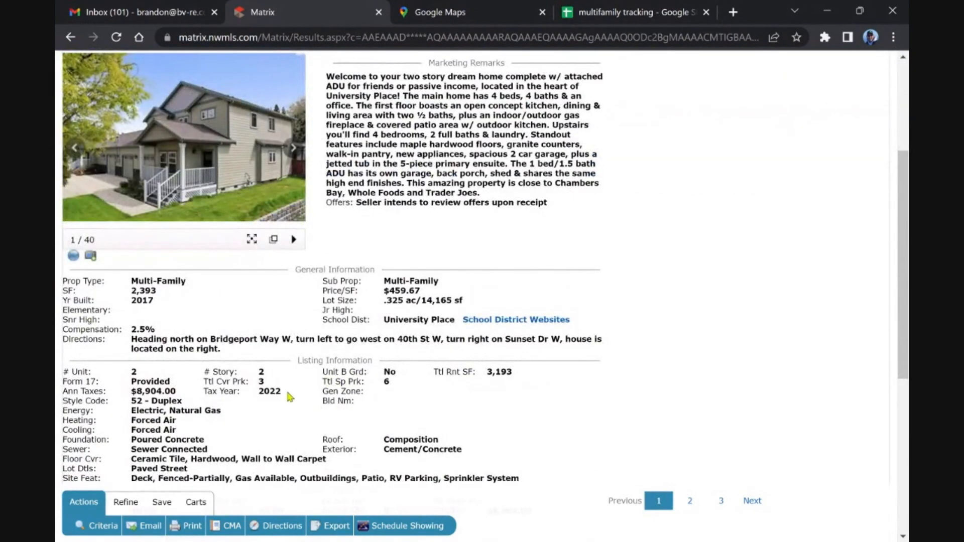
scroll("down", 3)
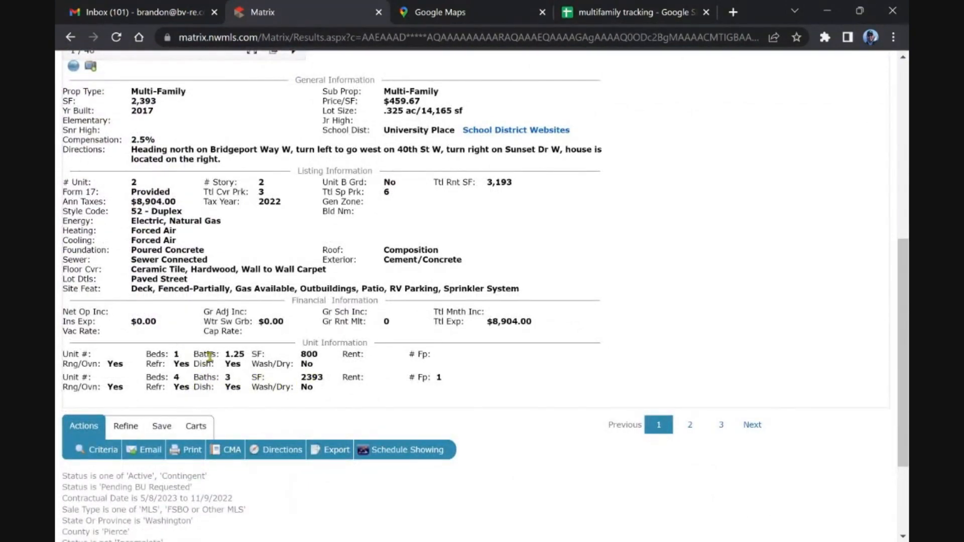
mouse_move(357, 366)
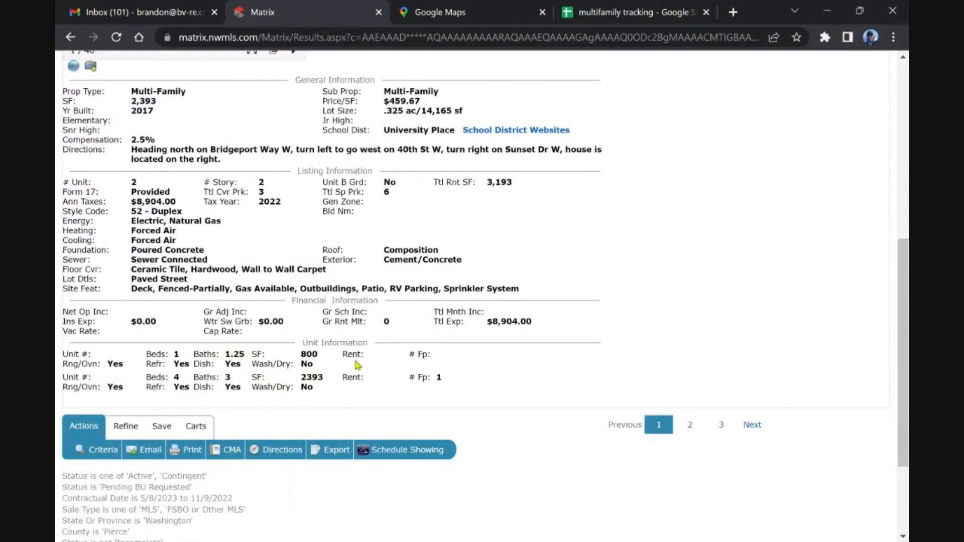
scroll("up", 3)
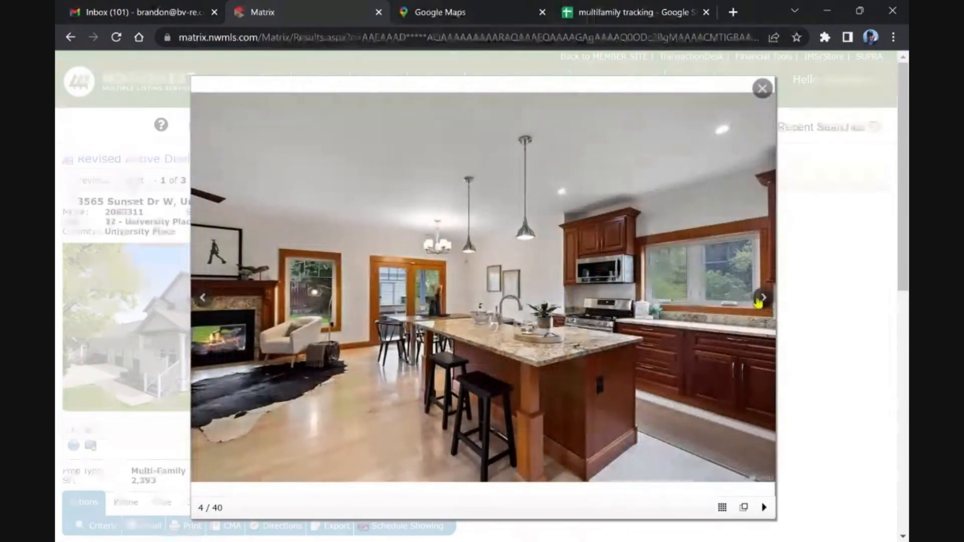
- Page the University Place duplex gallery to photo 12, then close it back to the listing
left_click(762, 297)
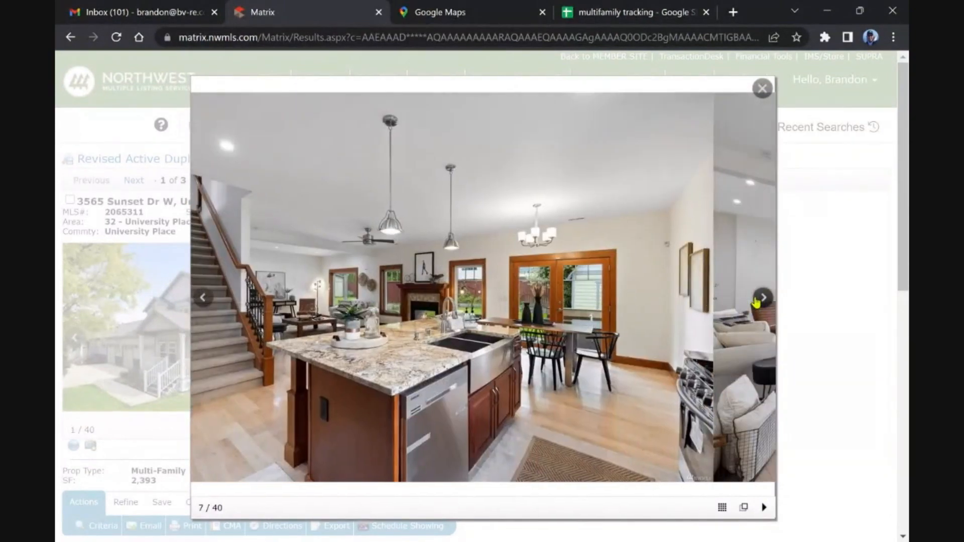
left_click(762, 297)
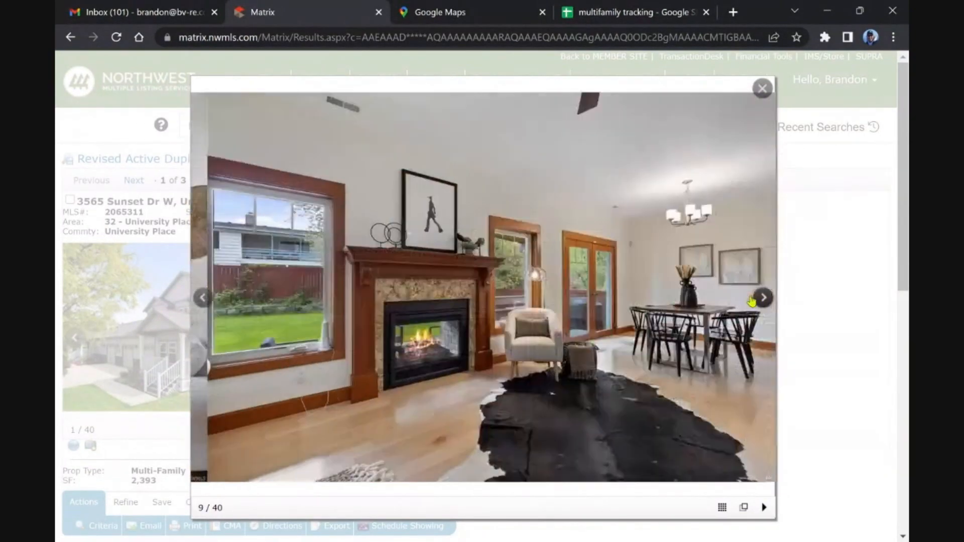
left_click(762, 297)
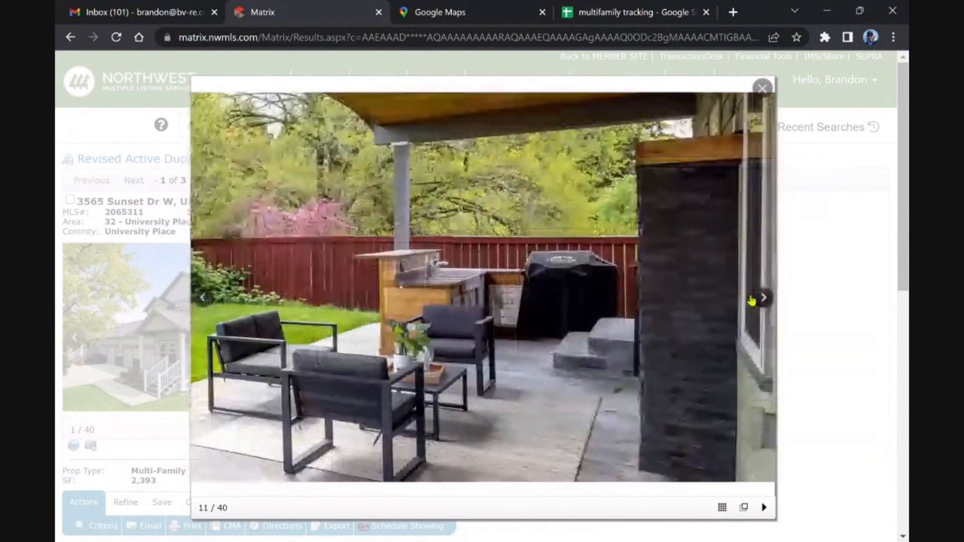
left_click(762, 297)
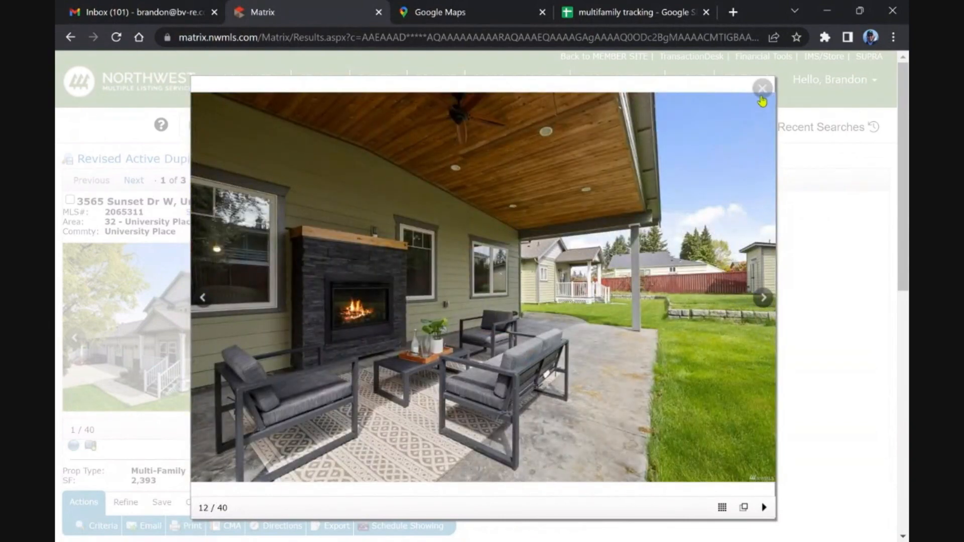
left_click(762, 88)
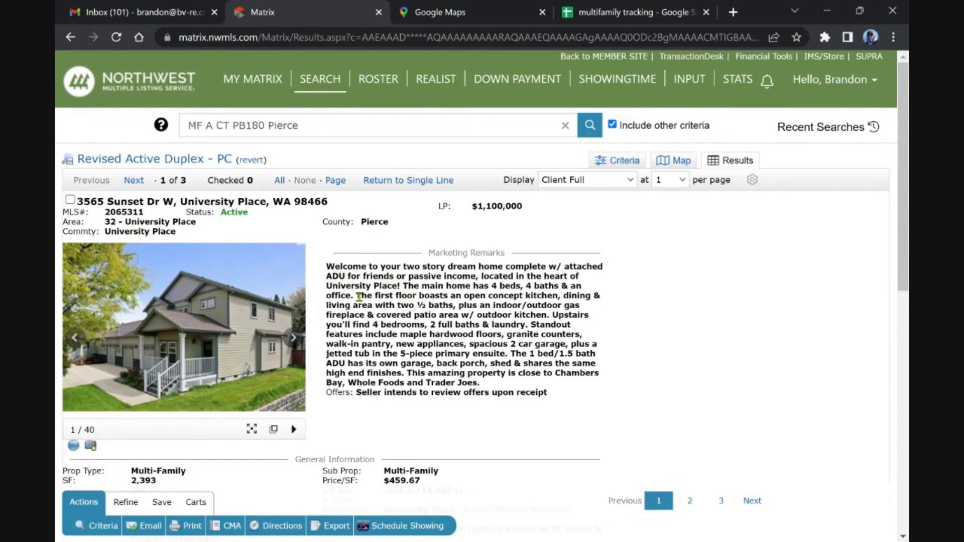
mouse_move(362, 373)
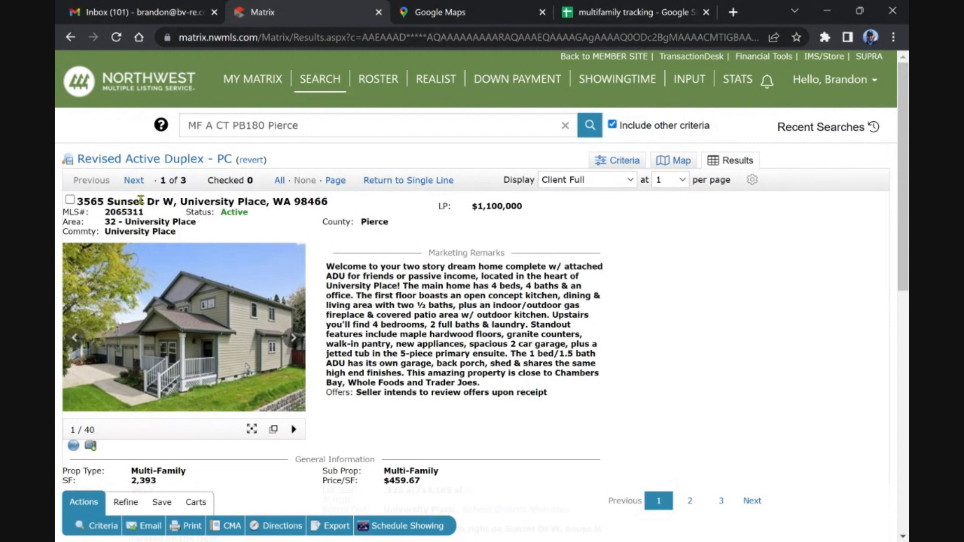
- Move to result 2 of 3, the $525,000 Lakewood duplex, and review its financial and unit rents
left_click(133, 180)
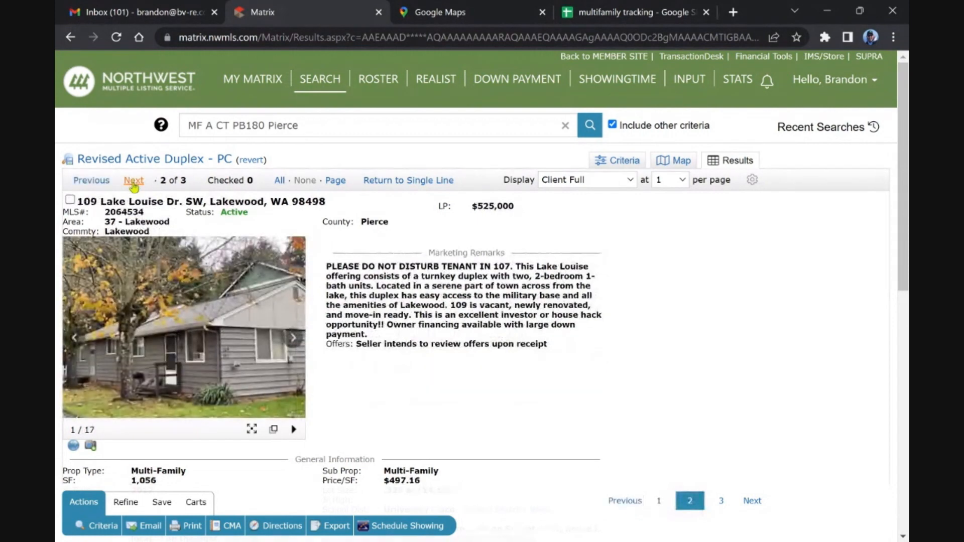
mouse_move(515, 365)
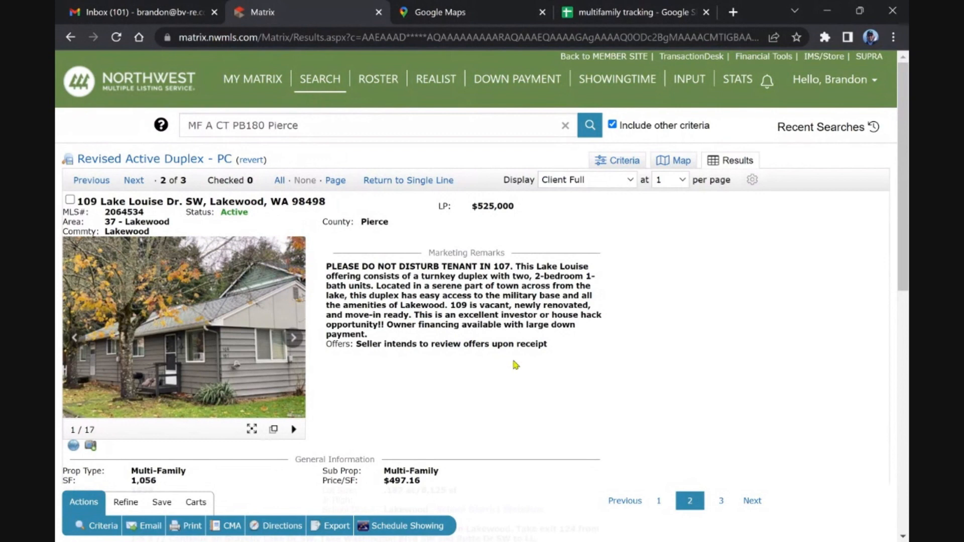
mouse_move(451, 343)
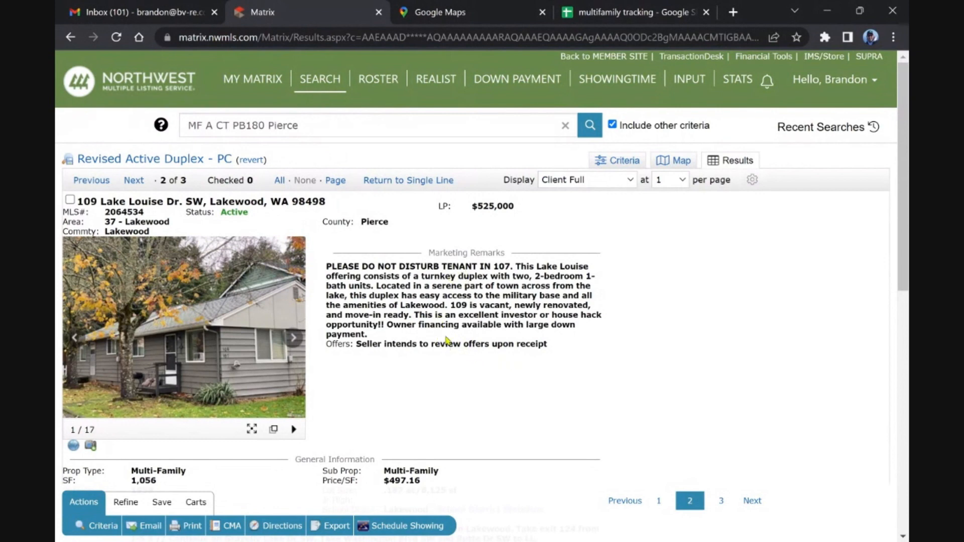
scroll("down", 3)
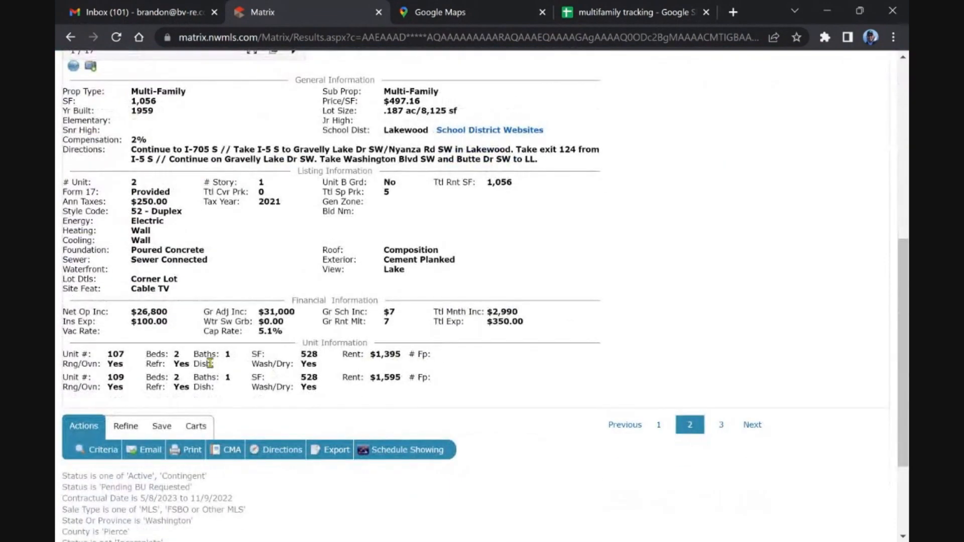
mouse_move(328, 374)
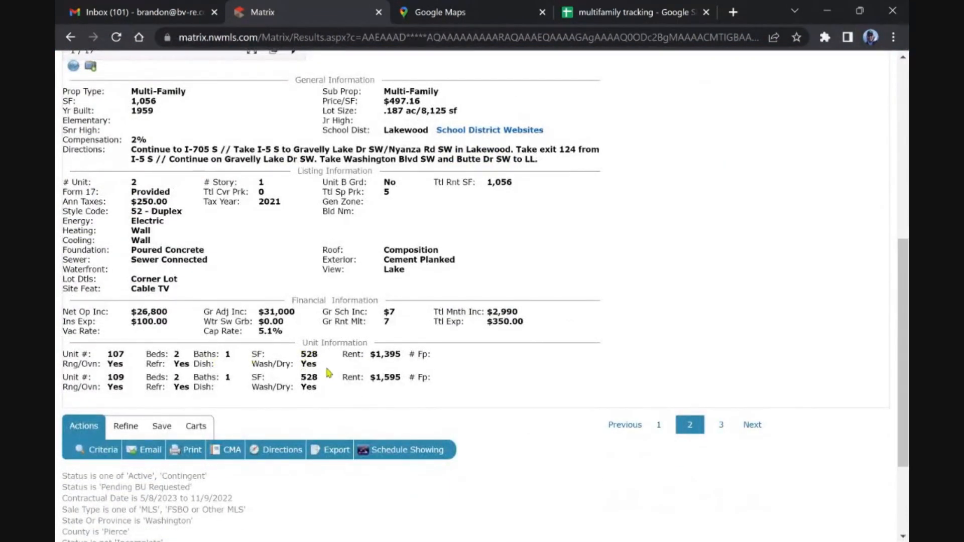
scroll("up", 3)
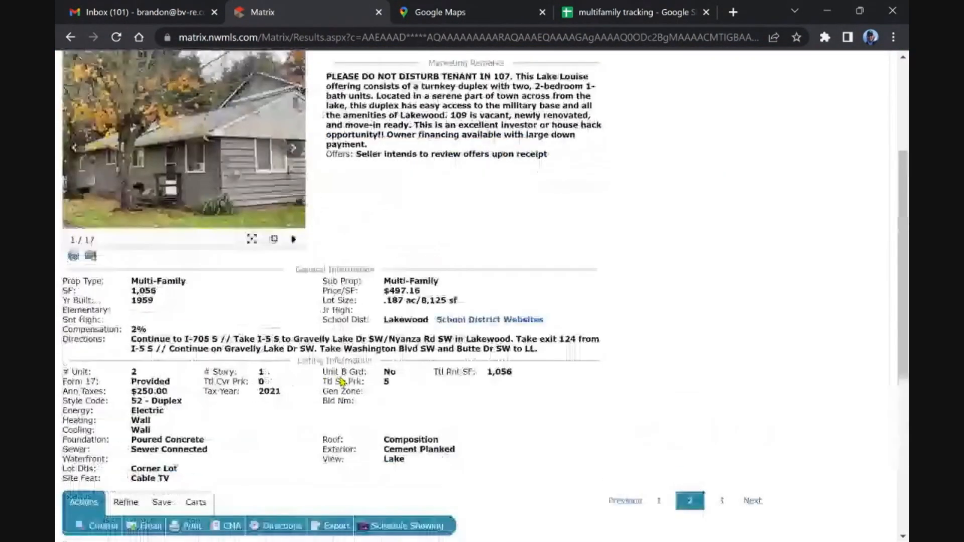
scroll("up", 3)
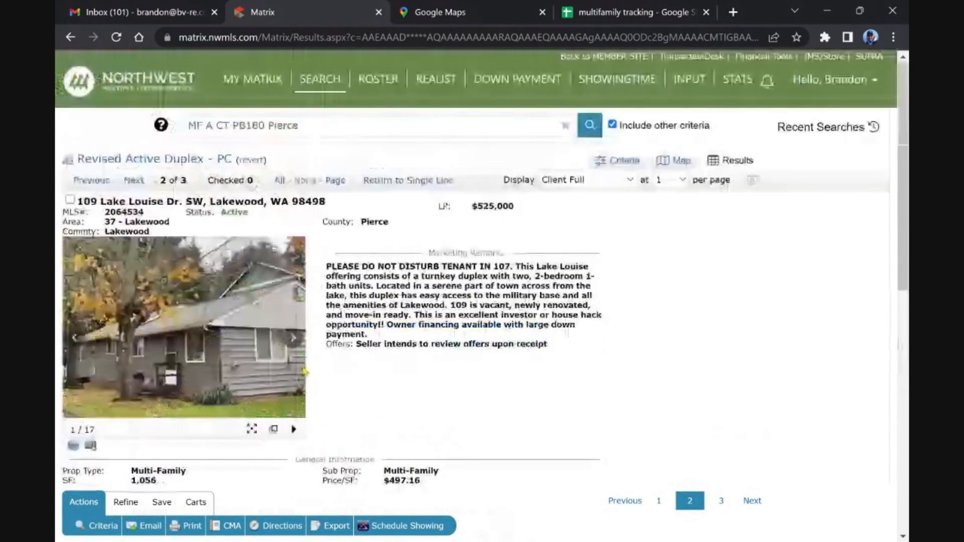
- Browse the Lakewood duplex gallery back and forth to photo 10 of 17, then close it
left_click(183, 328)
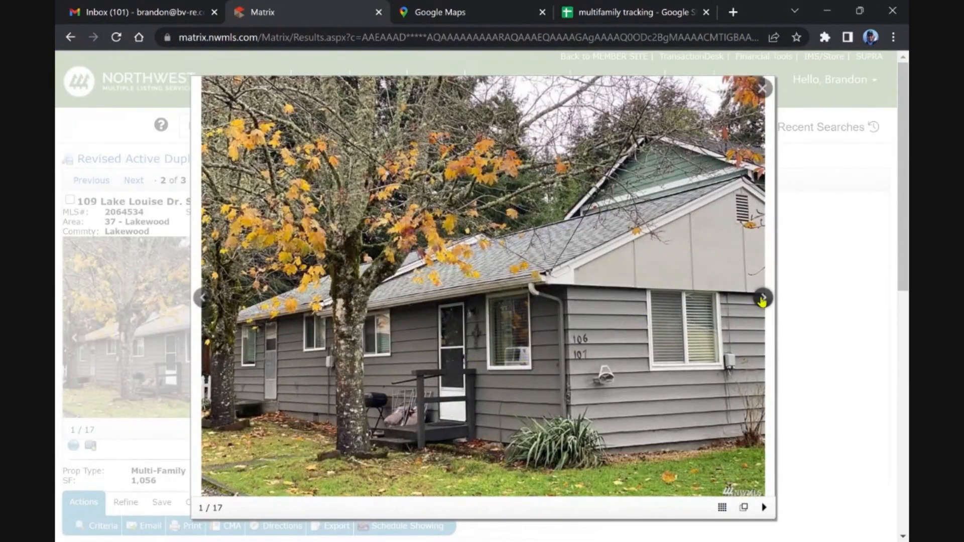
left_click(762, 299)
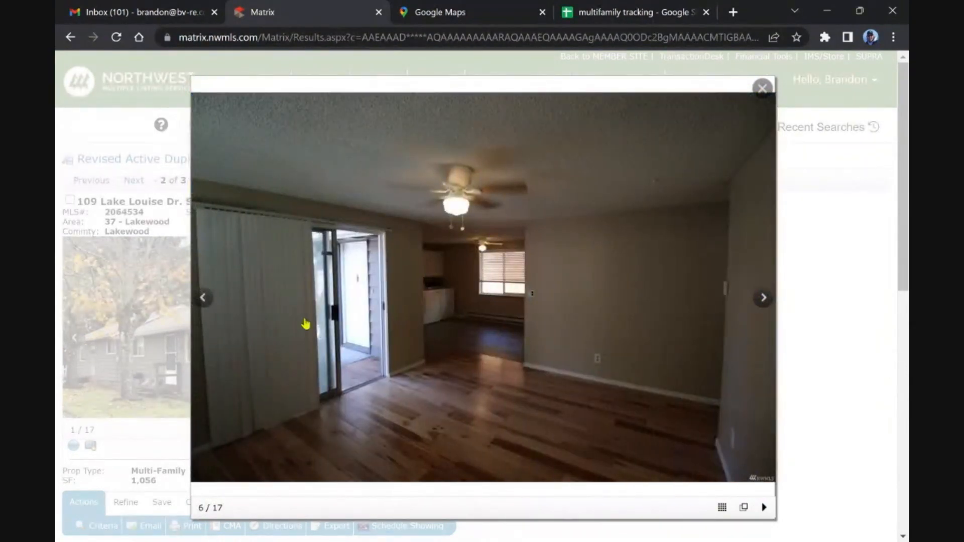
left_click(204, 297)
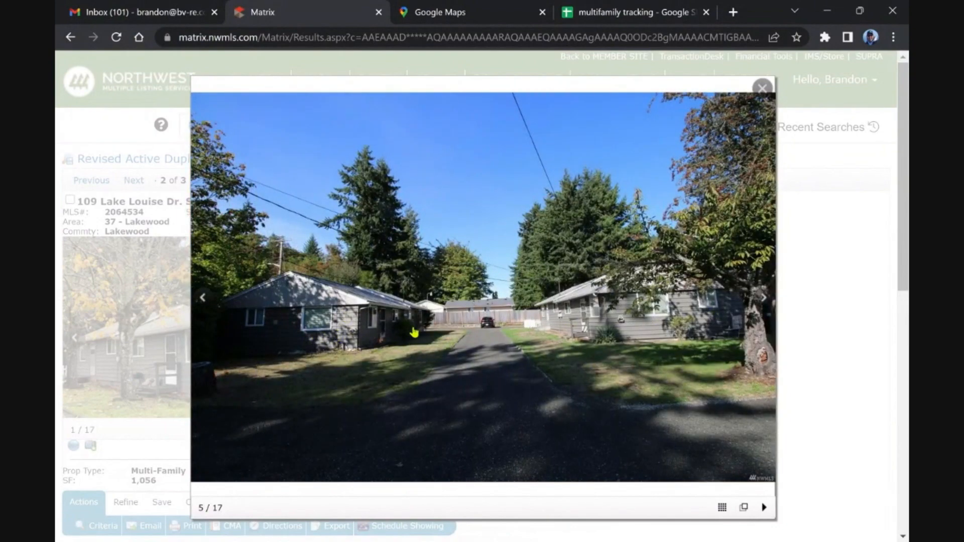
mouse_move(759, 304)
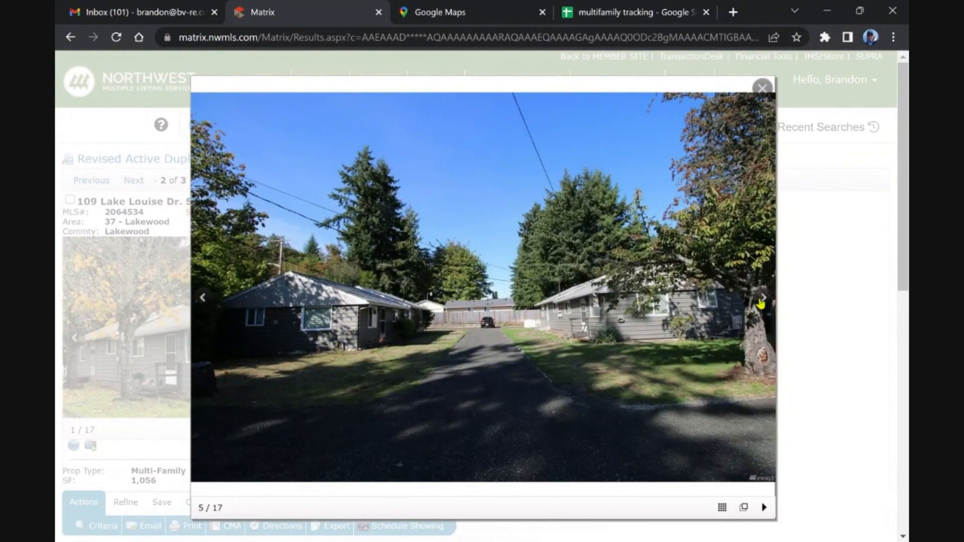
left_click(762, 297)
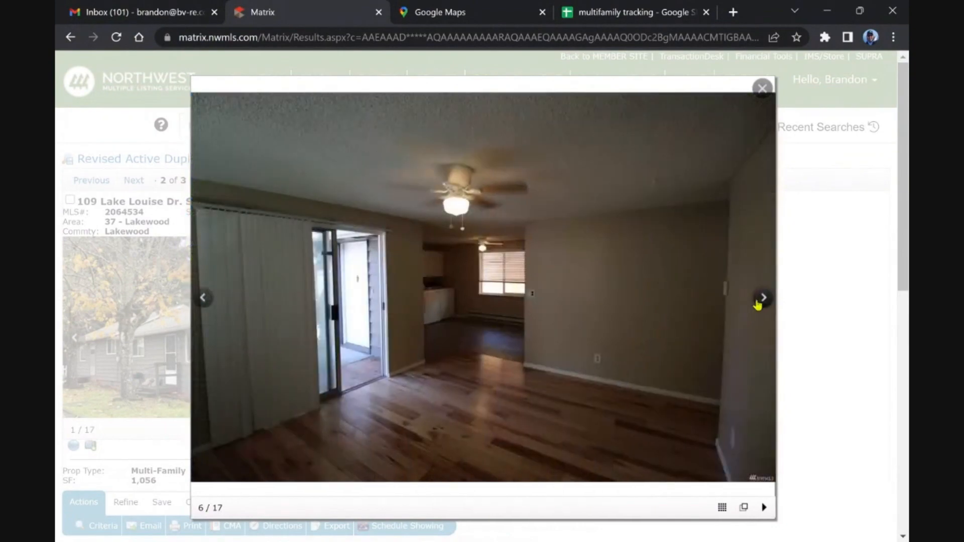
left_click(762, 297)
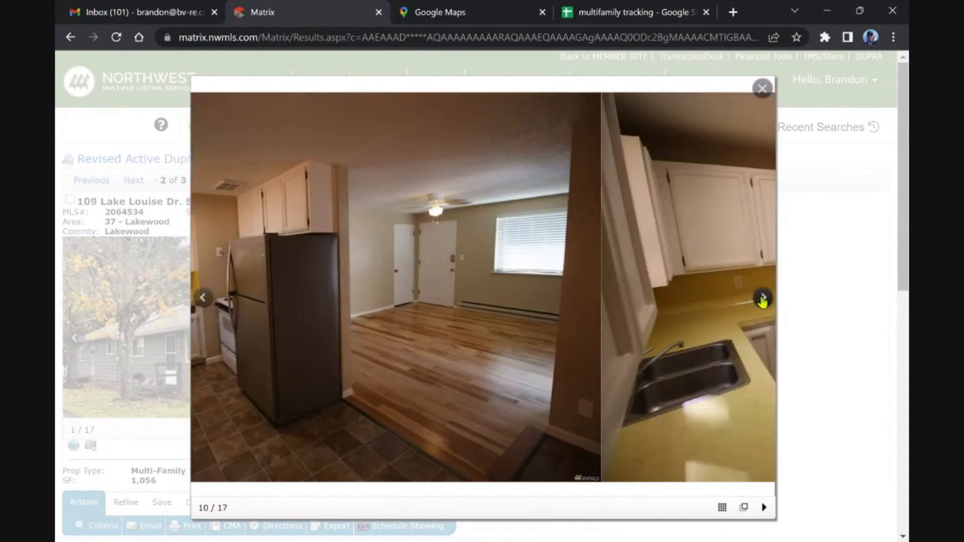
left_click(762, 299)
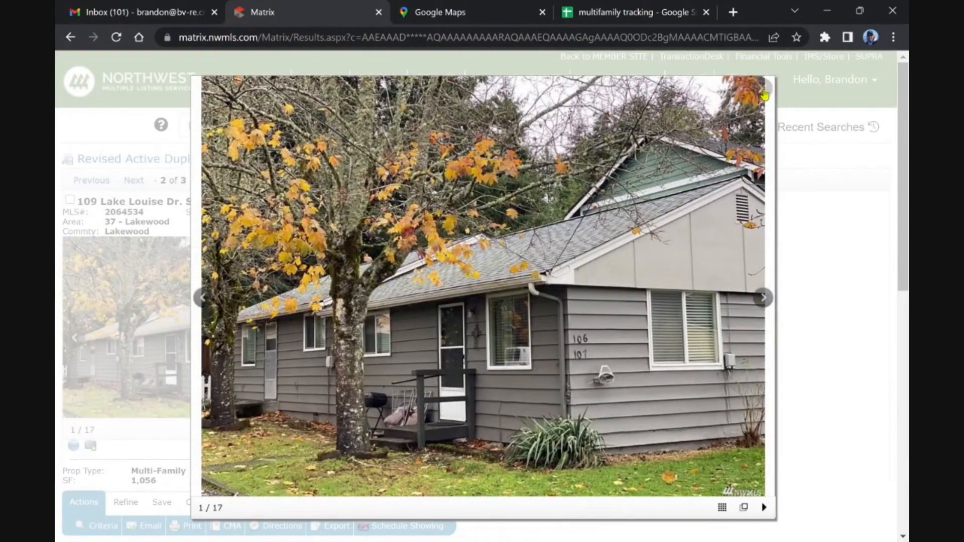
left_click(764, 83)
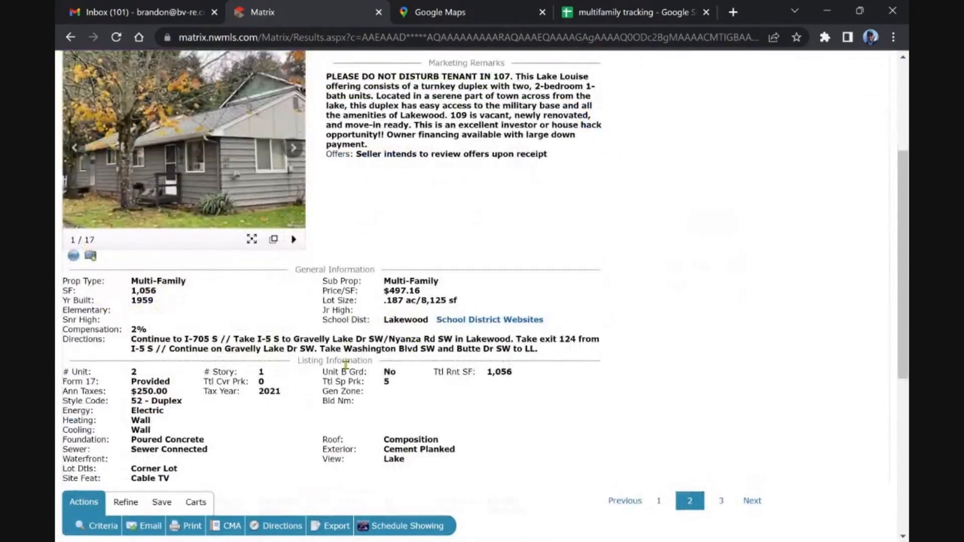
scroll("up", 3)
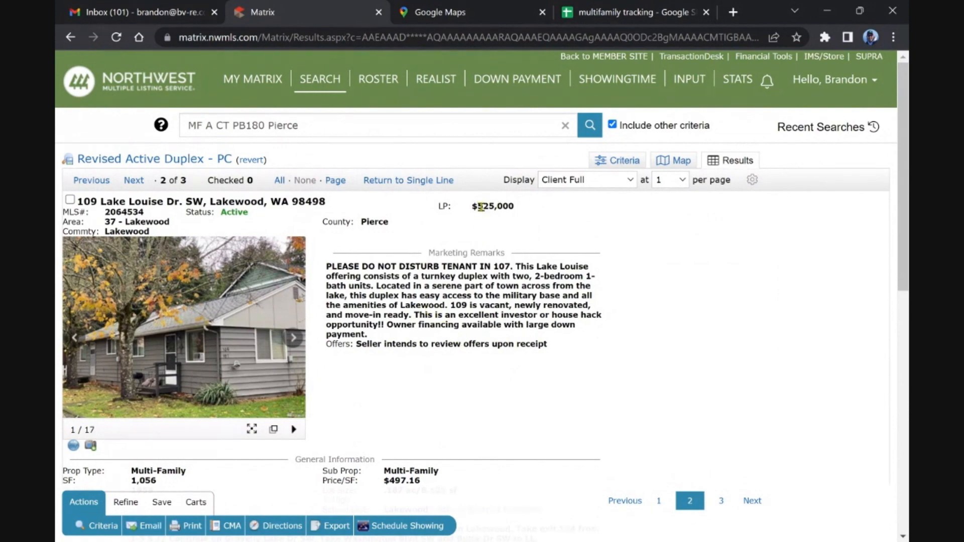
scroll("down", 3)
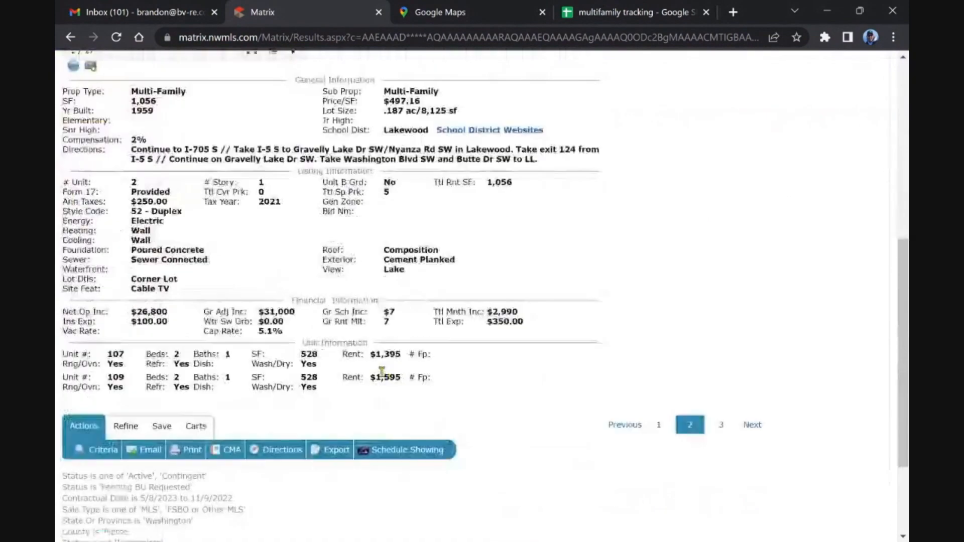
scroll("up", 3)
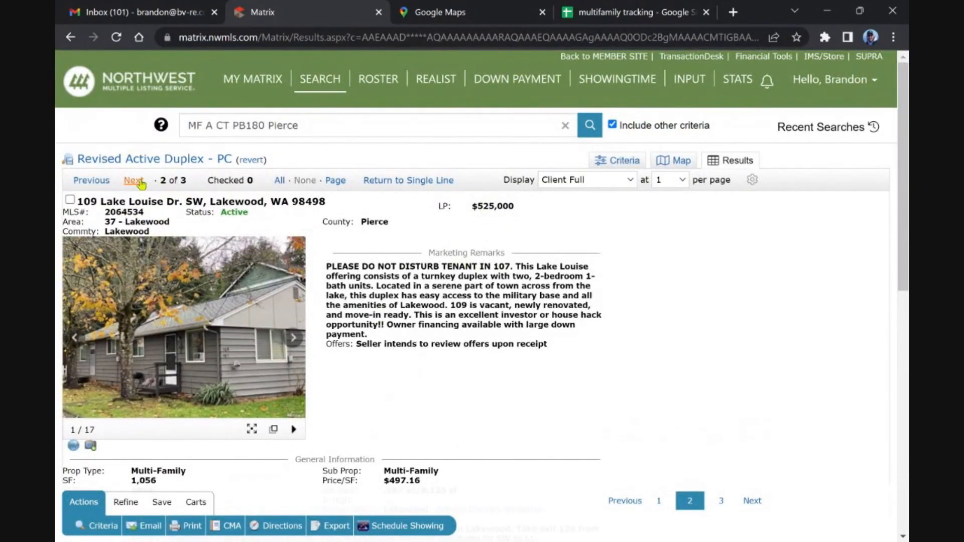
- Move to result 3 of 3, the $2,395,000 8-unit Puyallup complex, and review its Financial and Unit Information
left_click(134, 180)
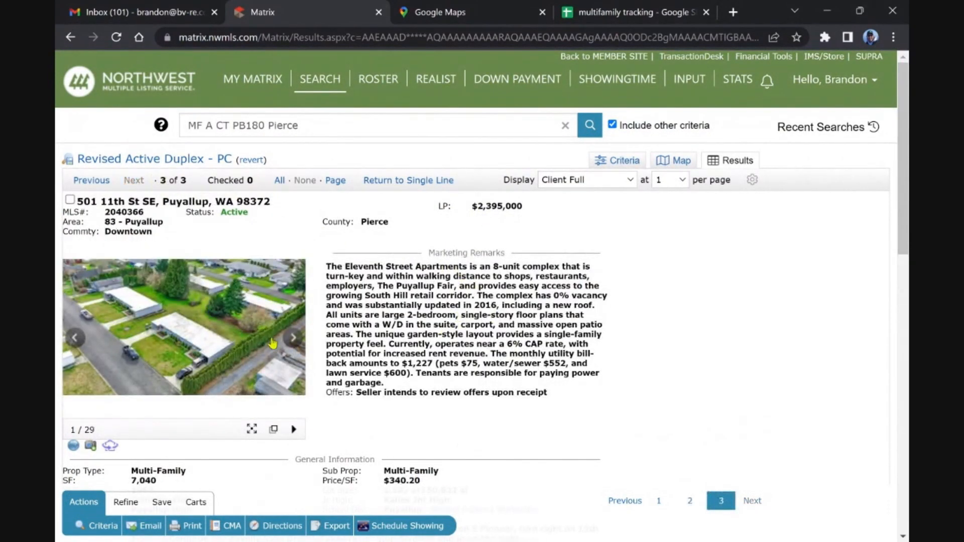
mouse_move(219, 232)
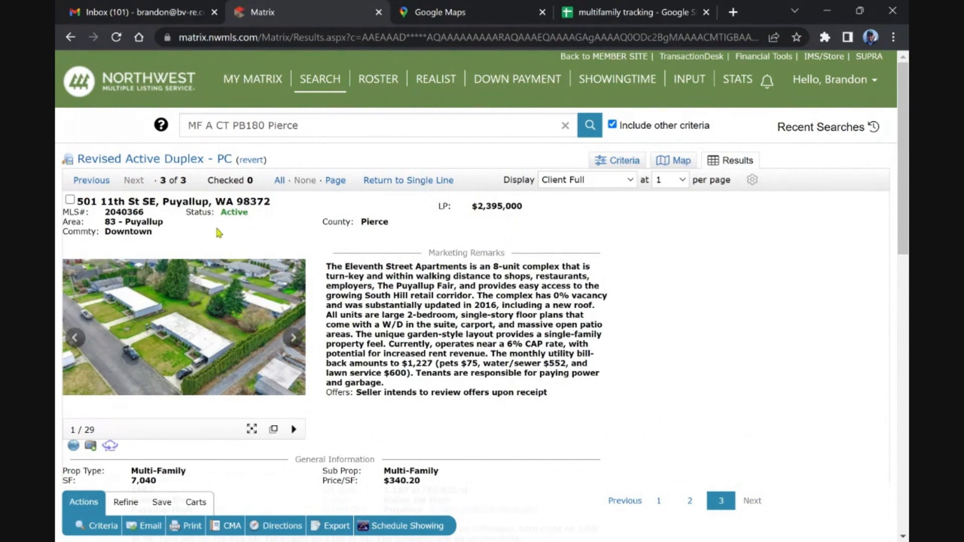
mouse_move(257, 316)
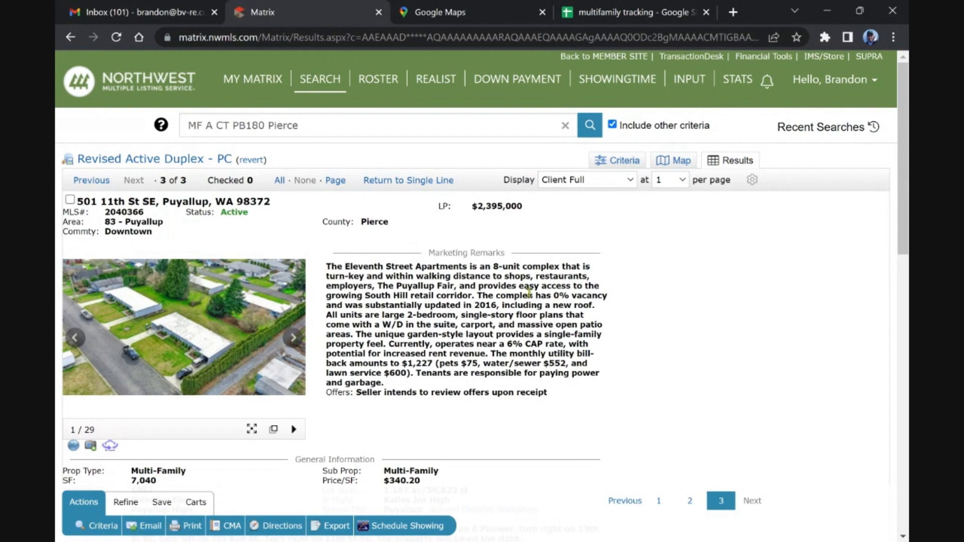
scroll("down", 3)
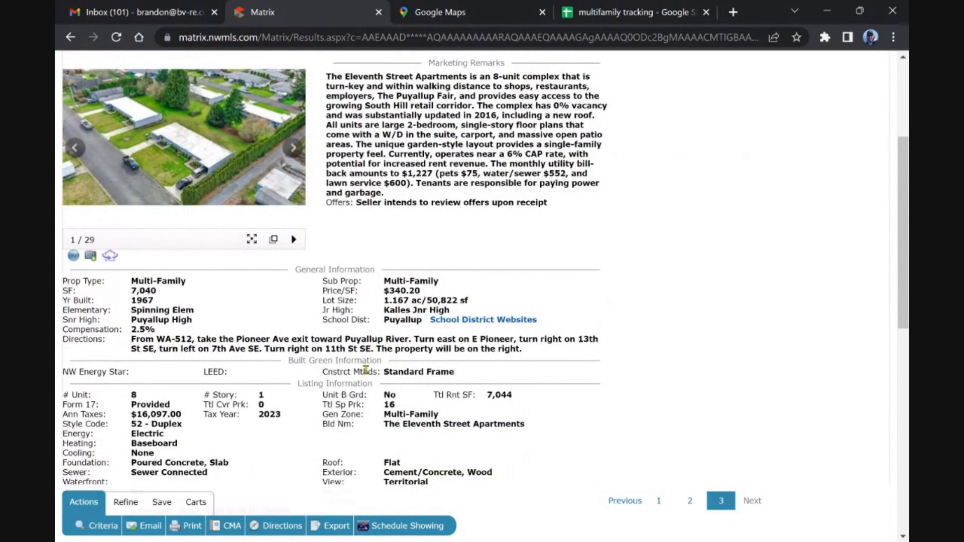
scroll("down", 3)
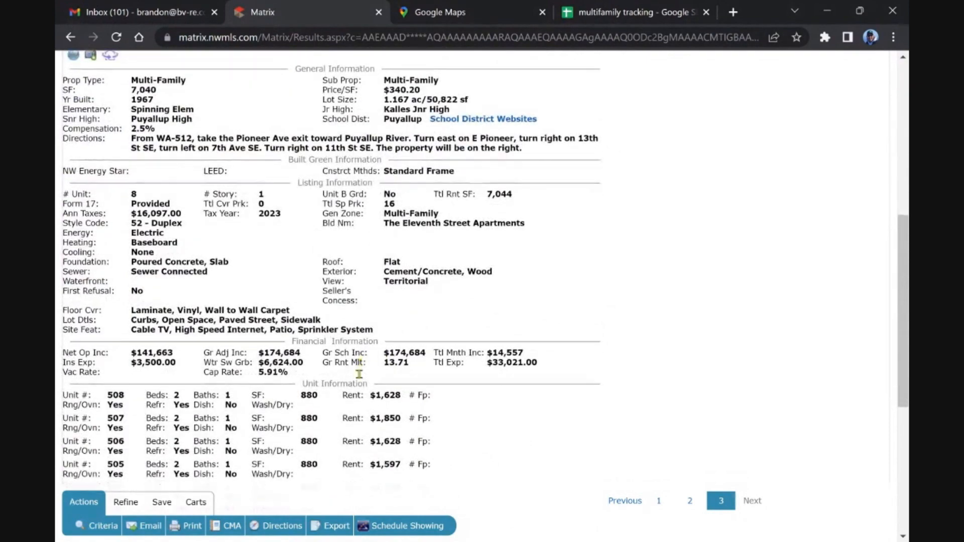
scroll("up", 3)
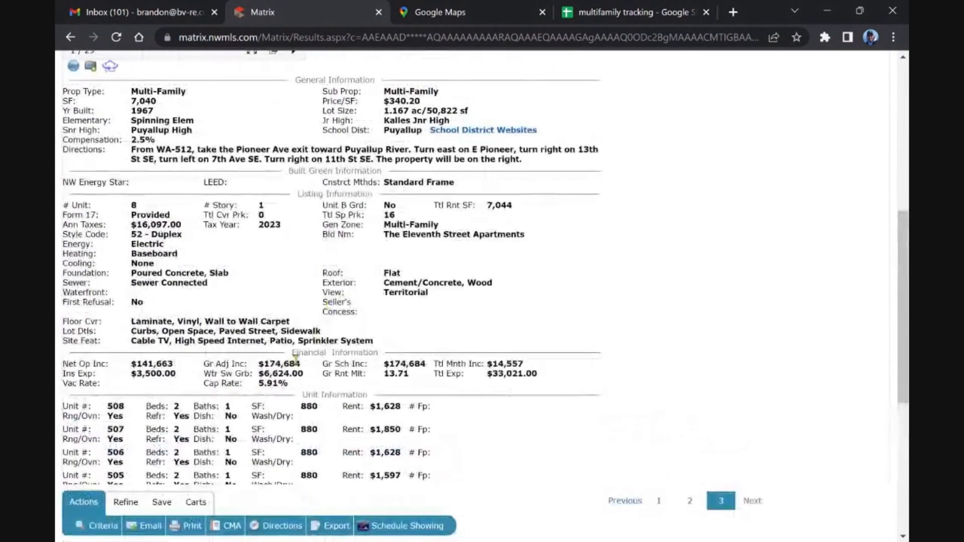
scroll("up", 3)
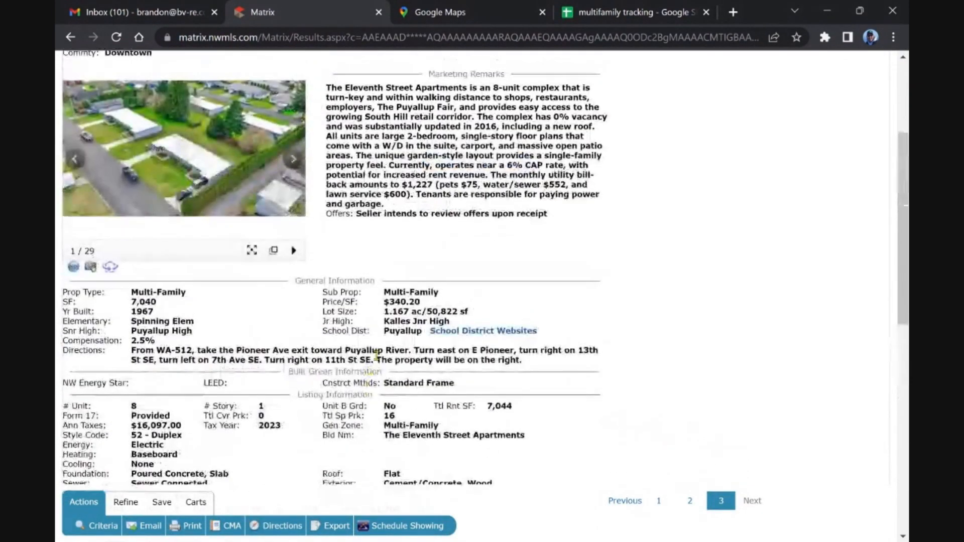
scroll("up", 3)
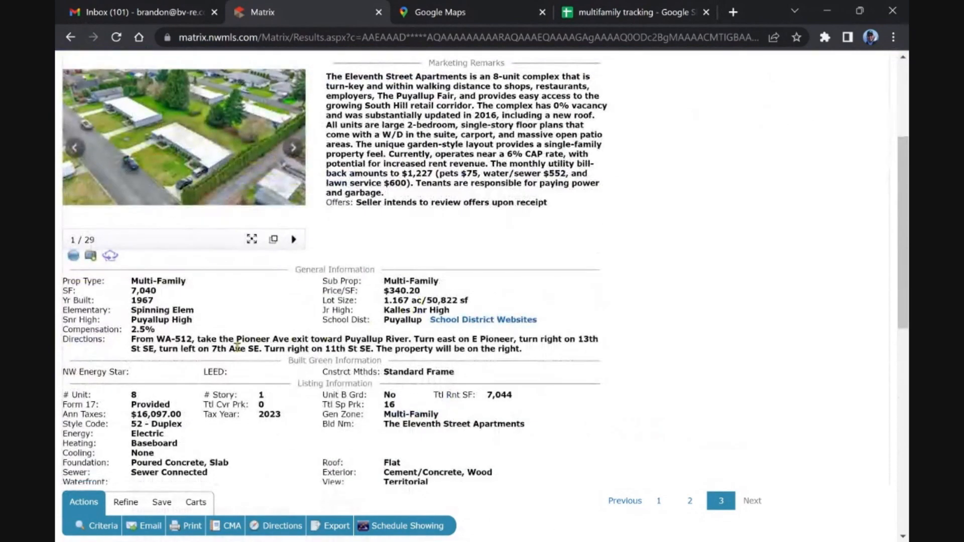
scroll("up", 3)
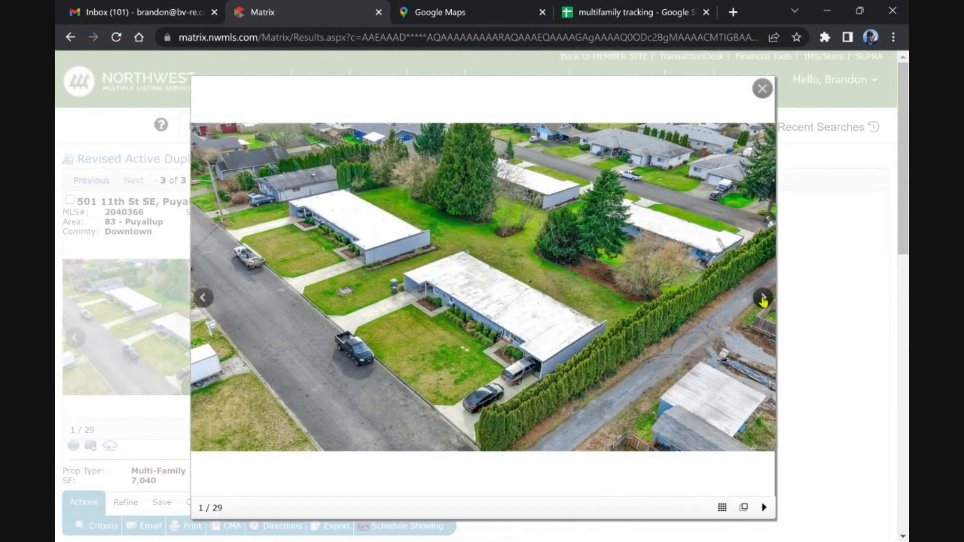
- Page the Puyallup complex gallery to photo 10 of 29, then close it back to the listing details
left_click(762, 298)
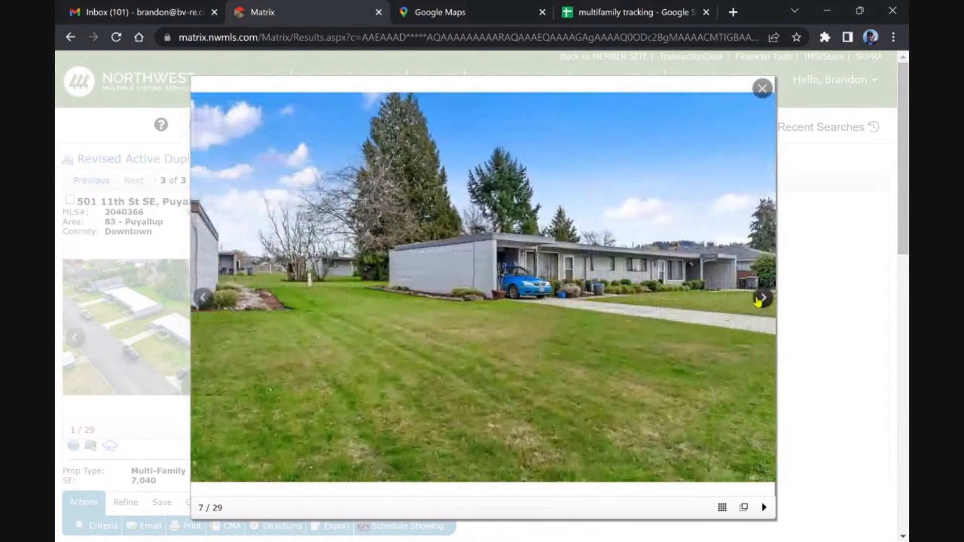
left_click(762, 297)
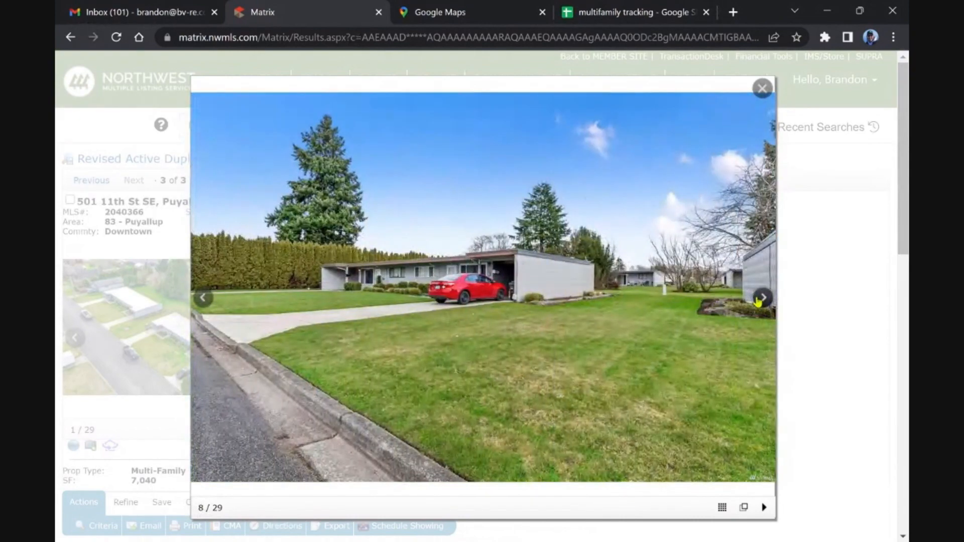
left_click(761, 297)
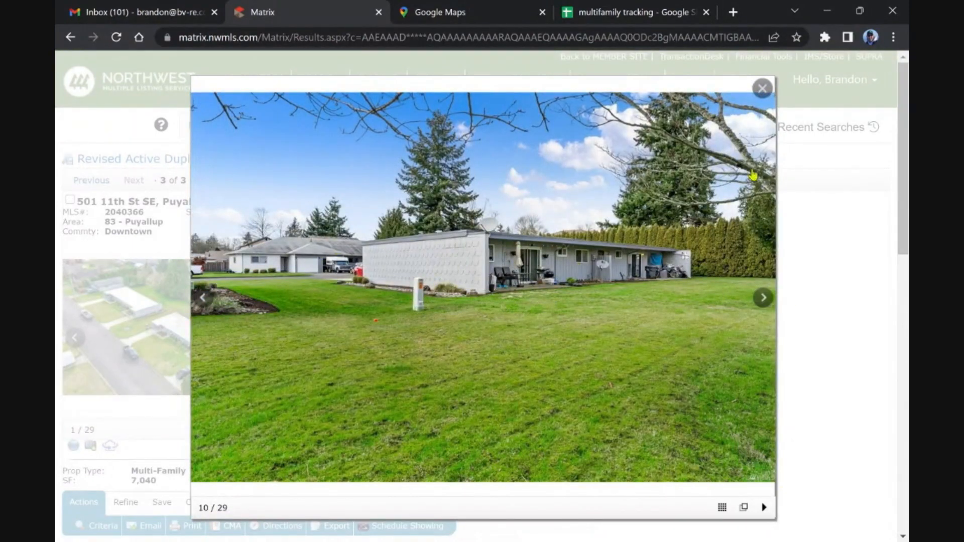
left_click(761, 88)
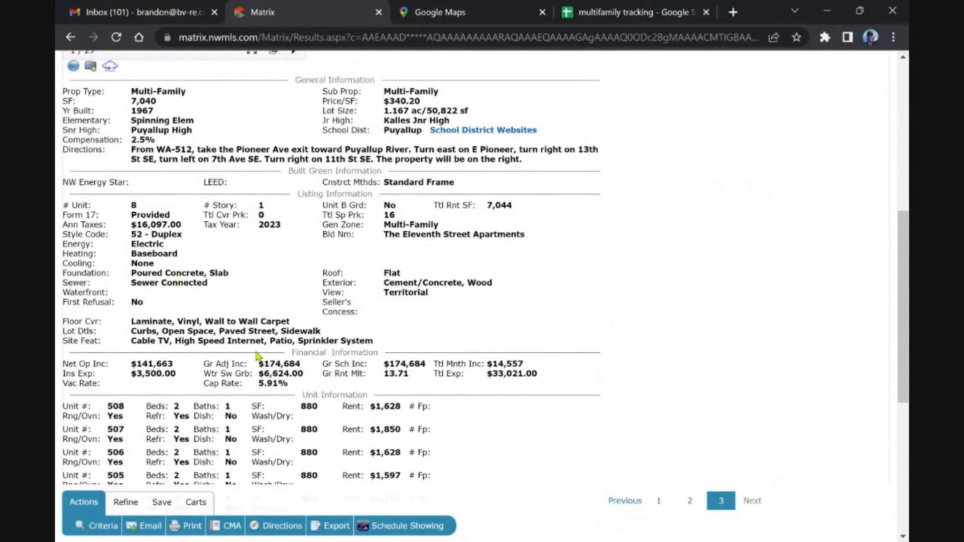
- Return via MY MATRIX to the dashboard showing My Favorite Searches
scroll("up", 3)
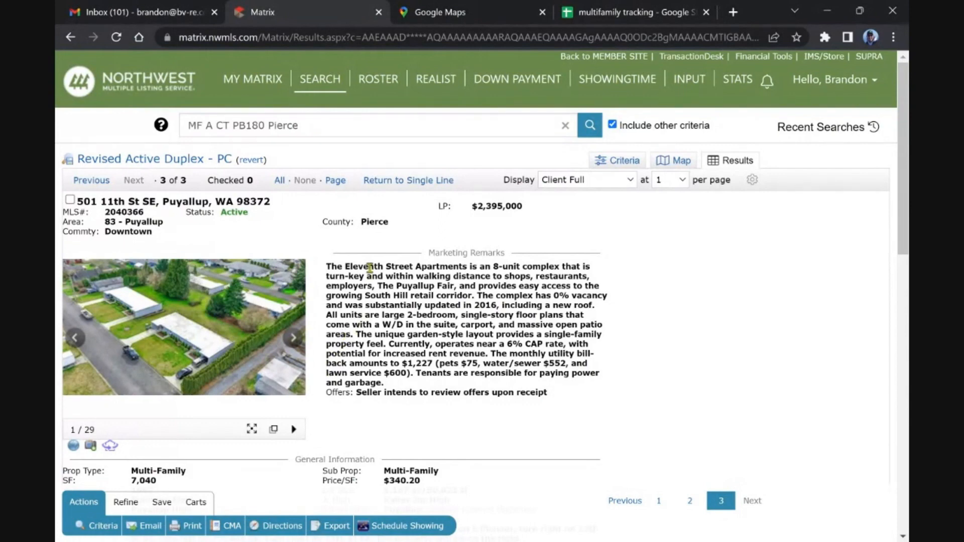
mouse_move(232, 109)
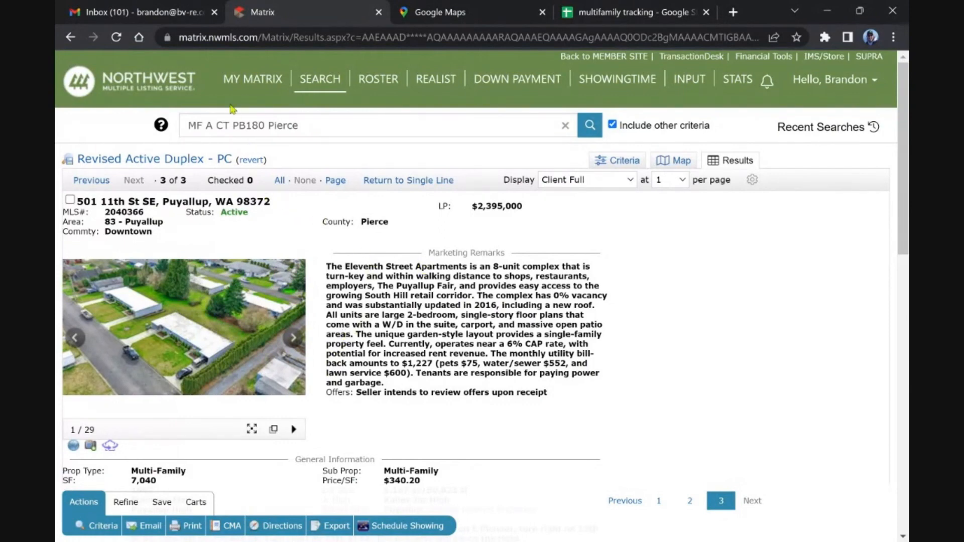
left_click(251, 79)
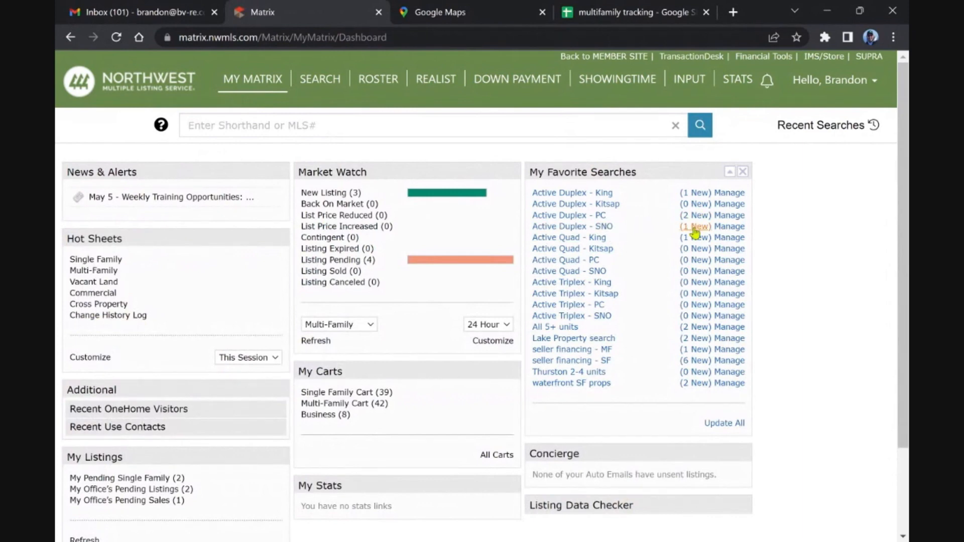
left_click(571, 226)
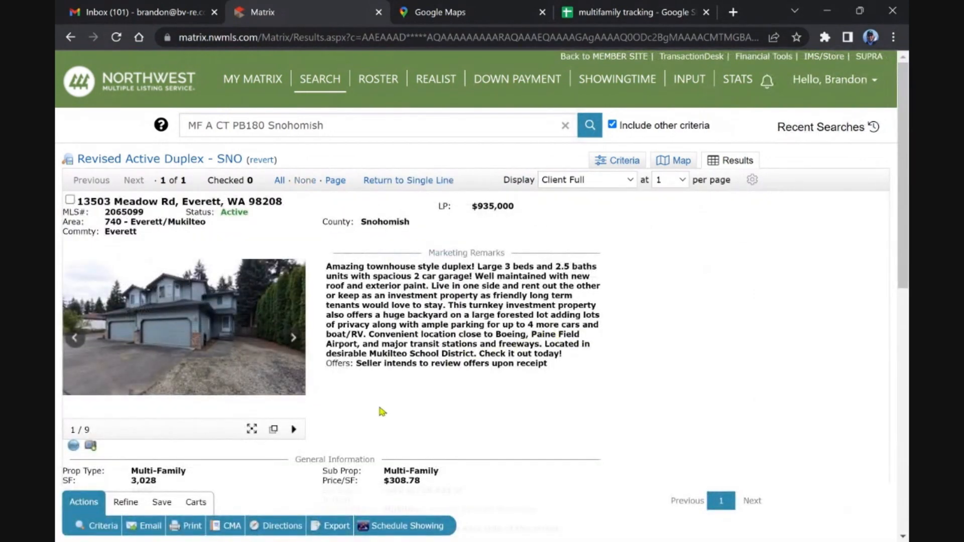
mouse_move(305, 289)
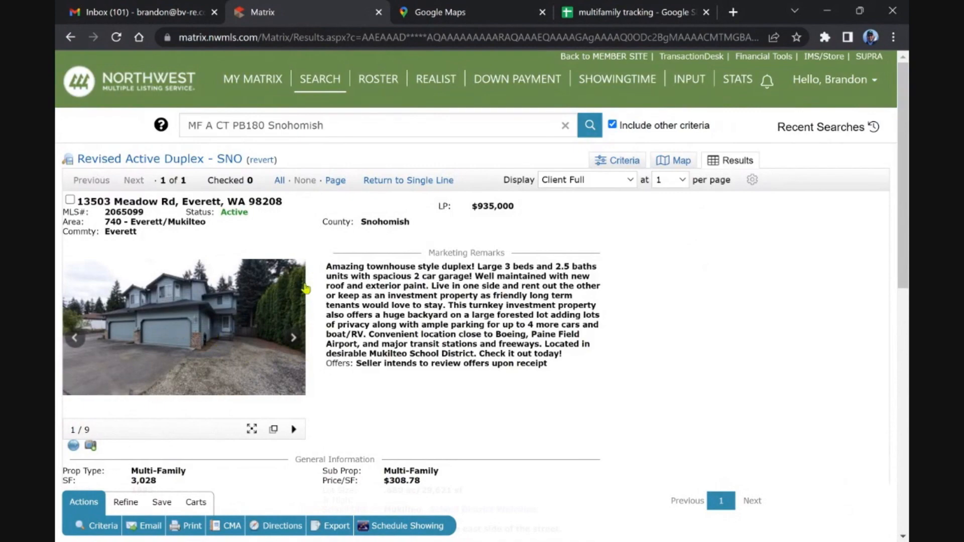
mouse_move(544, 275)
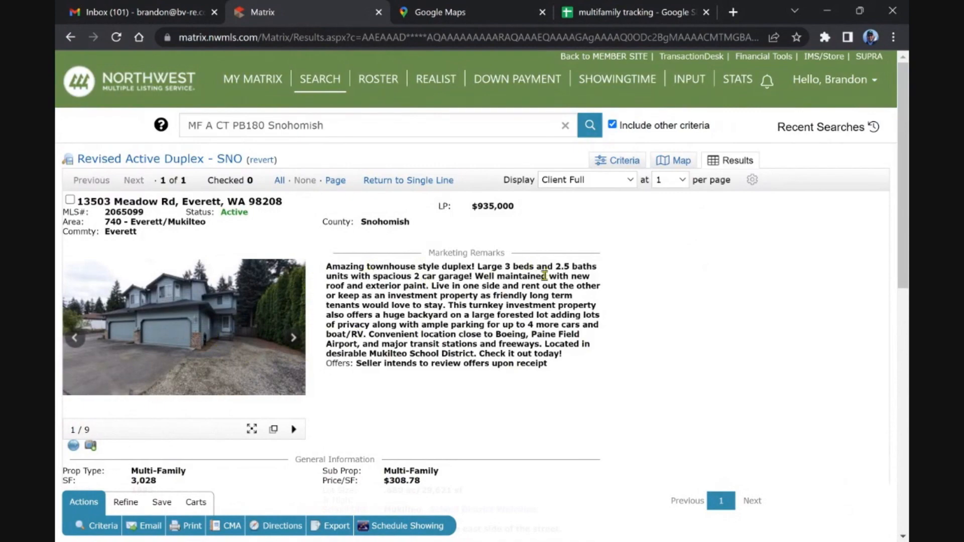
scroll("down", 3)
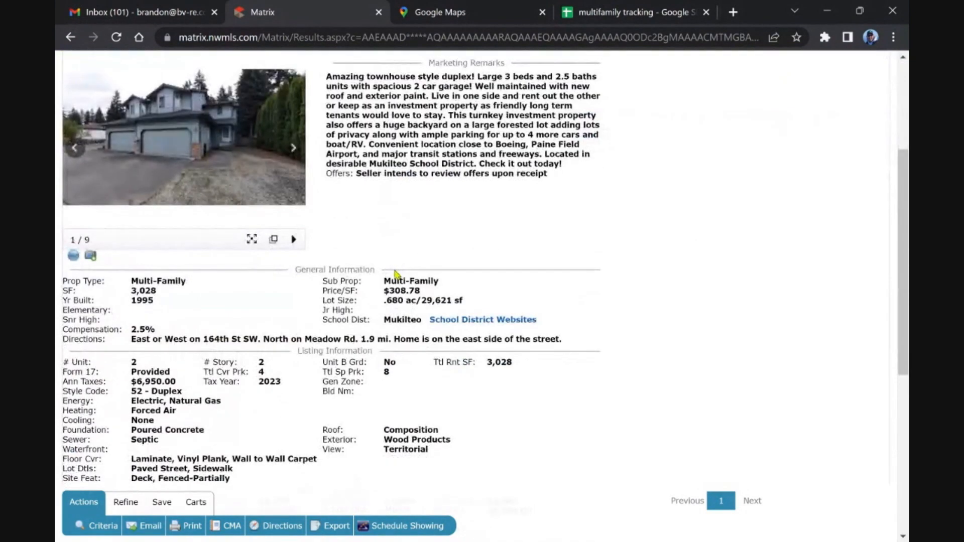
scroll("down", 3)
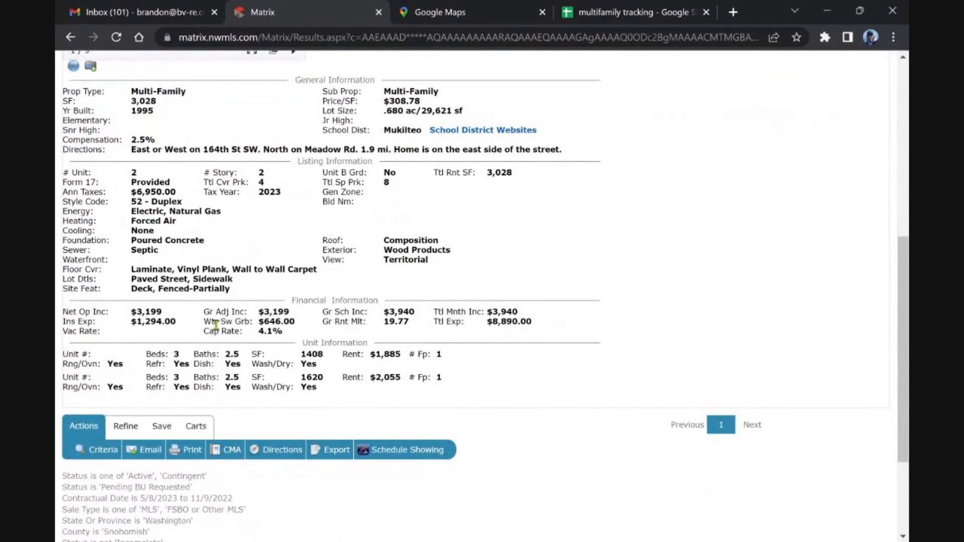
mouse_move(275, 363)
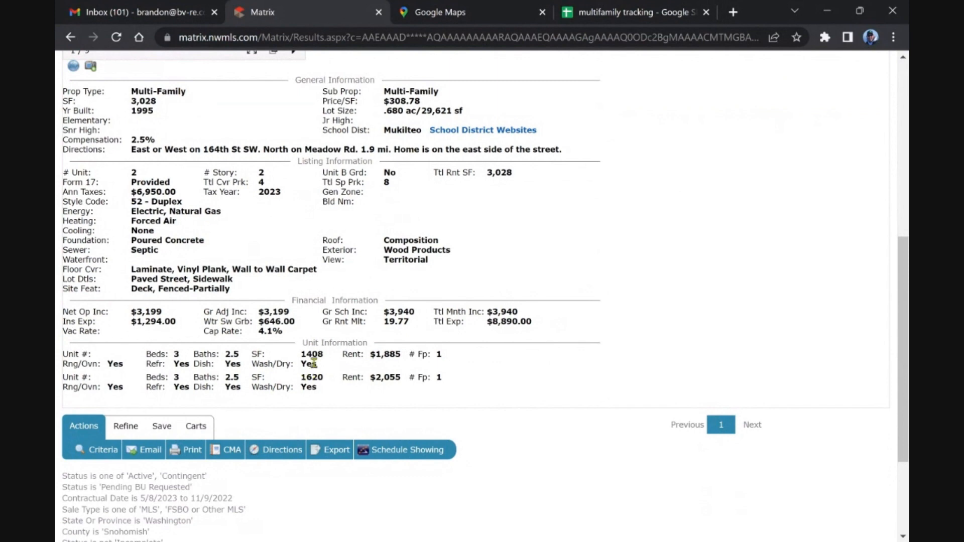
scroll("up", 3)
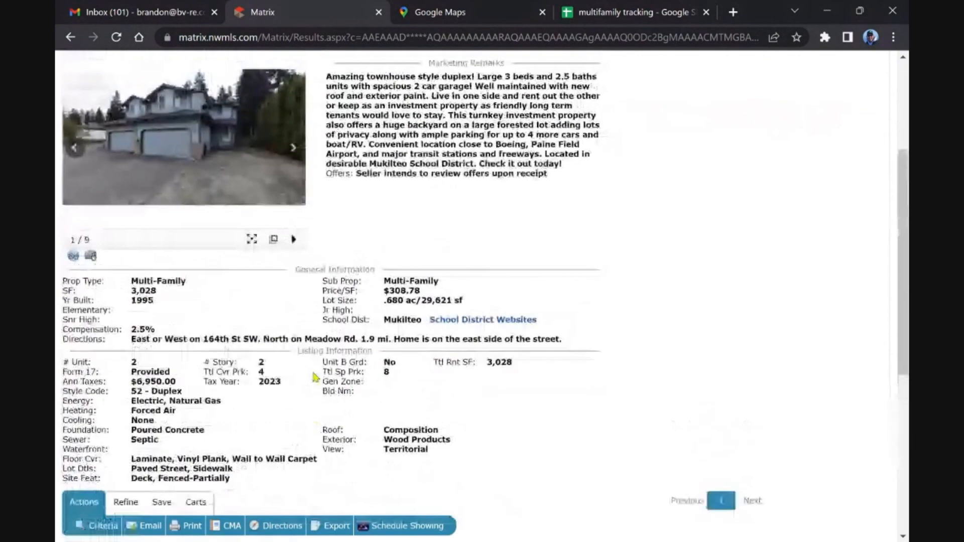
scroll("up", 3)
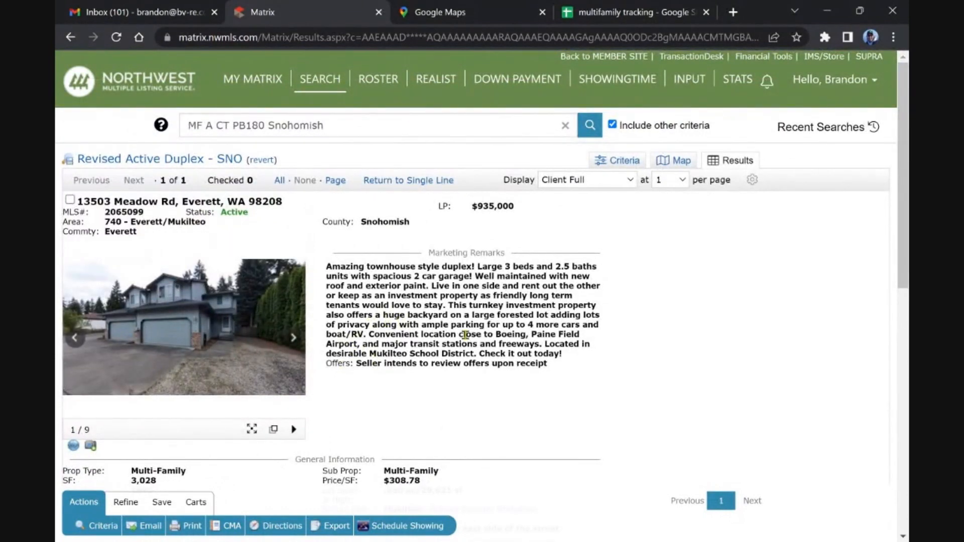
mouse_move(258, 354)
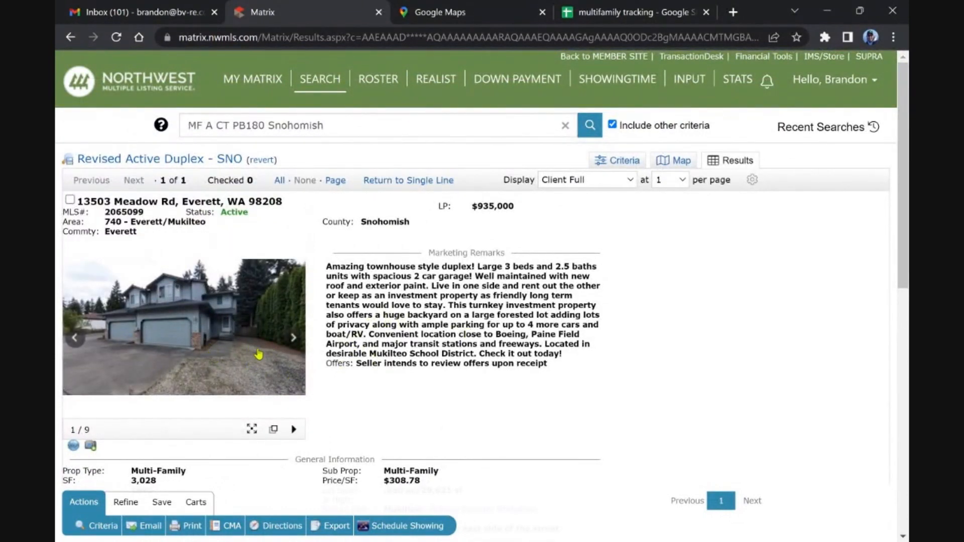
- From the dashboard, review the $1,274,000 Kent fourplex at 8440 S 266th St, its financials and unit rents
left_click(252, 78)
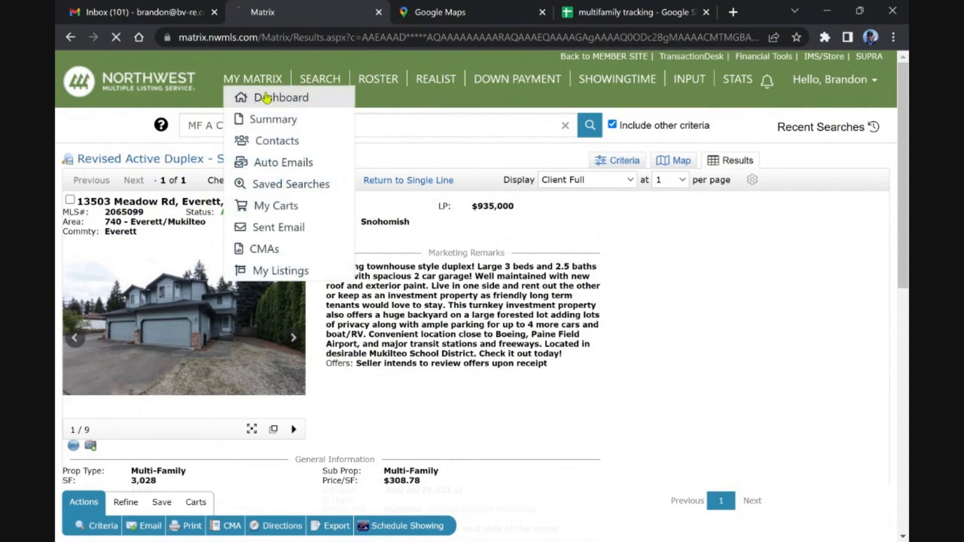
left_click(280, 97)
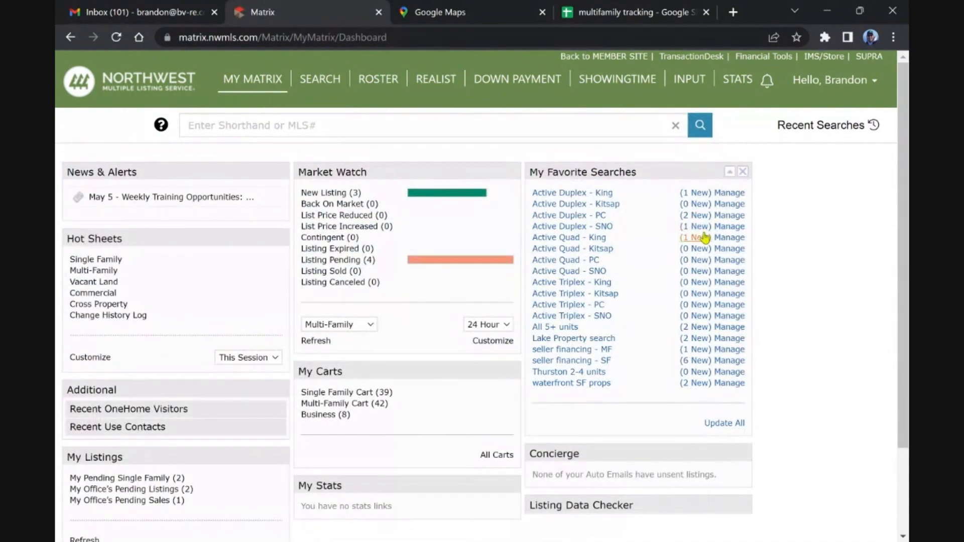
left_click(565, 237)
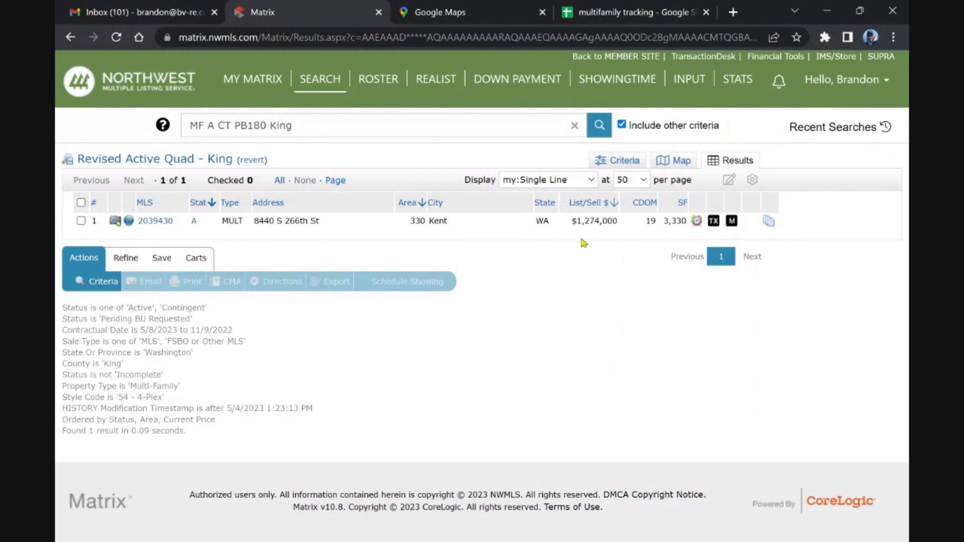
mouse_move(588, 193)
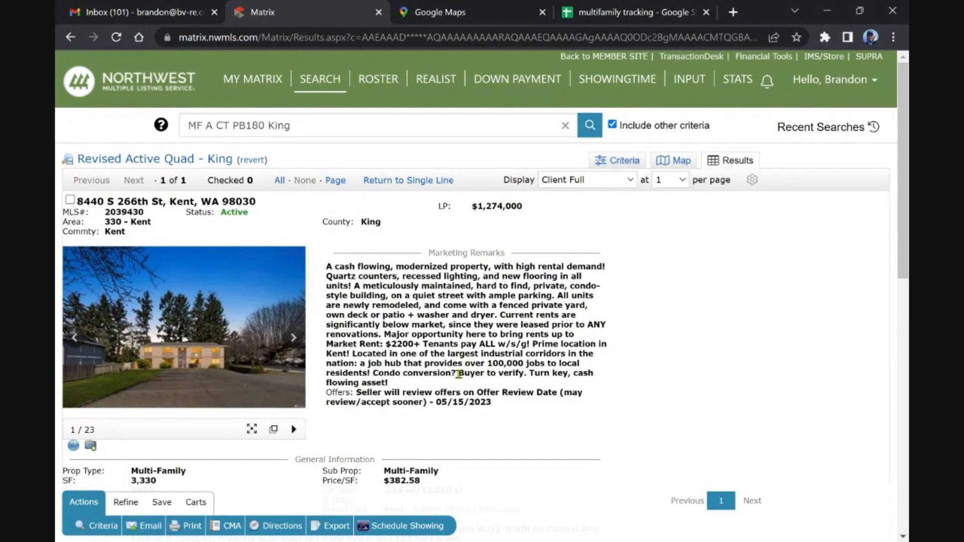
scroll("down", 3)
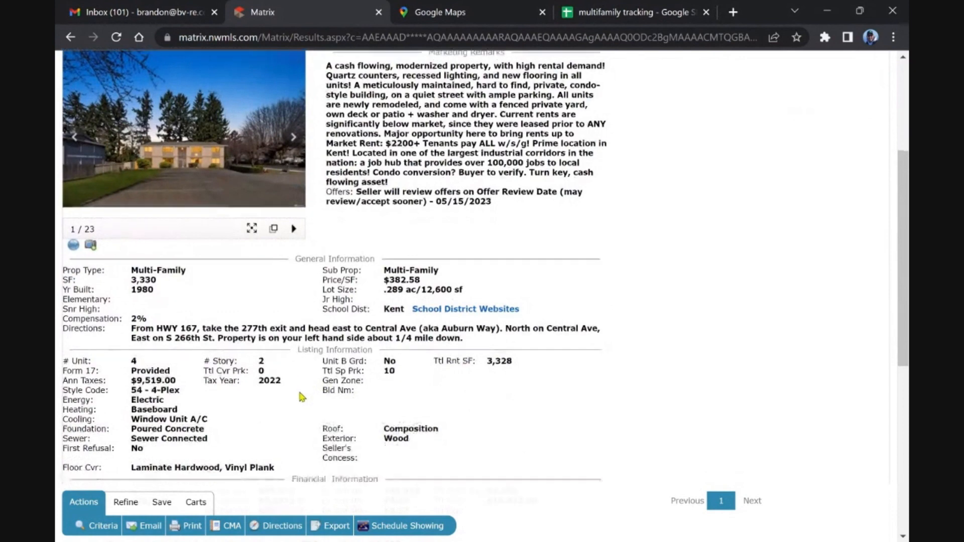
scroll("down", 3)
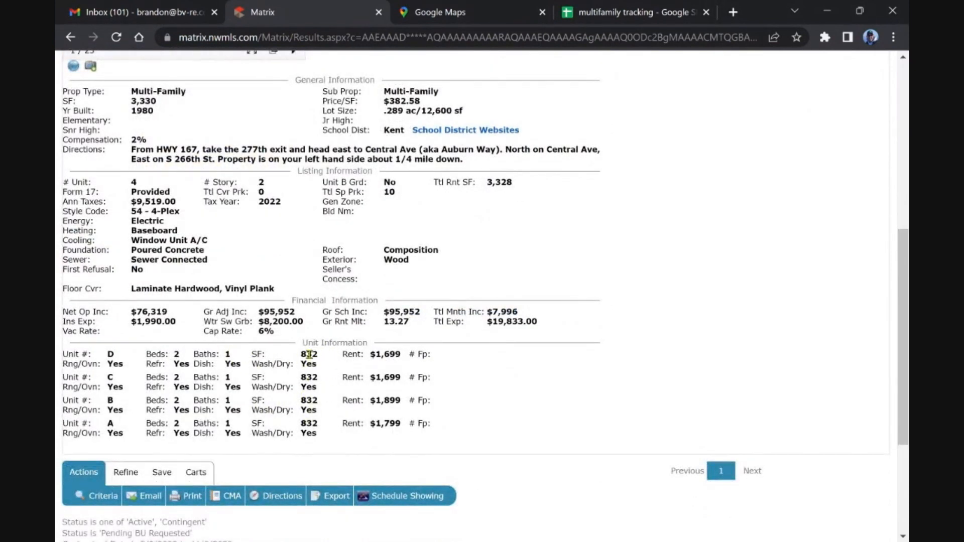
mouse_move(307, 337)
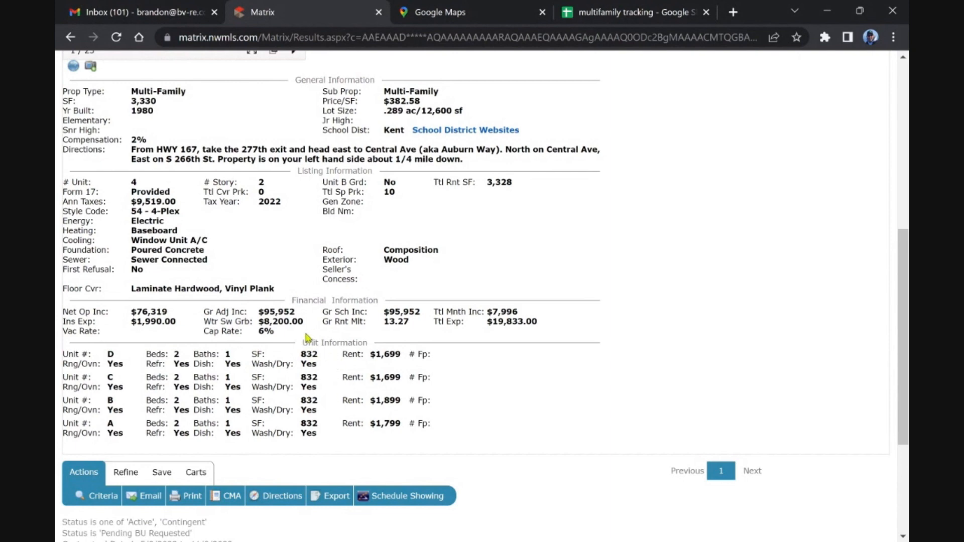
scroll("up", 3)
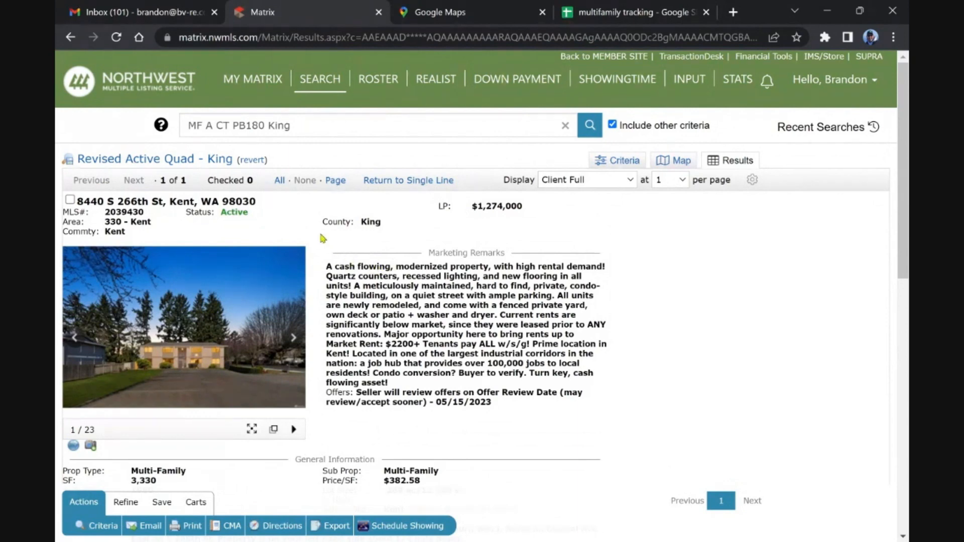
mouse_move(379, 220)
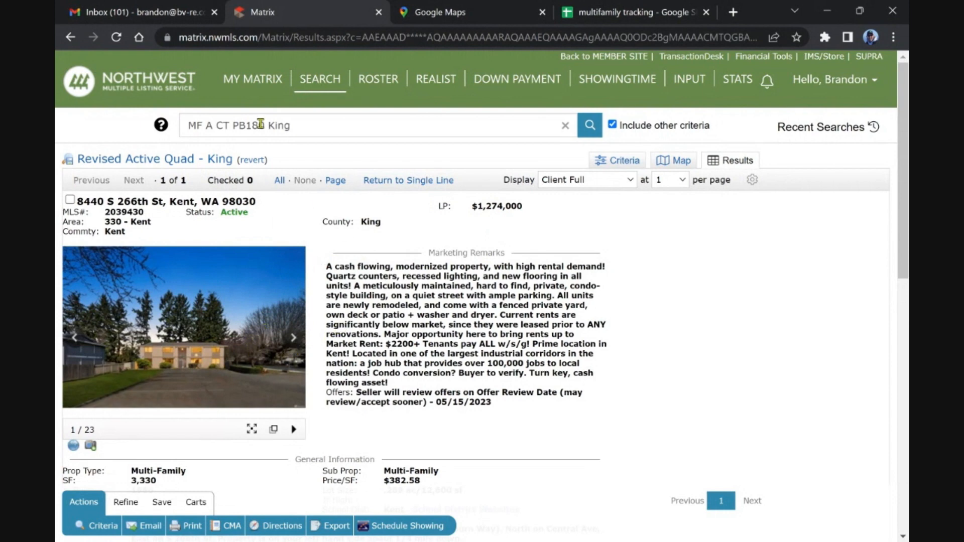
- From the dashboard, show the All 5+ units new listings in Client Full display, starting with 1004 S 9th St
left_click(252, 78)
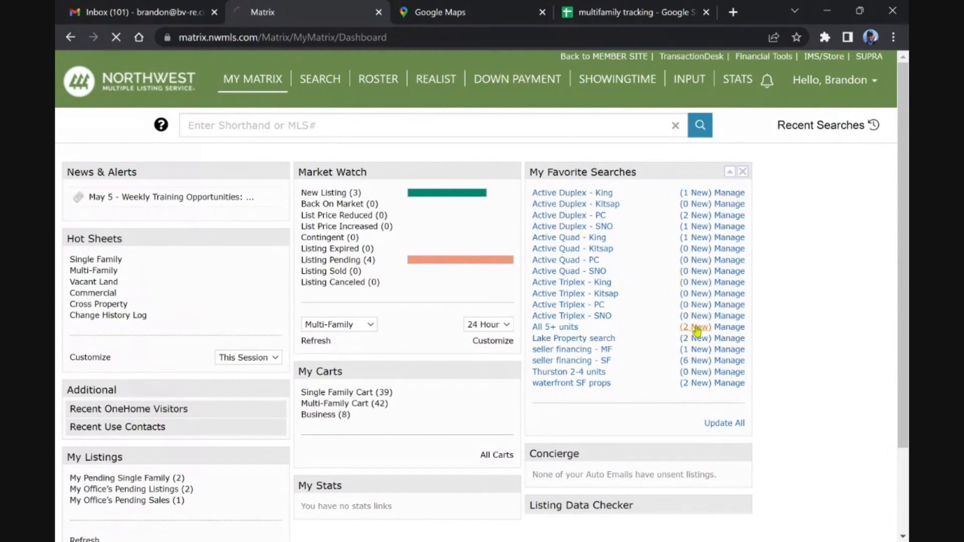
left_click(554, 326)
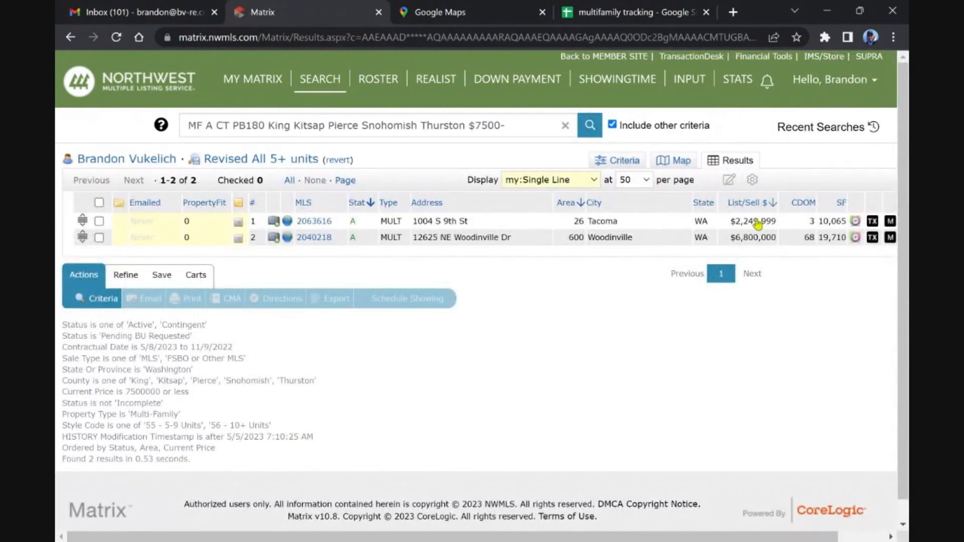
mouse_move(793, 245)
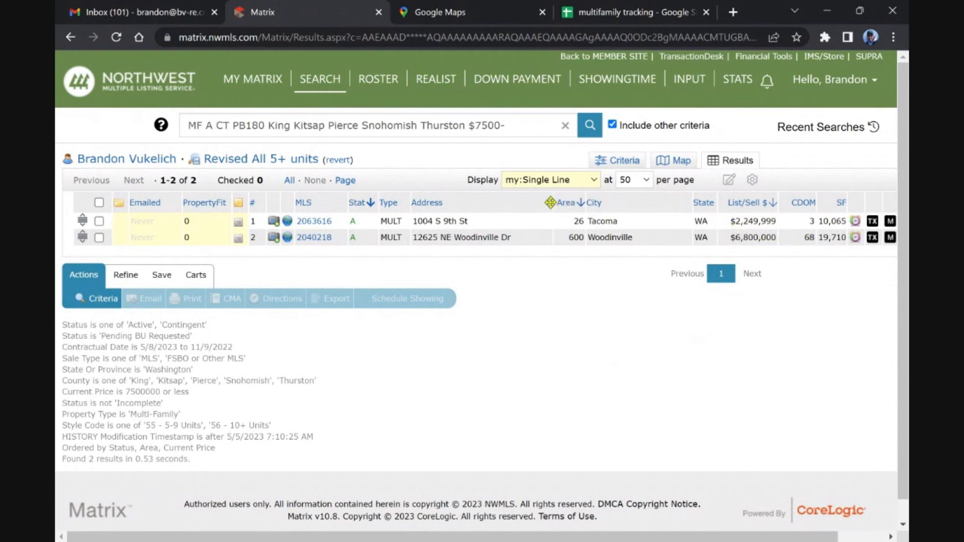
left_click(549, 180)
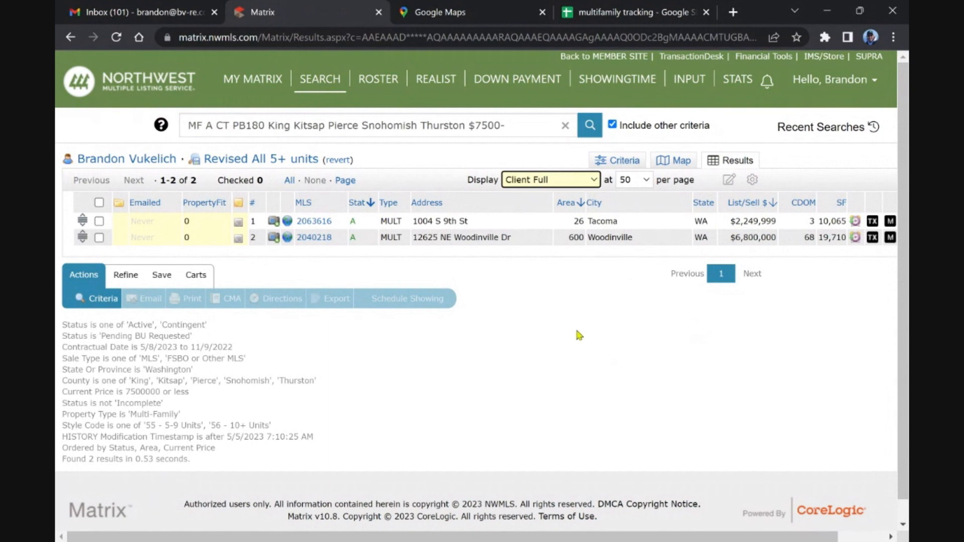
left_click(314, 221)
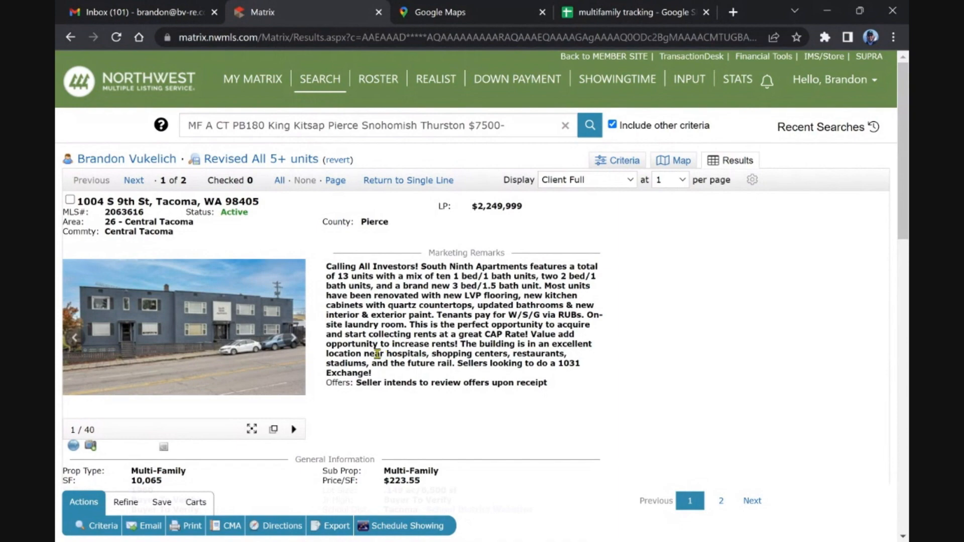
- Review South Ninth Apartments' financial details, 13 unit rents and marketing remarks
scroll("down", 3)
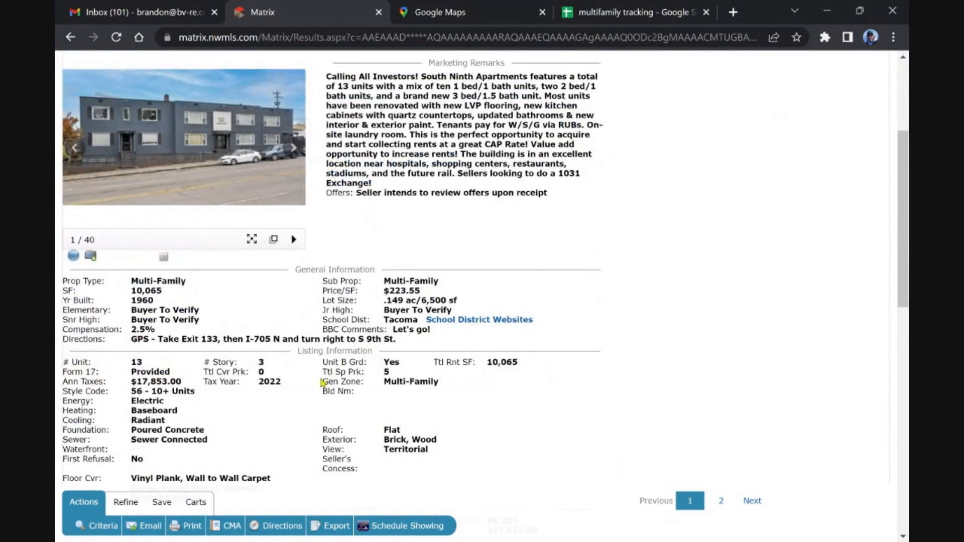
scroll("down", 3)
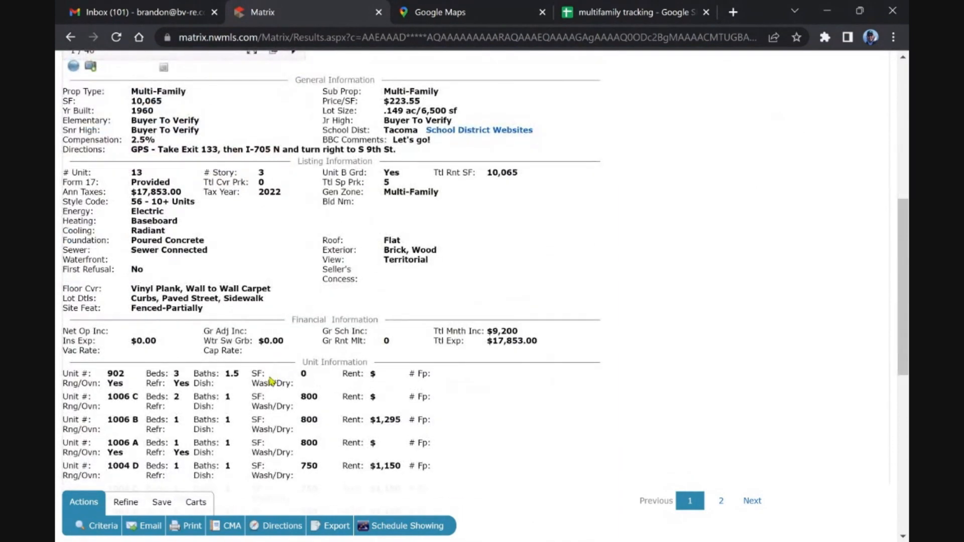
scroll("down", 3)
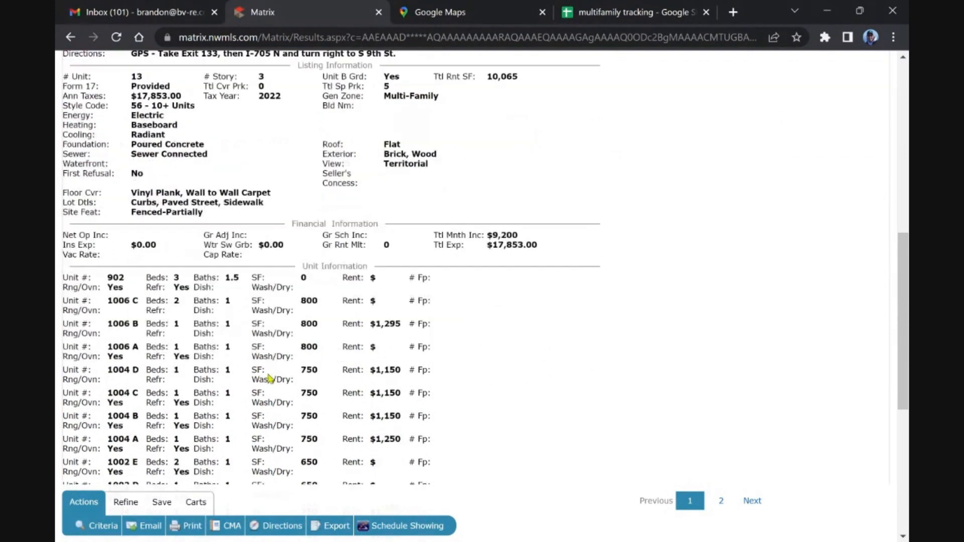
scroll("down", 3)
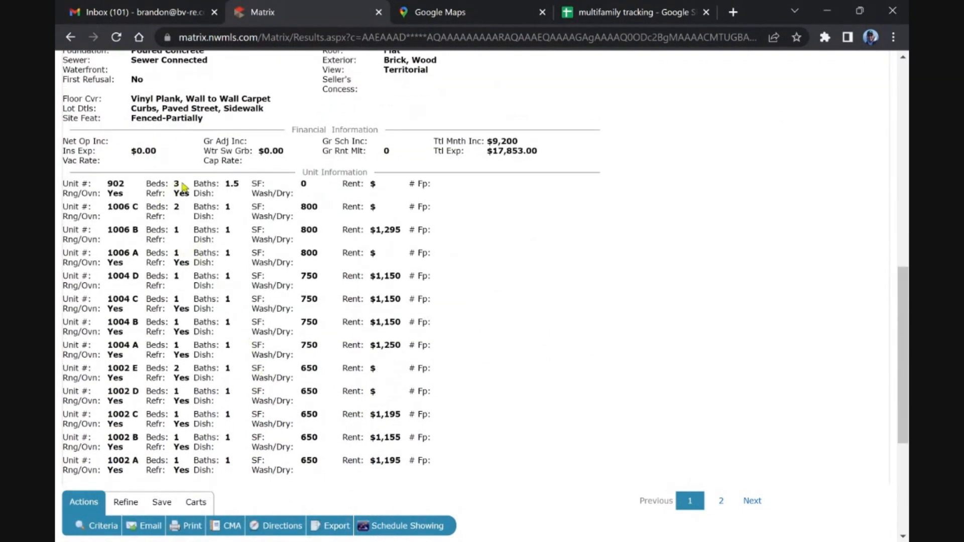
mouse_move(255, 276)
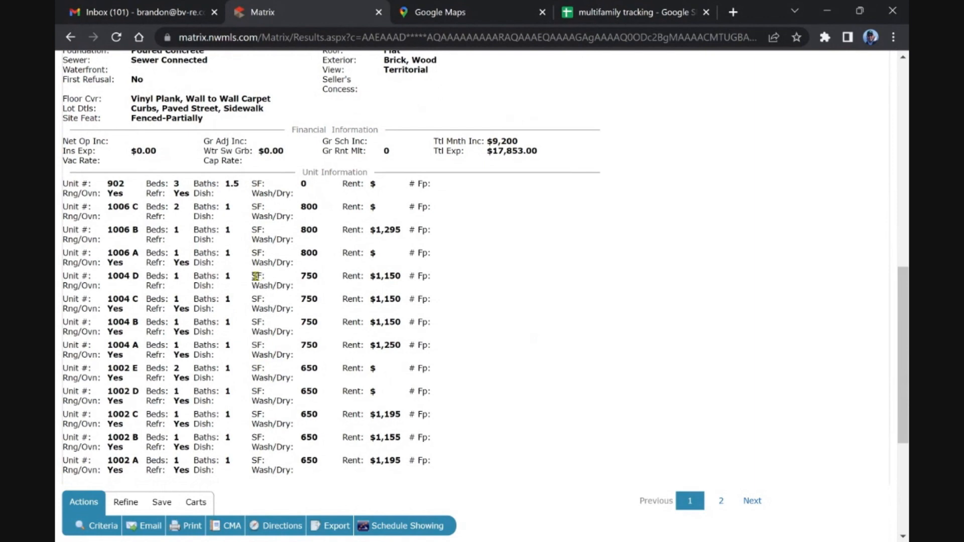
mouse_move(311, 345)
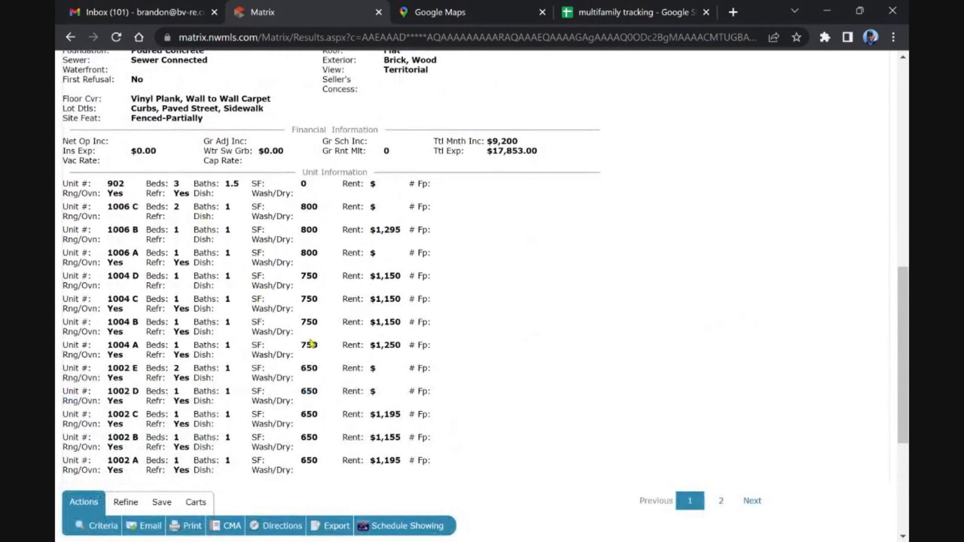
mouse_move(289, 308)
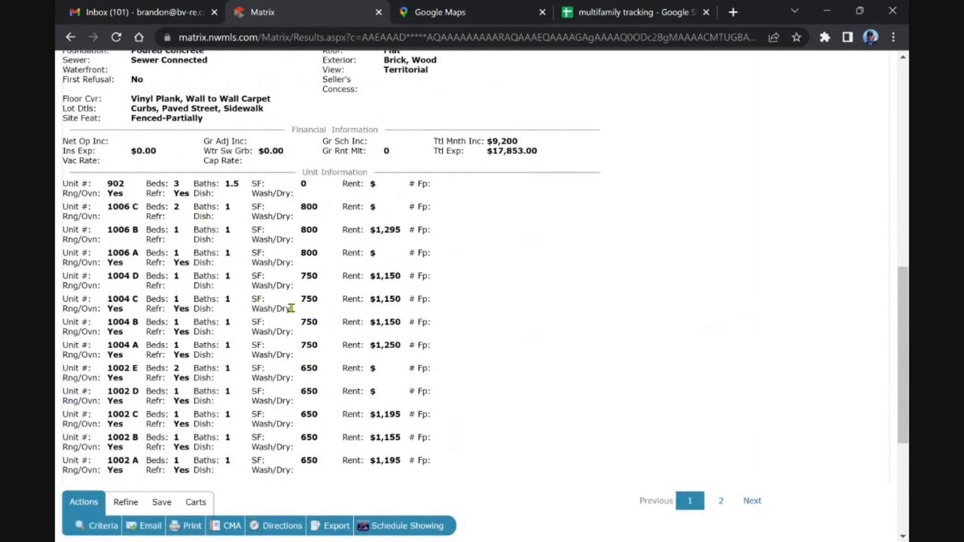
scroll("up", 3)
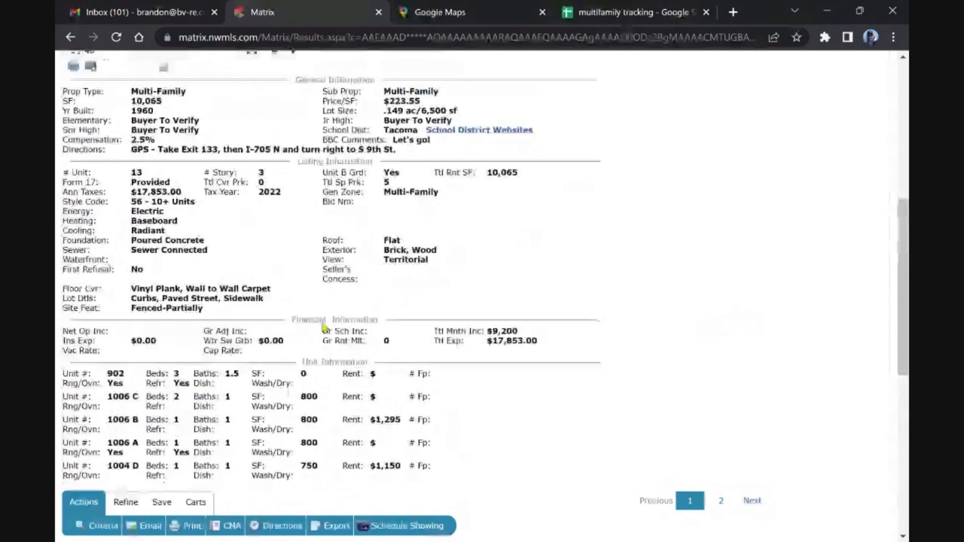
scroll("up", 3)
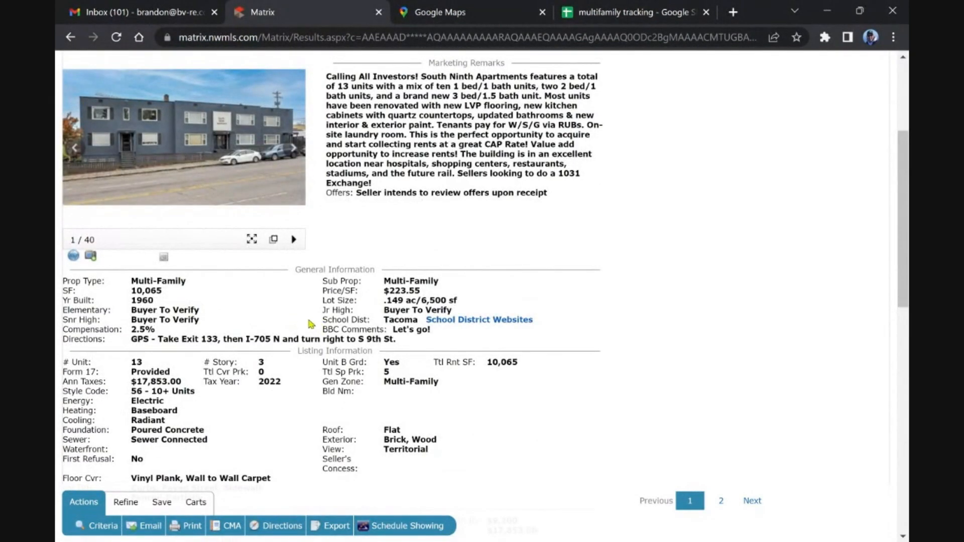
- Page through the South Ninth Apartments photos, including bathroom and kitchen, to photo 26 of 40, then close the viewer
left_click(183, 137)
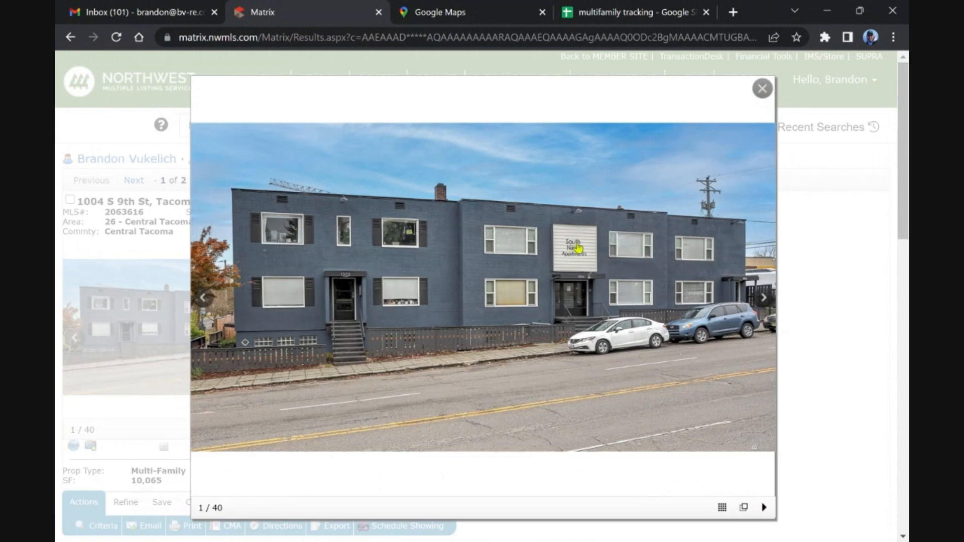
mouse_move(581, 263)
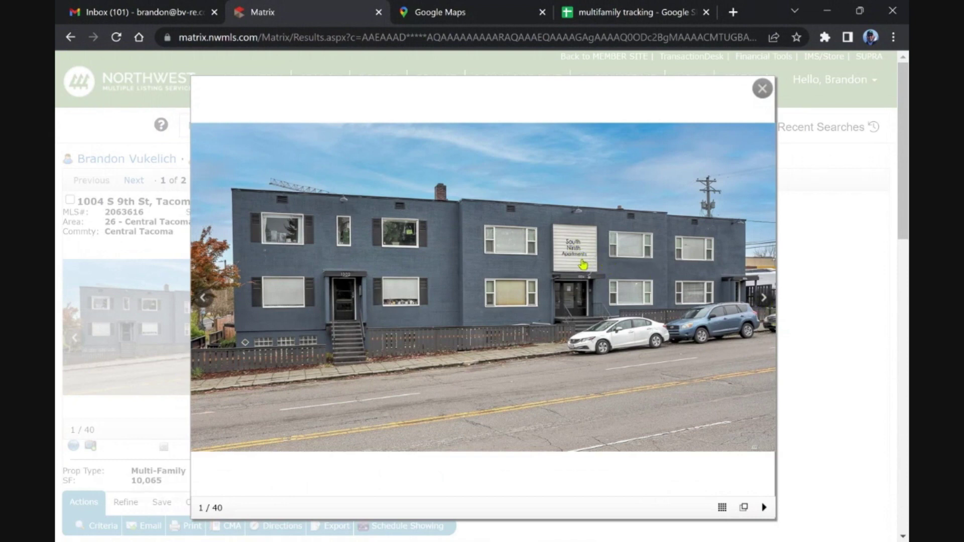
left_click(763, 297)
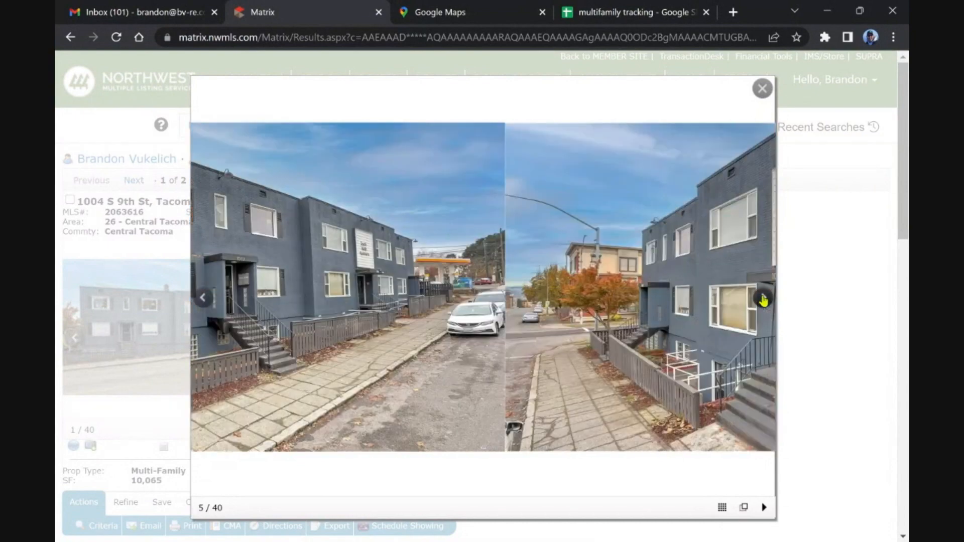
left_click(761, 297)
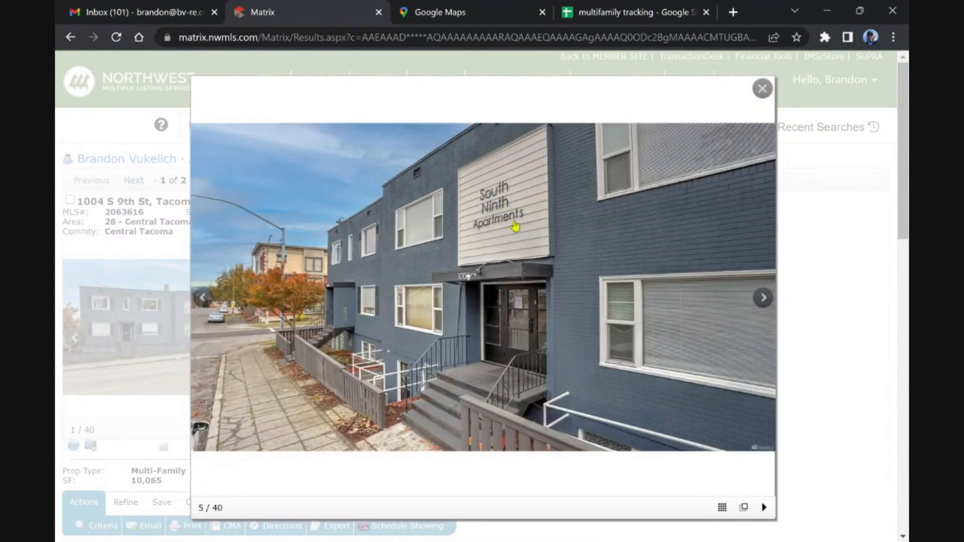
mouse_move(690, 344)
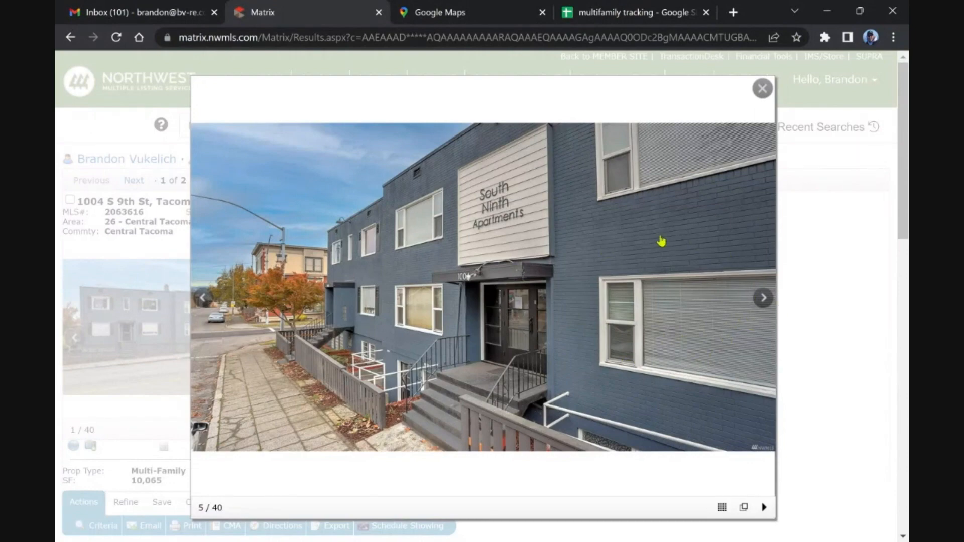
left_click(763, 297)
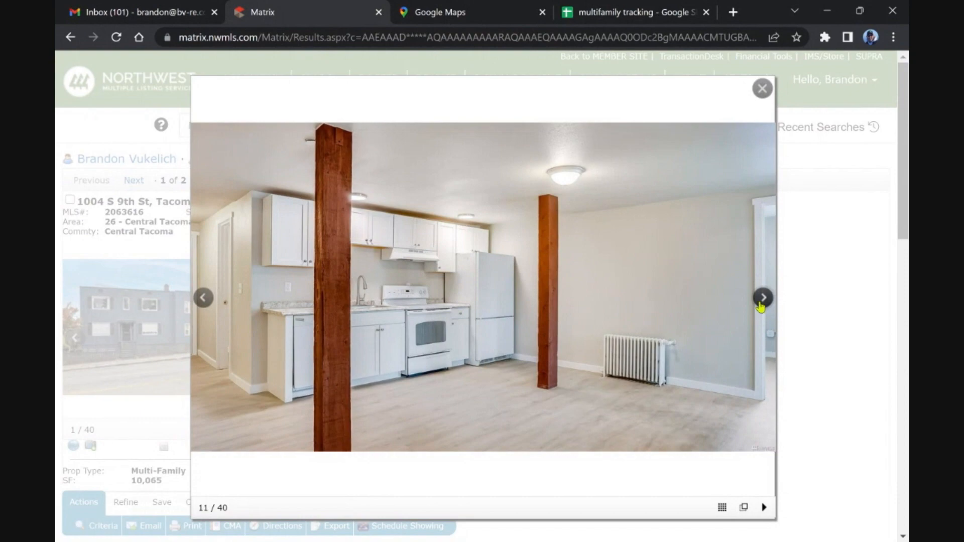
left_click(762, 297)
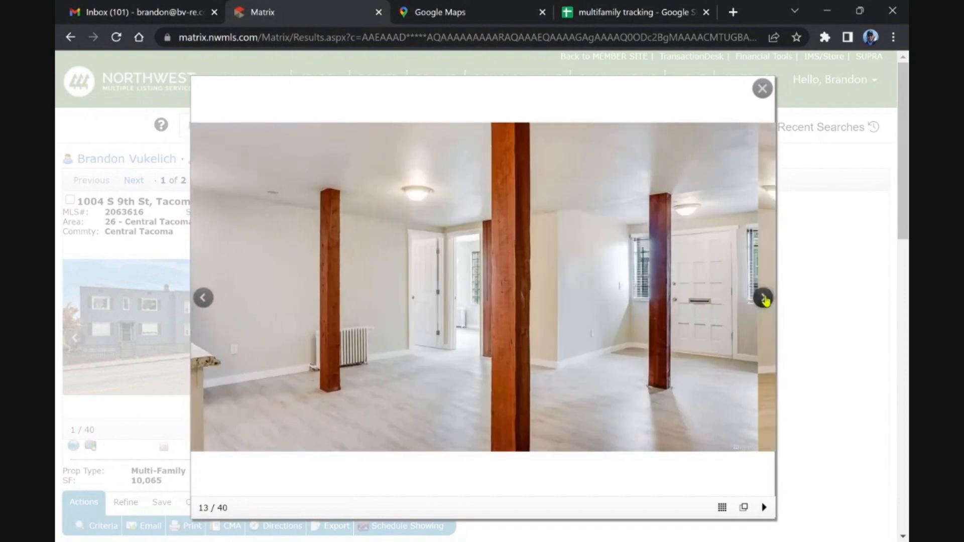
left_click(762, 298)
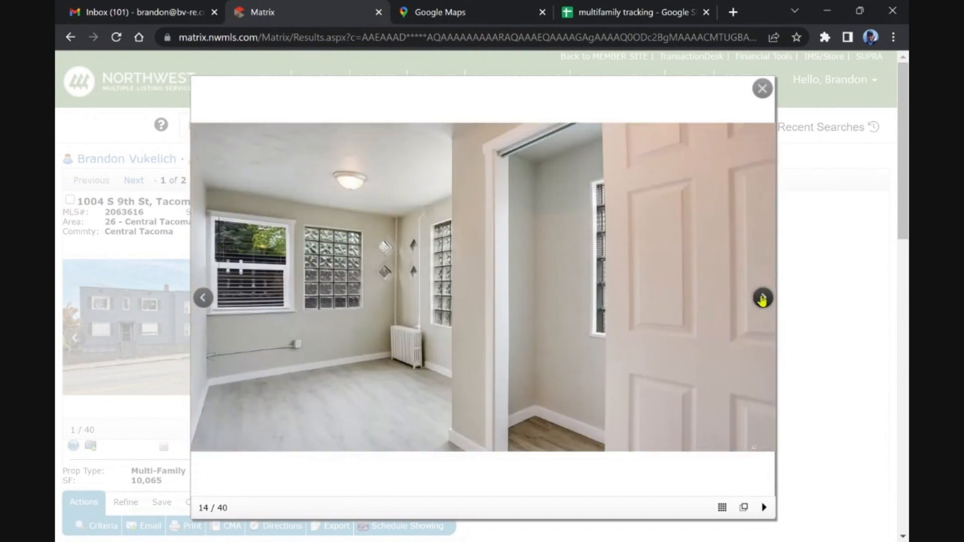
left_click(762, 298)
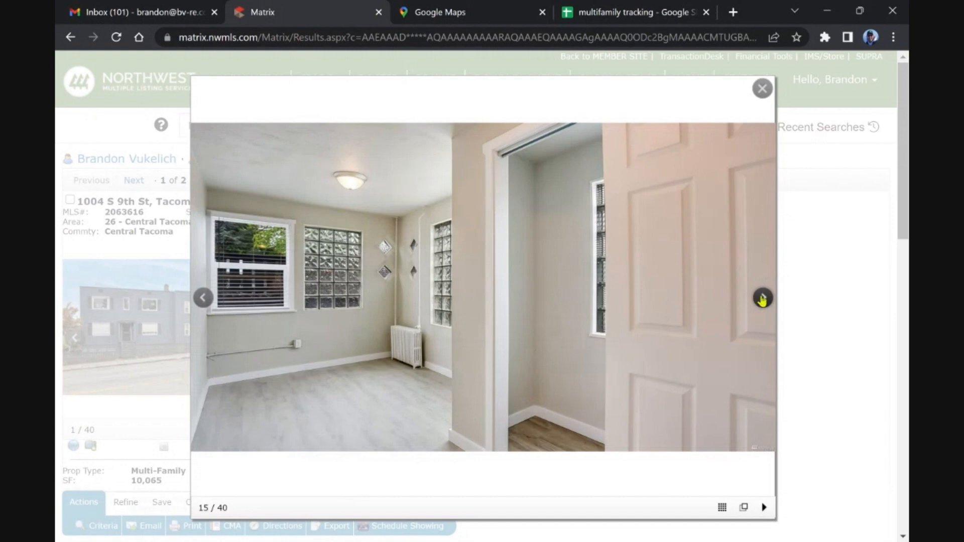
left_click(762, 298)
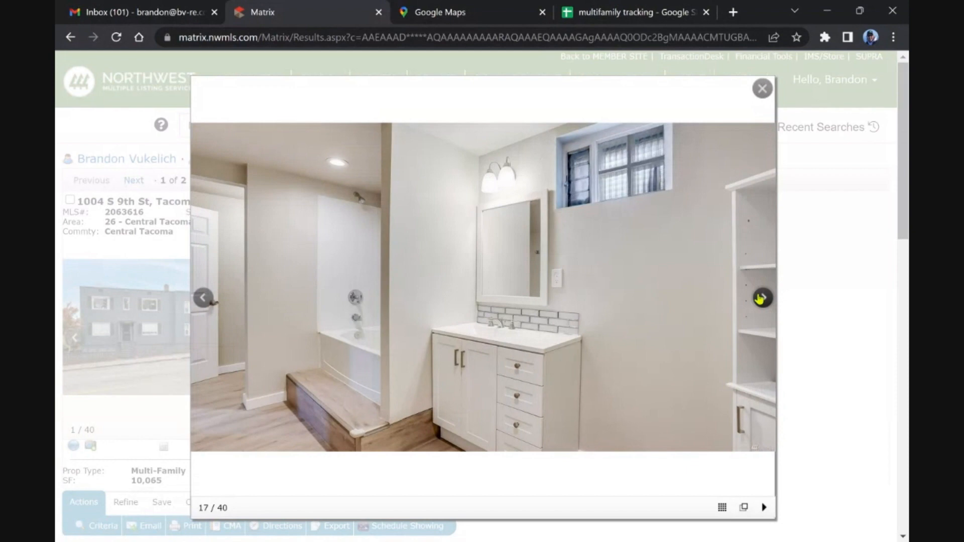
left_click(762, 297)
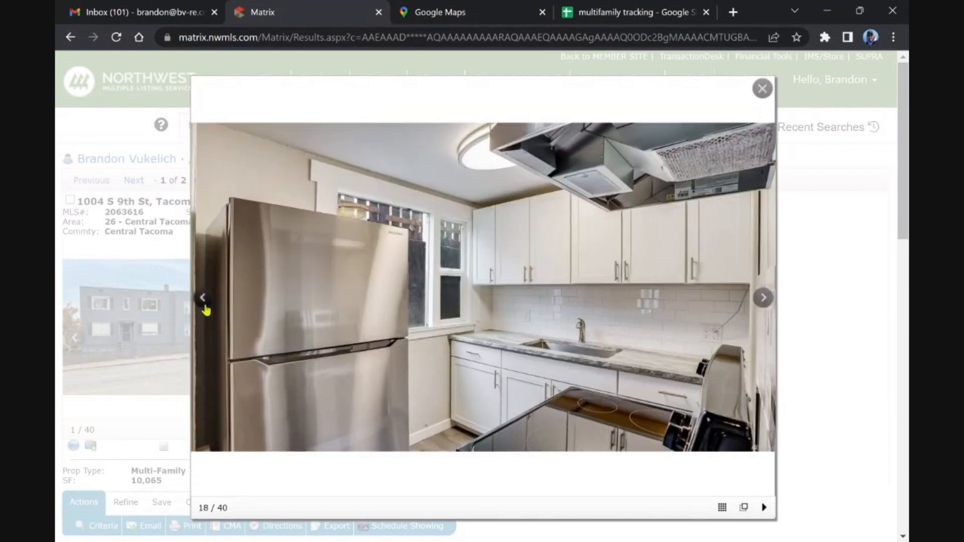
left_click(202, 297)
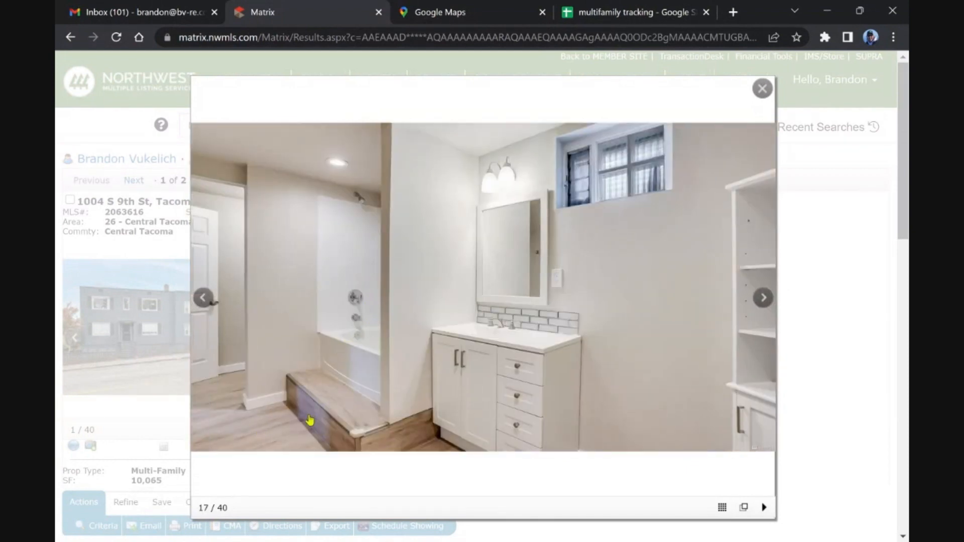
left_click(763, 297)
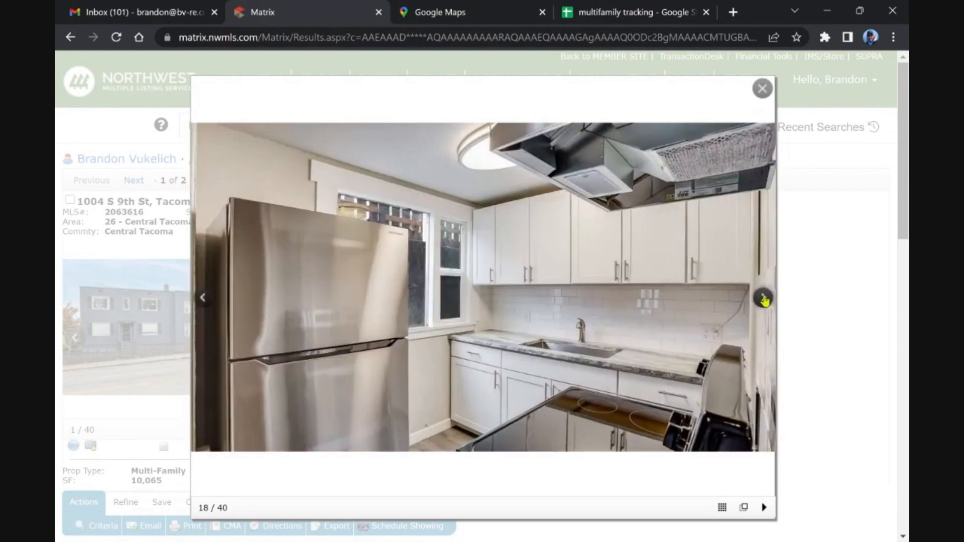
left_click(762, 297)
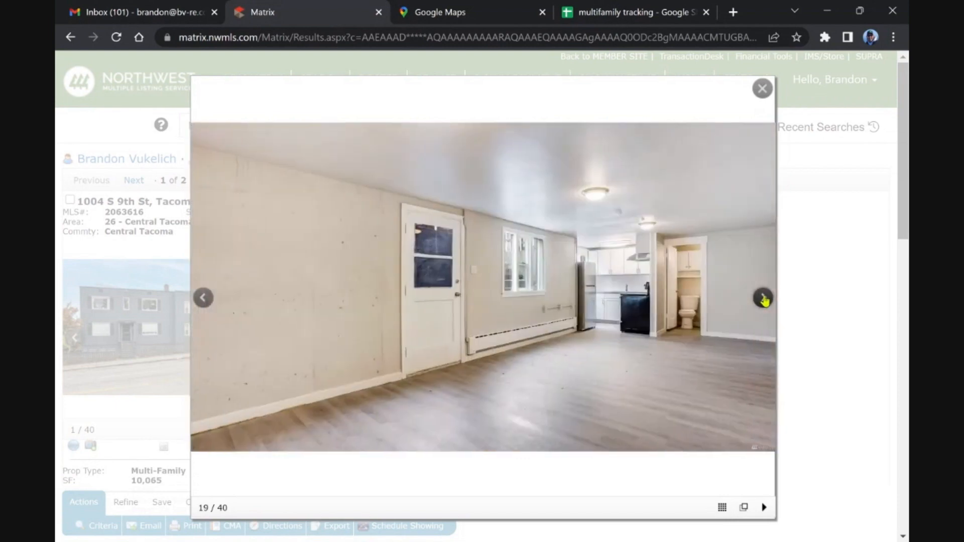
mouse_move(250, 343)
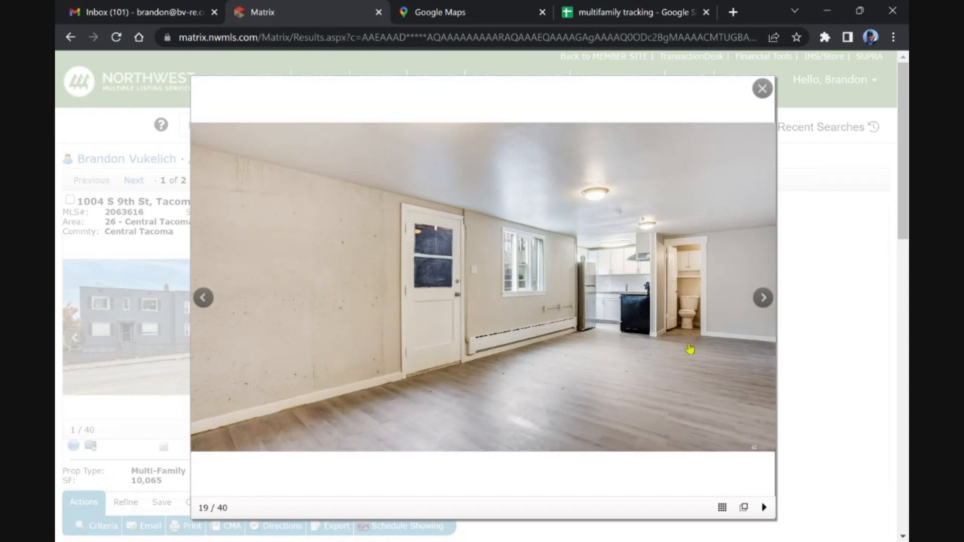
left_click(762, 297)
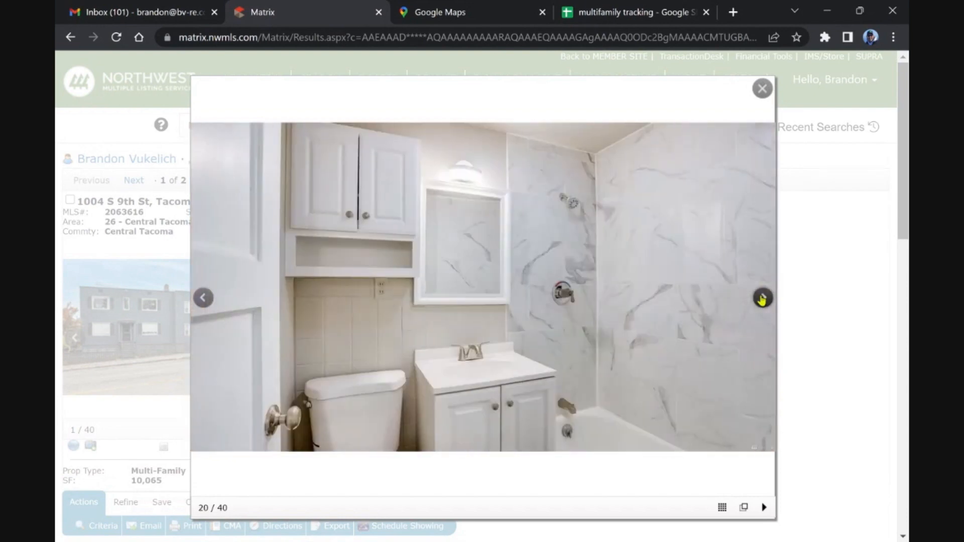
left_click(762, 298)
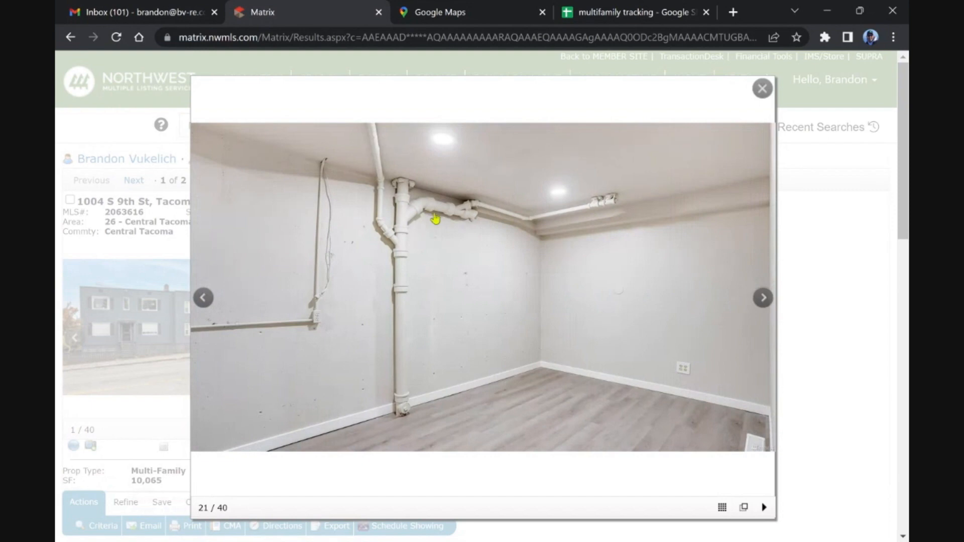
left_click(762, 297)
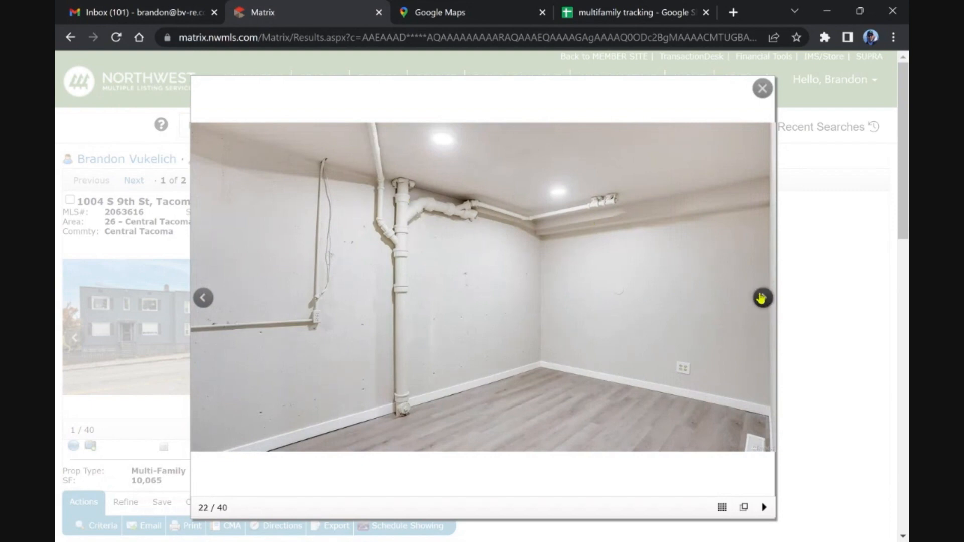
left_click(762, 297)
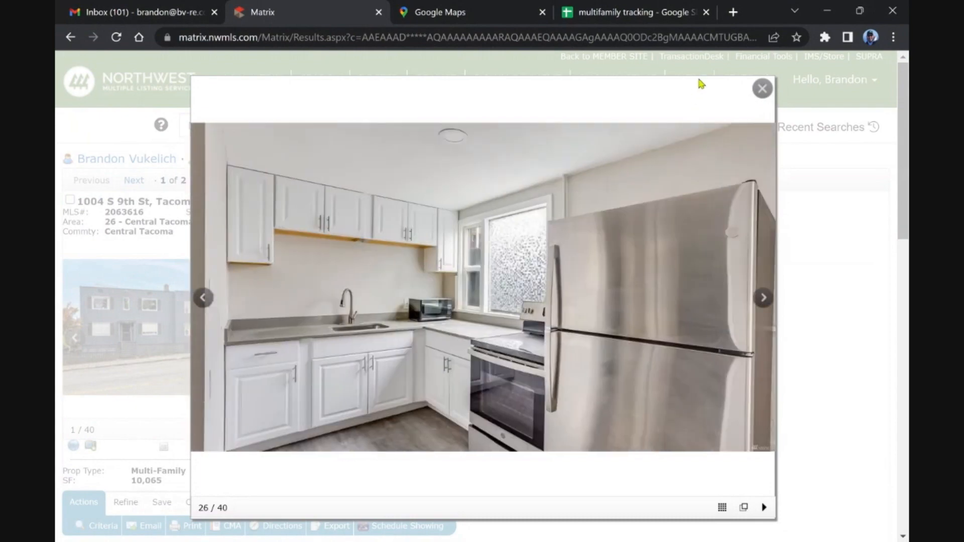
left_click(762, 88)
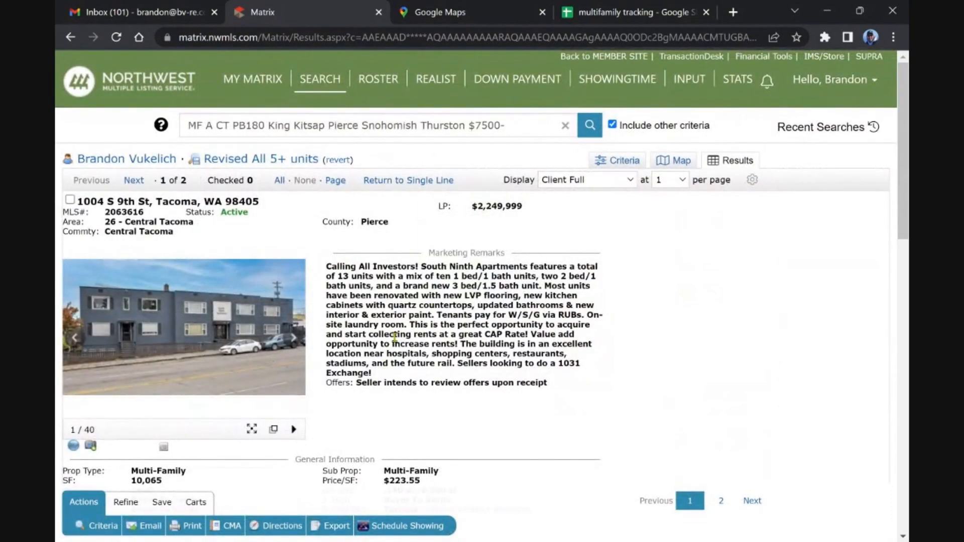
- Recheck the 1004 S 9th St financials and unit rents, then move to result 2 of 2, 12625 NE Woodinville Dr
scroll("down", 3)
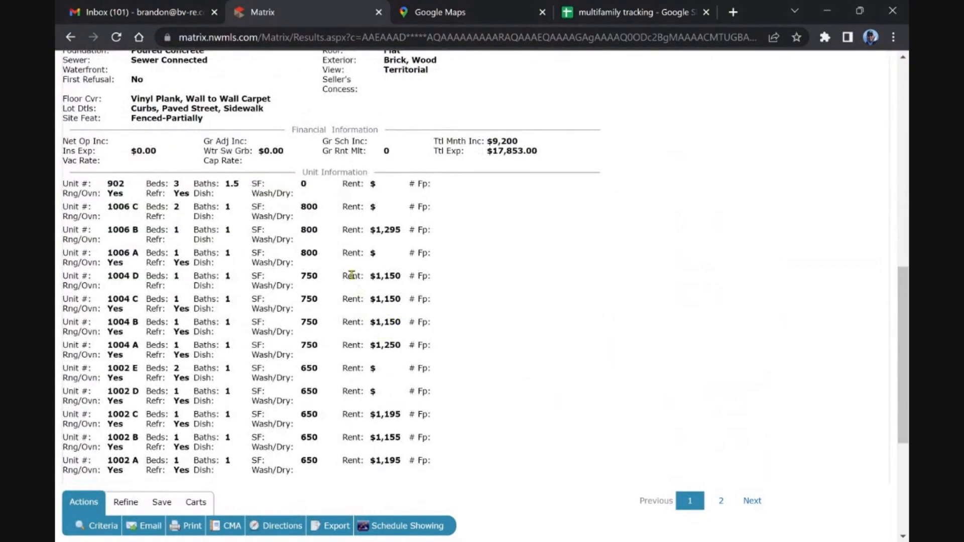
scroll("up", 3)
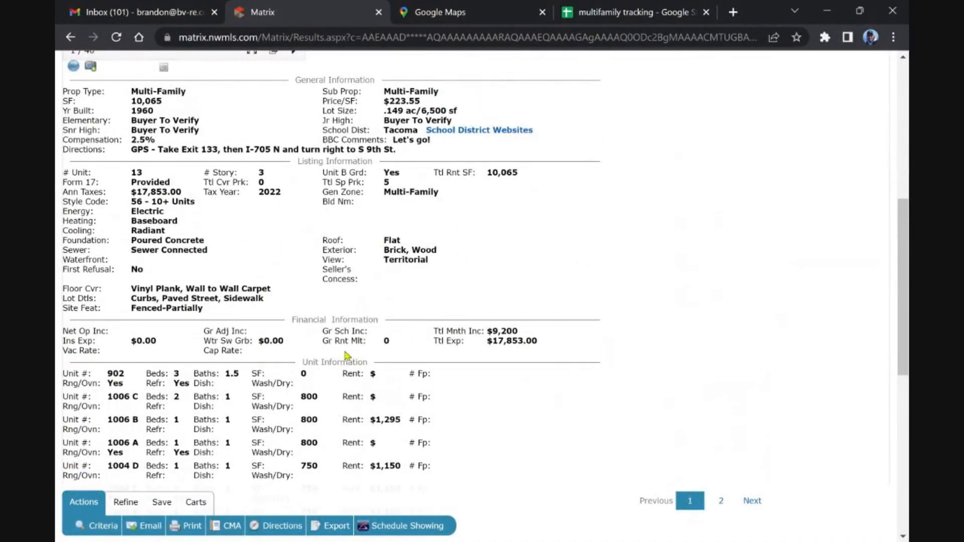
scroll("up", 3)
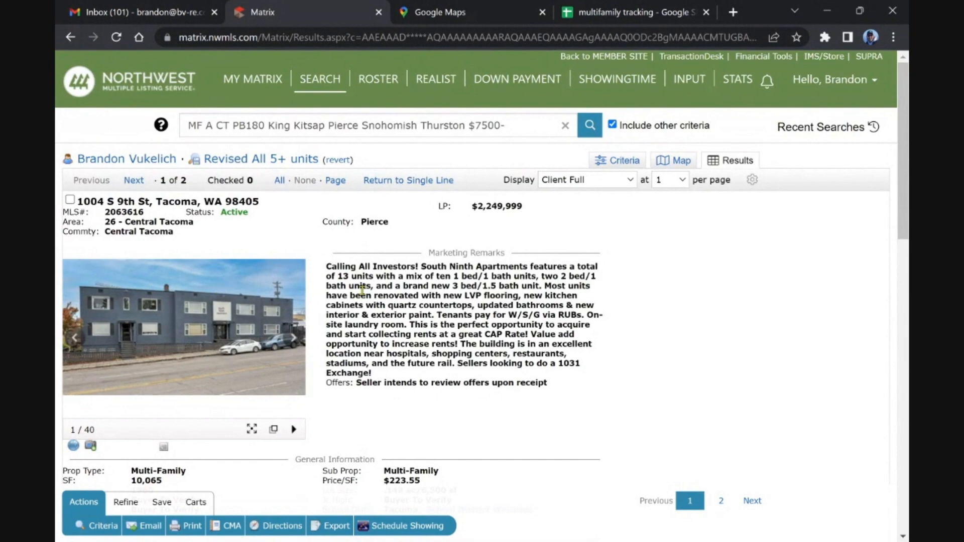
scroll("down", 3)
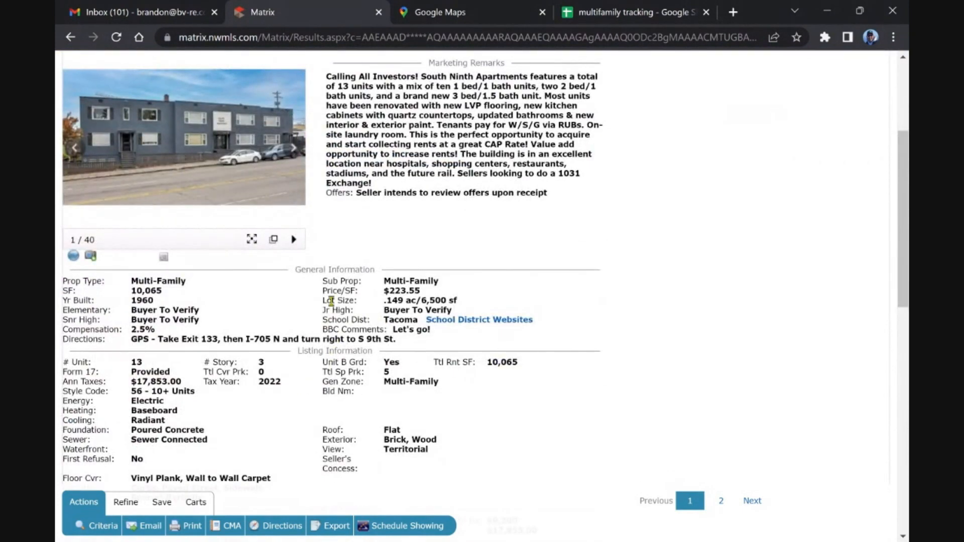
scroll("up", 3)
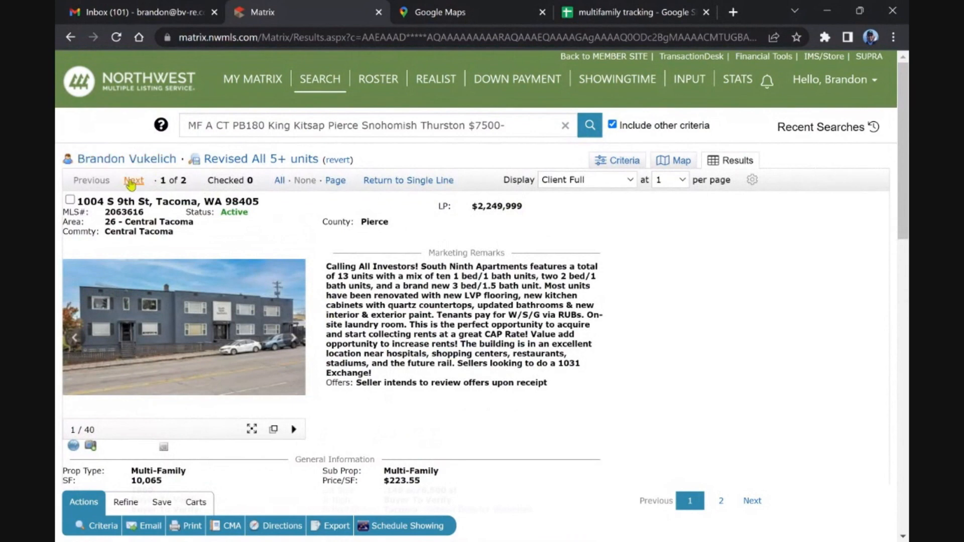
left_click(134, 180)
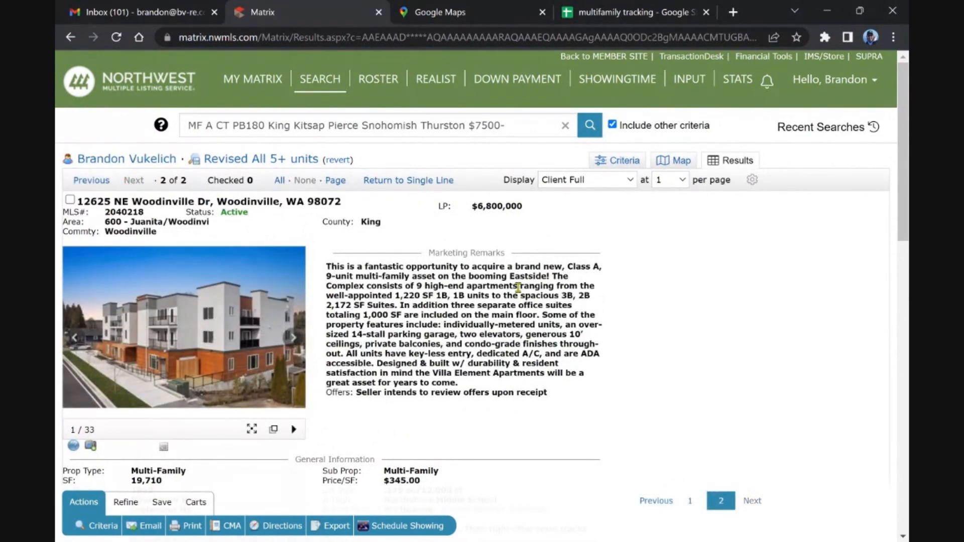
mouse_move(423, 324)
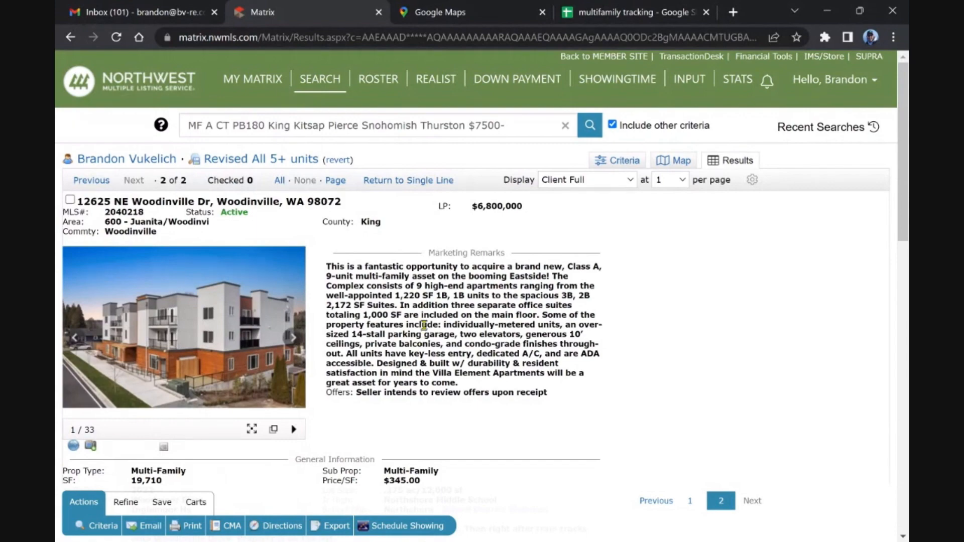
- Review the $6,800,000 9-unit Woodinville complex's details and unit rents, then return to the dashboard
scroll("down", 3)
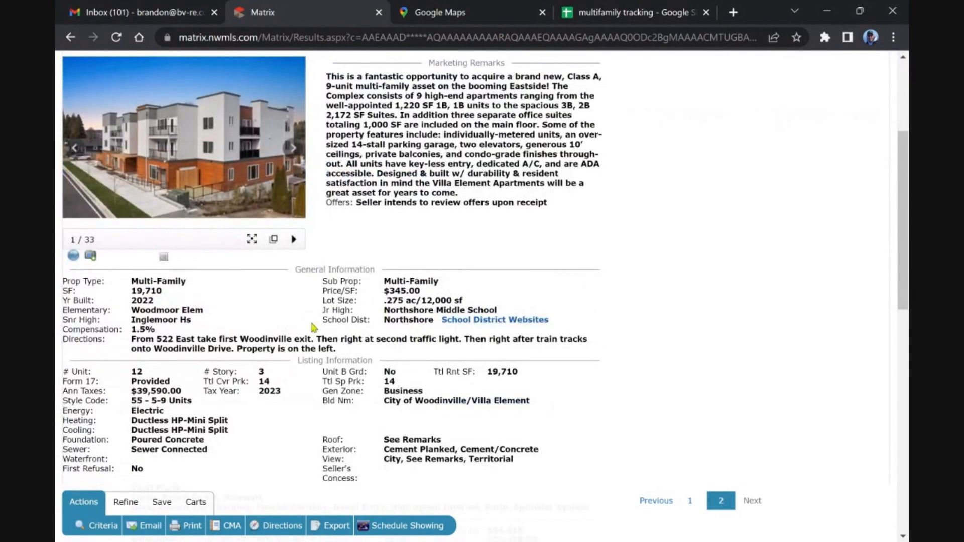
scroll("down", 3)
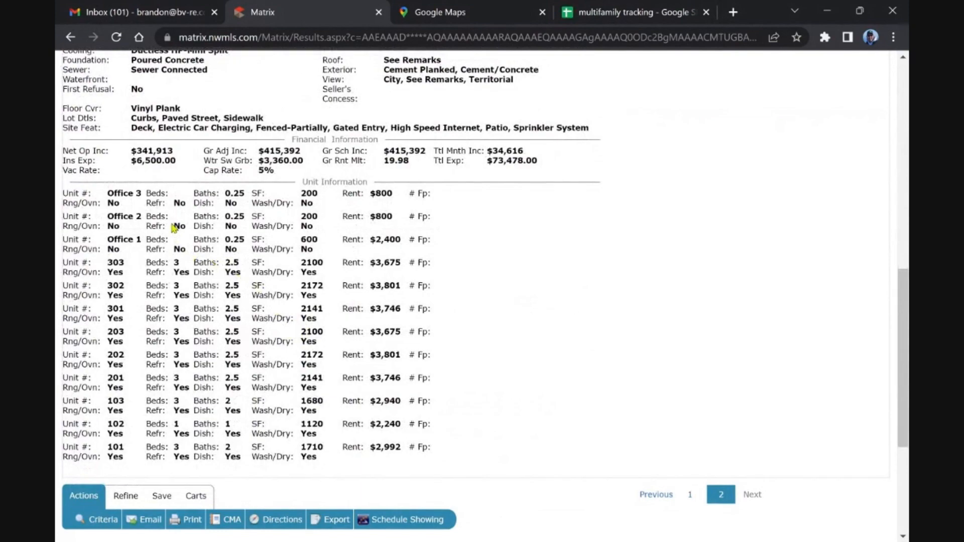
mouse_move(147, 346)
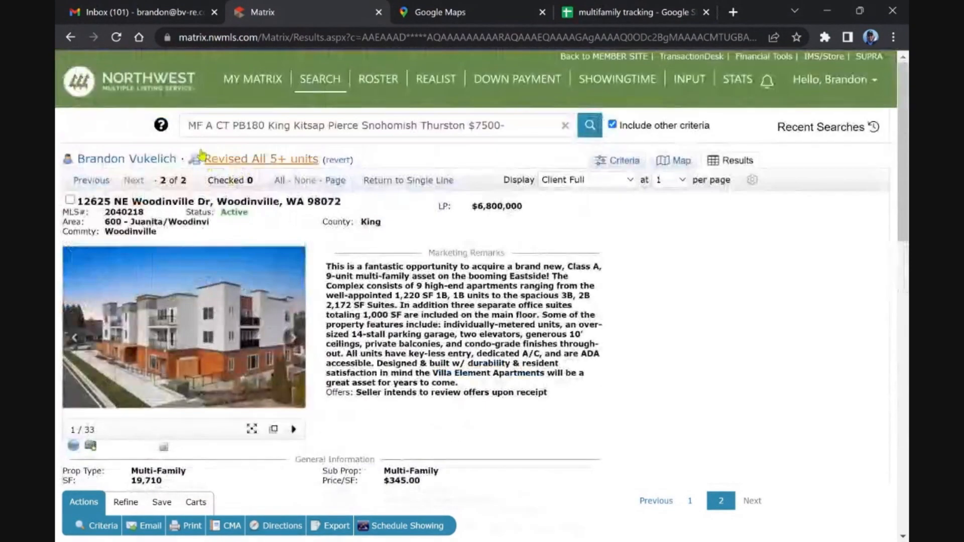
left_click(252, 78)
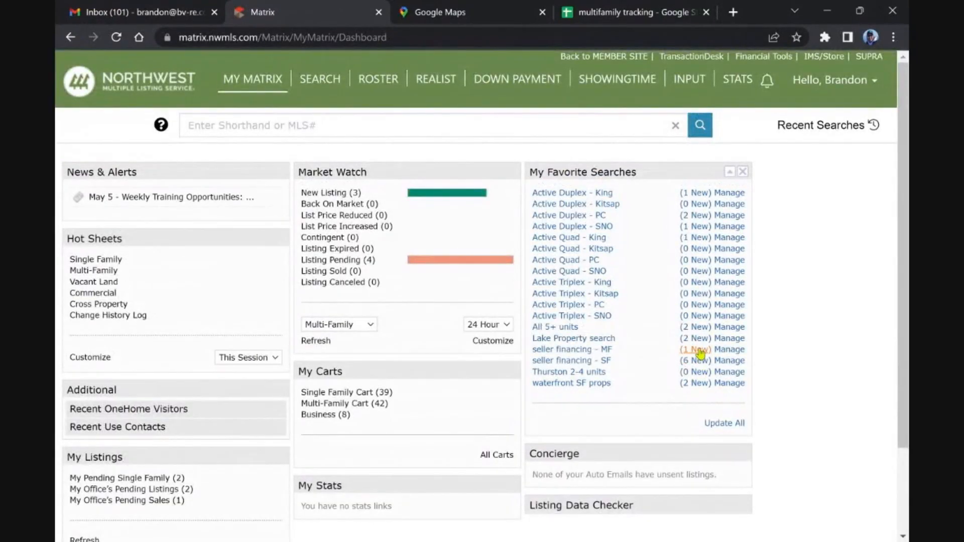
left_click(571, 349)
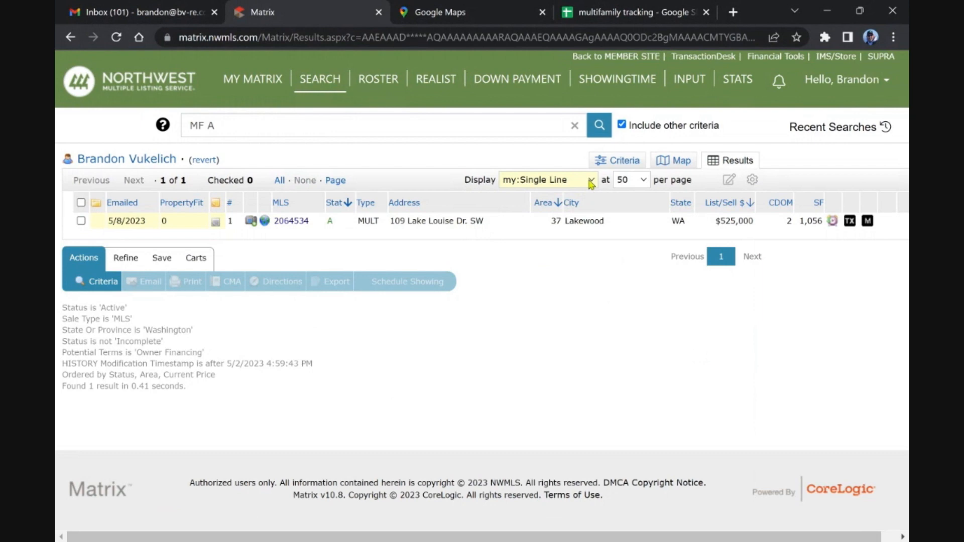
left_click(437, 221)
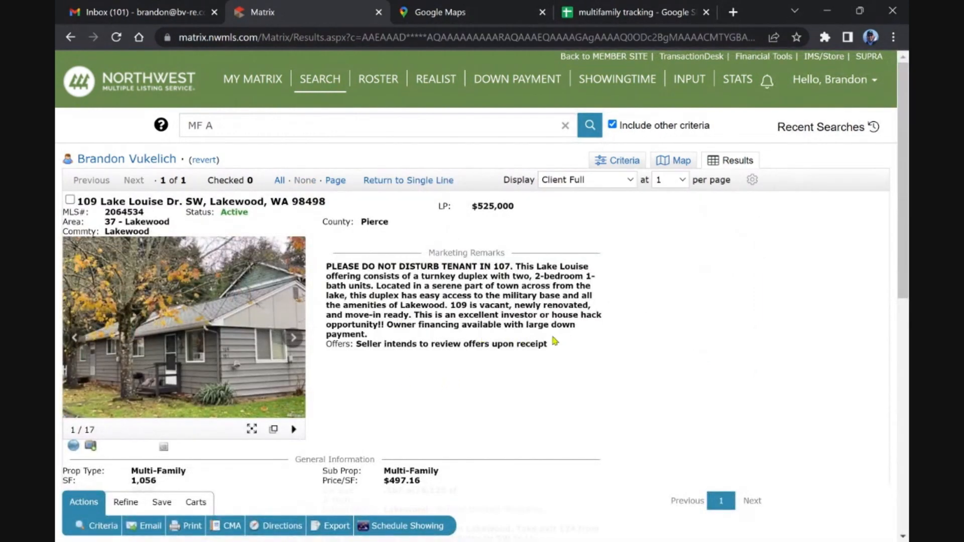
mouse_move(540, 344)
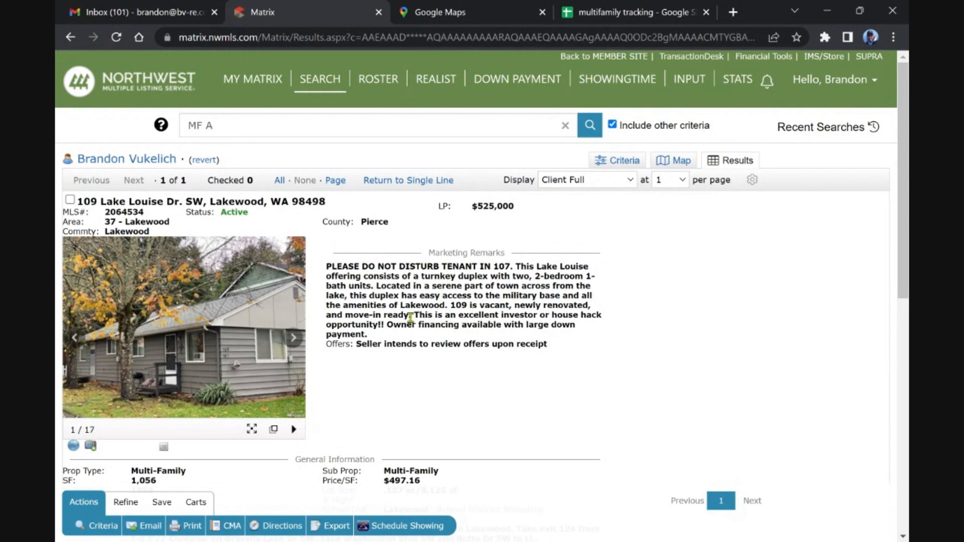
mouse_move(687, 358)
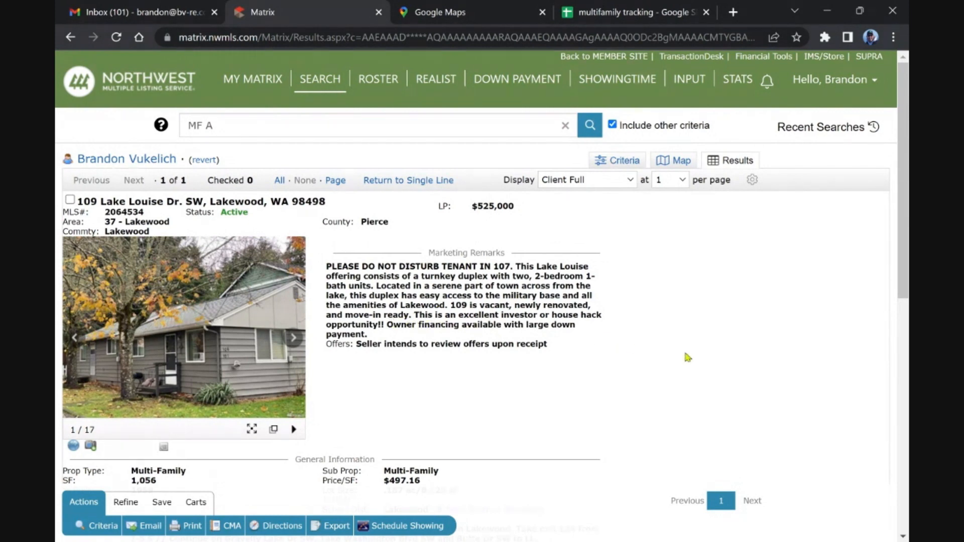
mouse_move(510, 334)
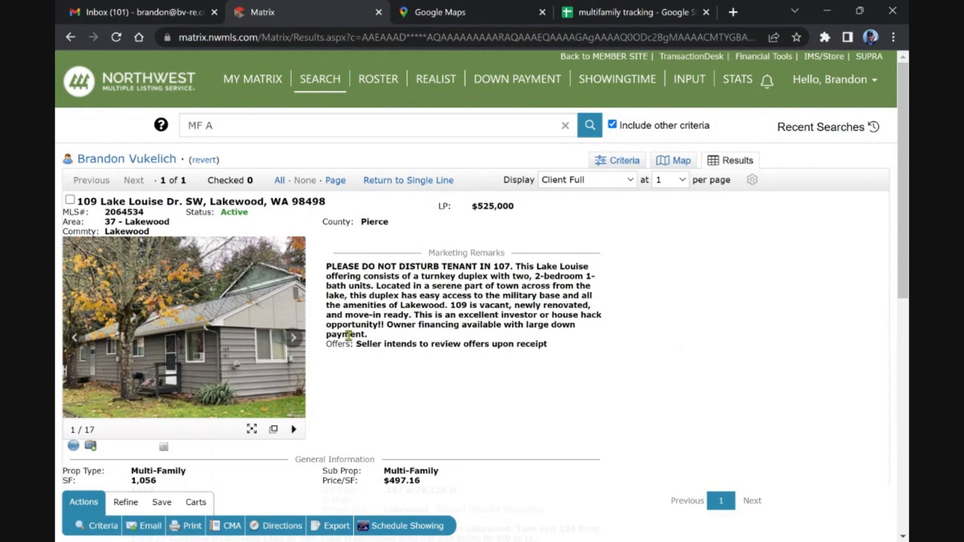
mouse_move(430, 324)
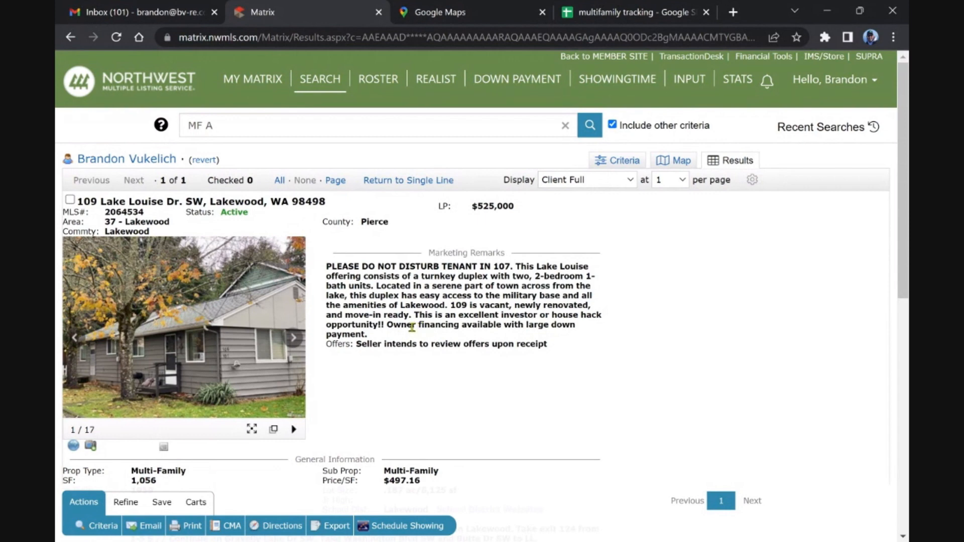
mouse_move(564, 326)
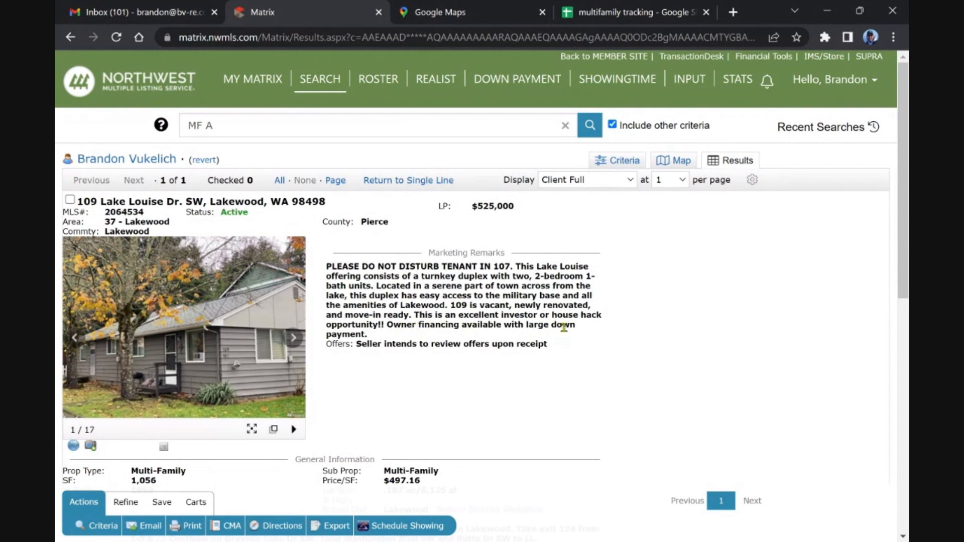
mouse_move(469, 310)
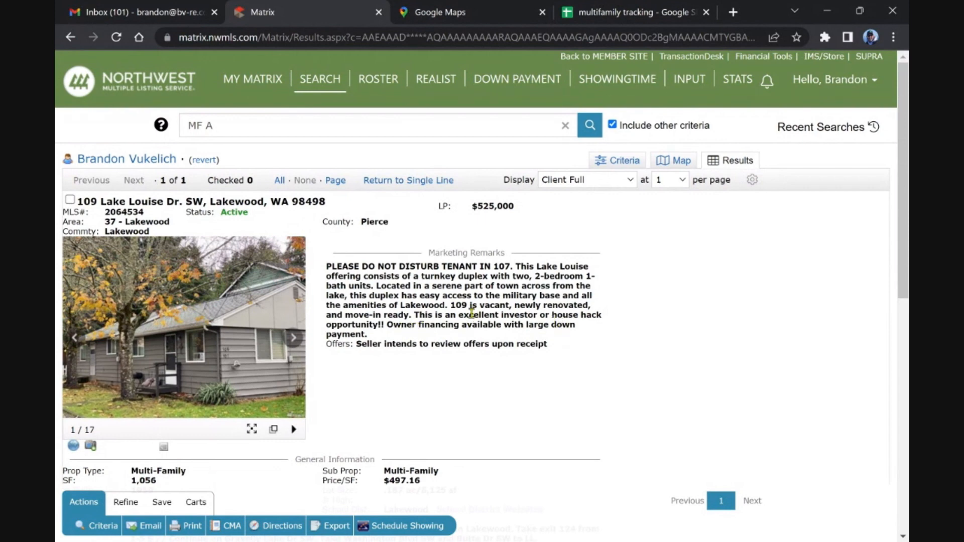
mouse_move(435, 334)
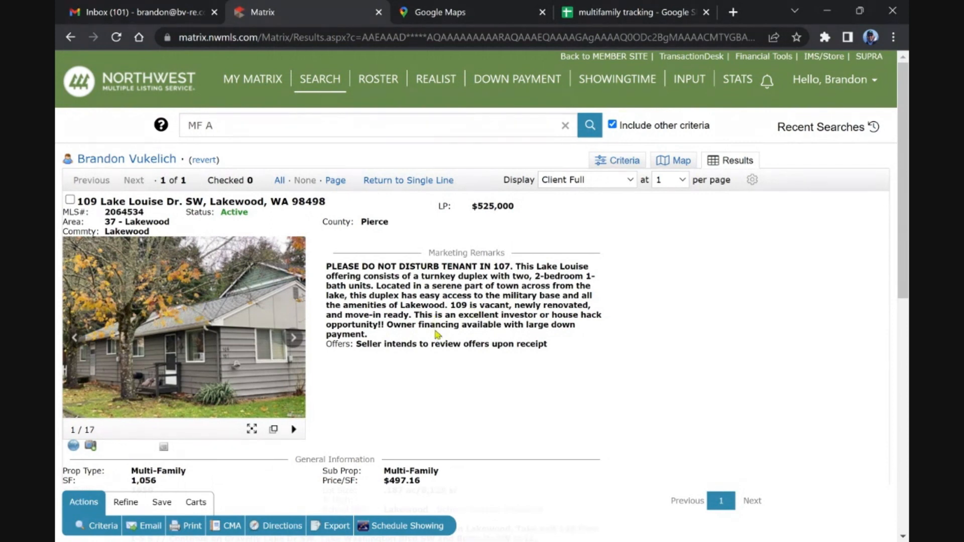
mouse_move(434, 324)
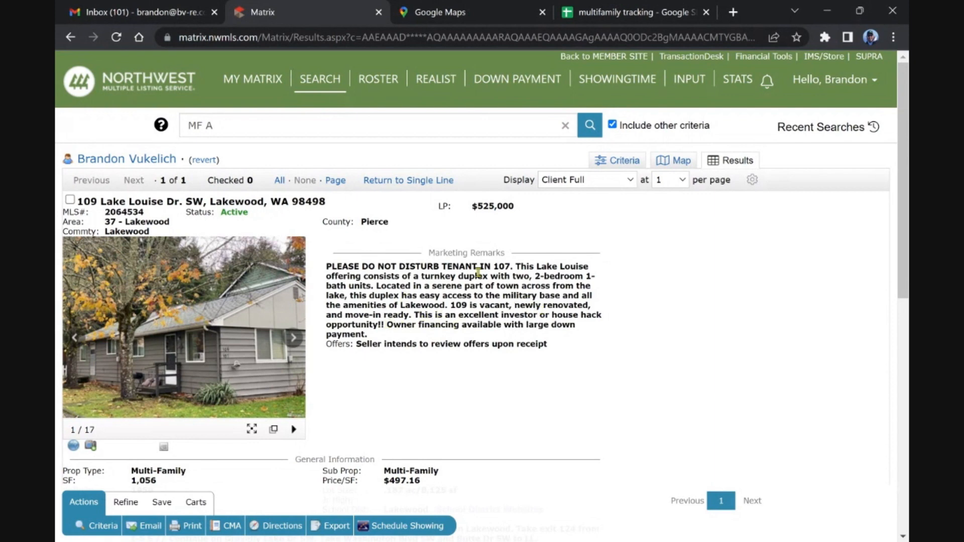
left_click(251, 78)
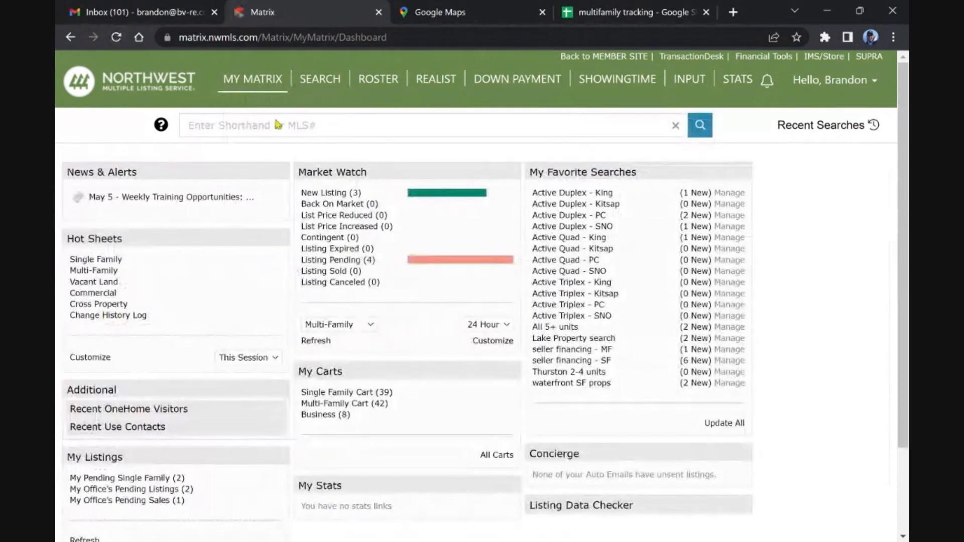